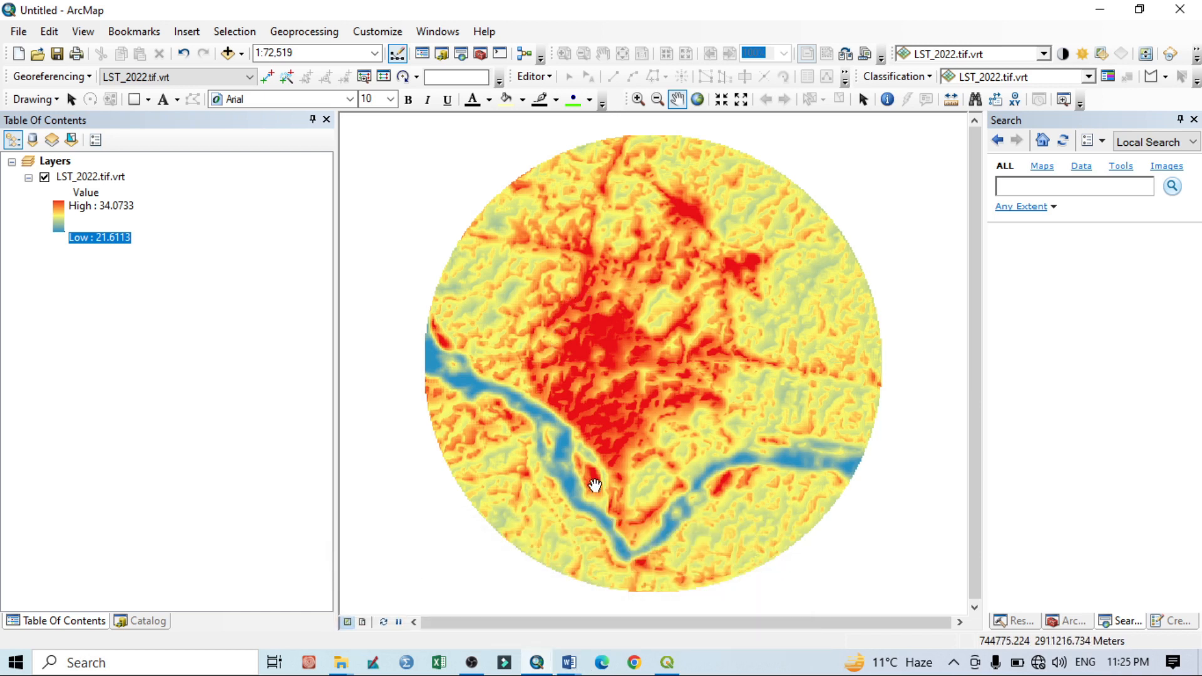
Step: Show the taskbar previews of the open Word documents beside the LST_2022 map
left_click_drag(596, 486, 425, 377)
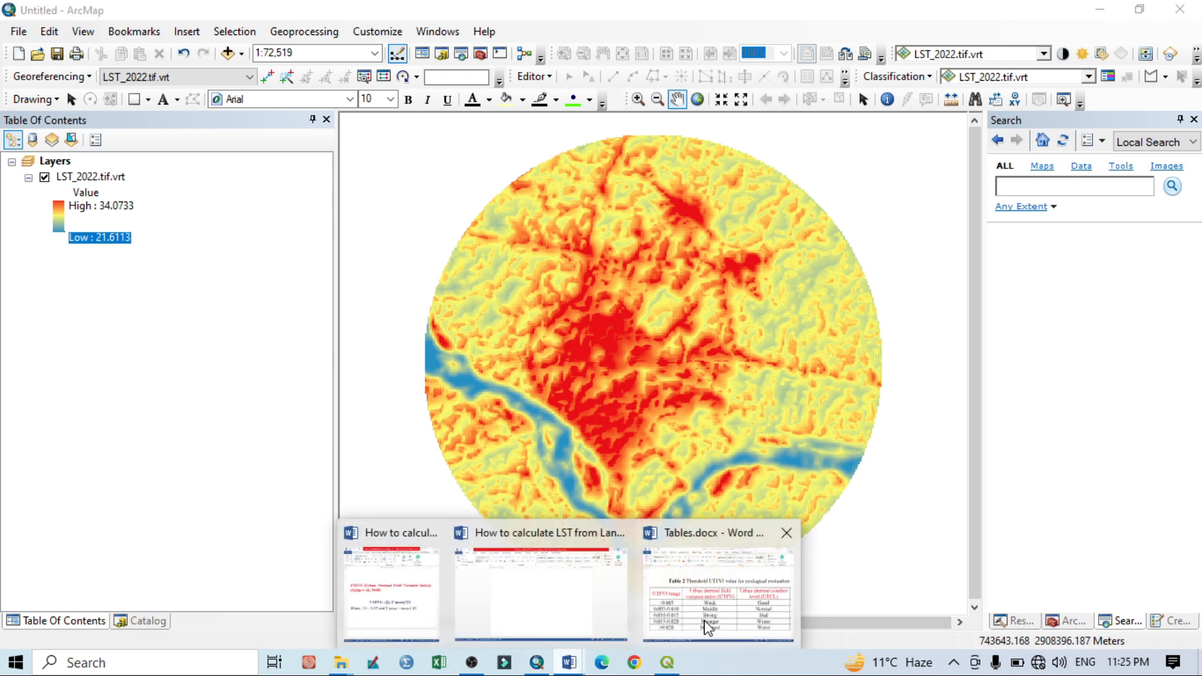
Step: Bring up the 'How to calculate LST from Landsat 8' notes at the UTFVI formula (Ts − T mean)/TS
left_click(539, 533)
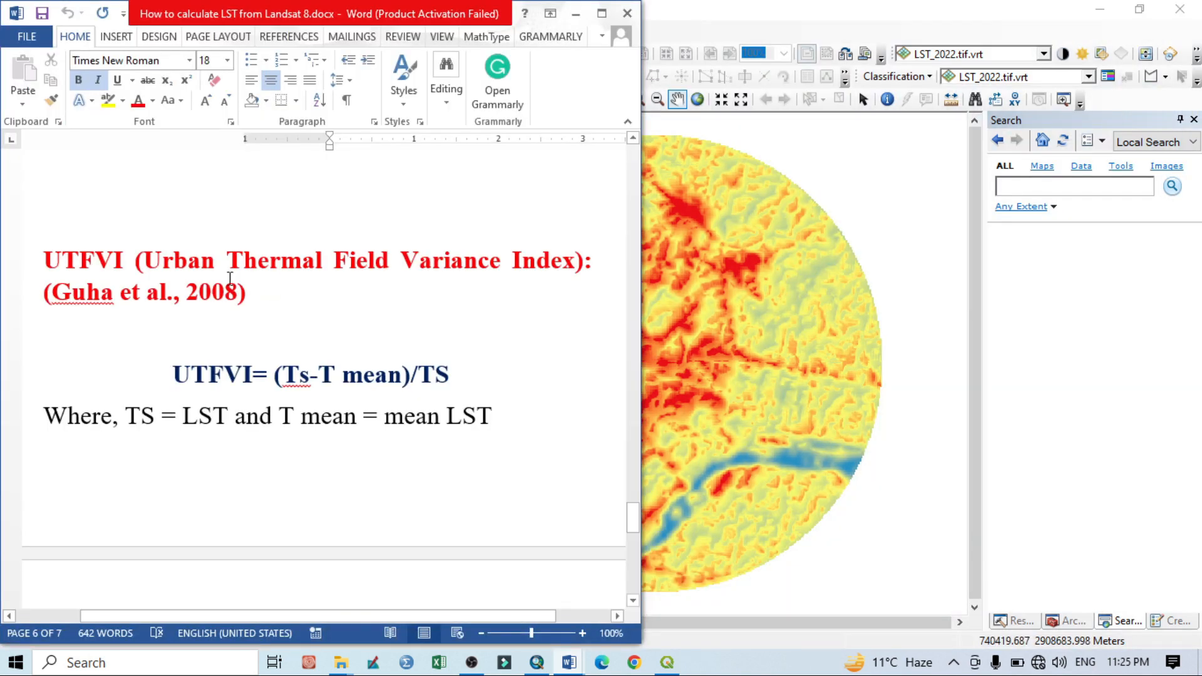
mouse_move(97, 293)
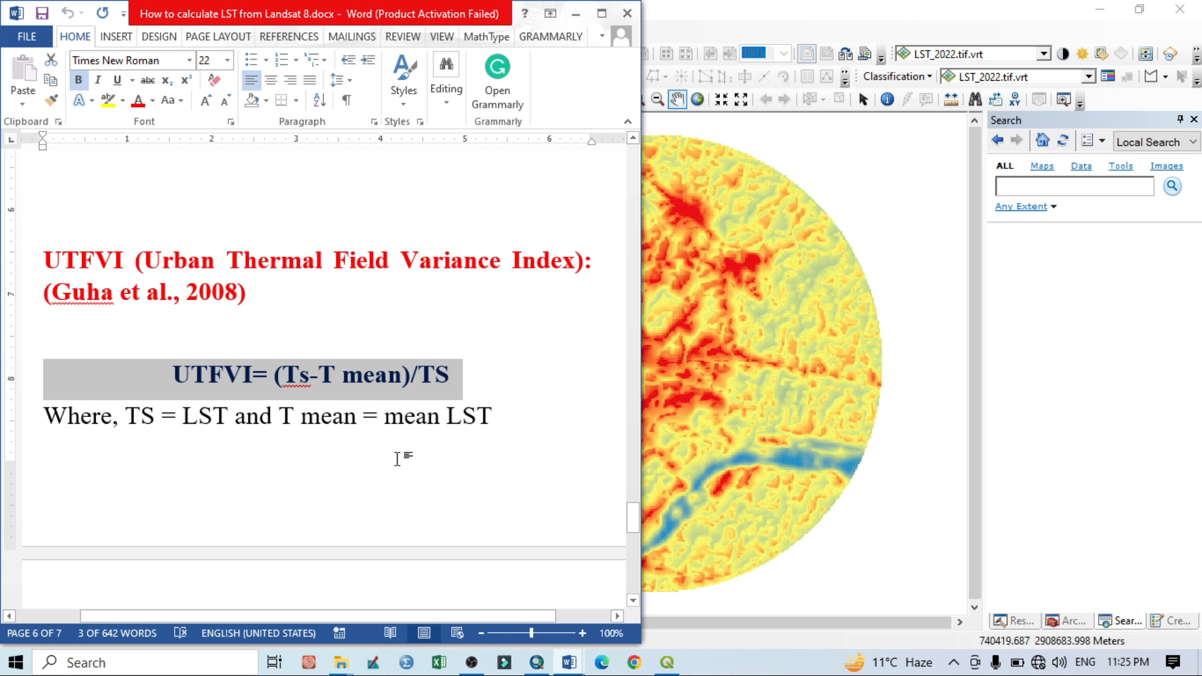
mouse_move(322, 393)
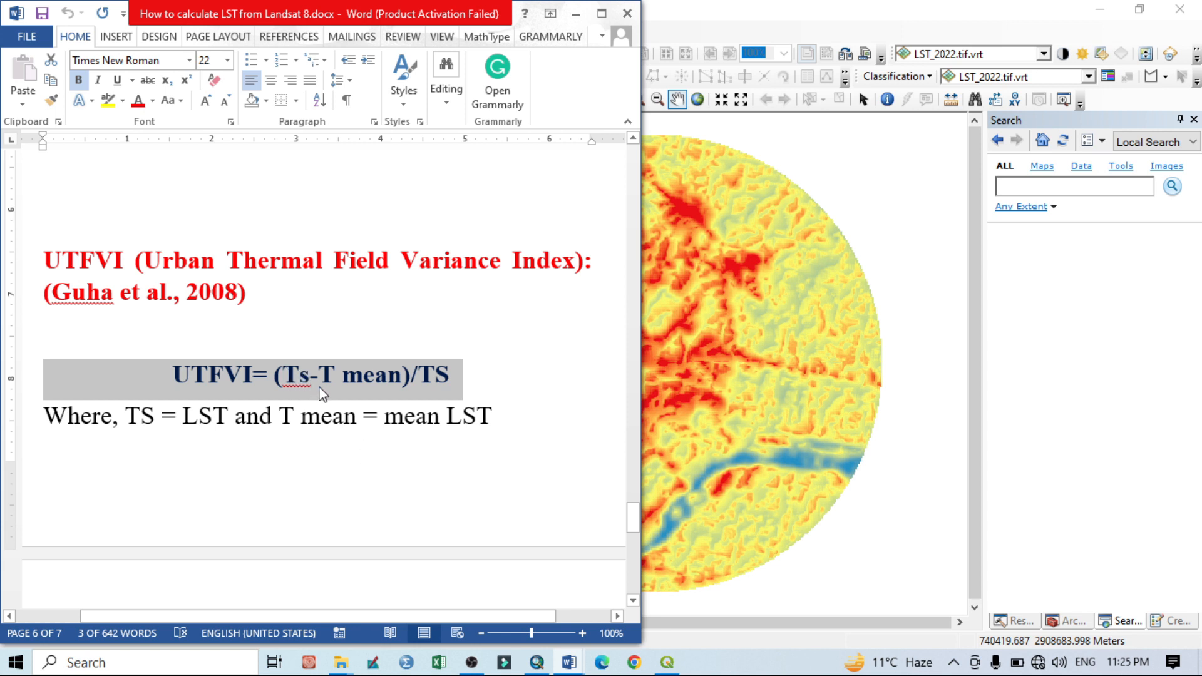
mouse_move(264, 375)
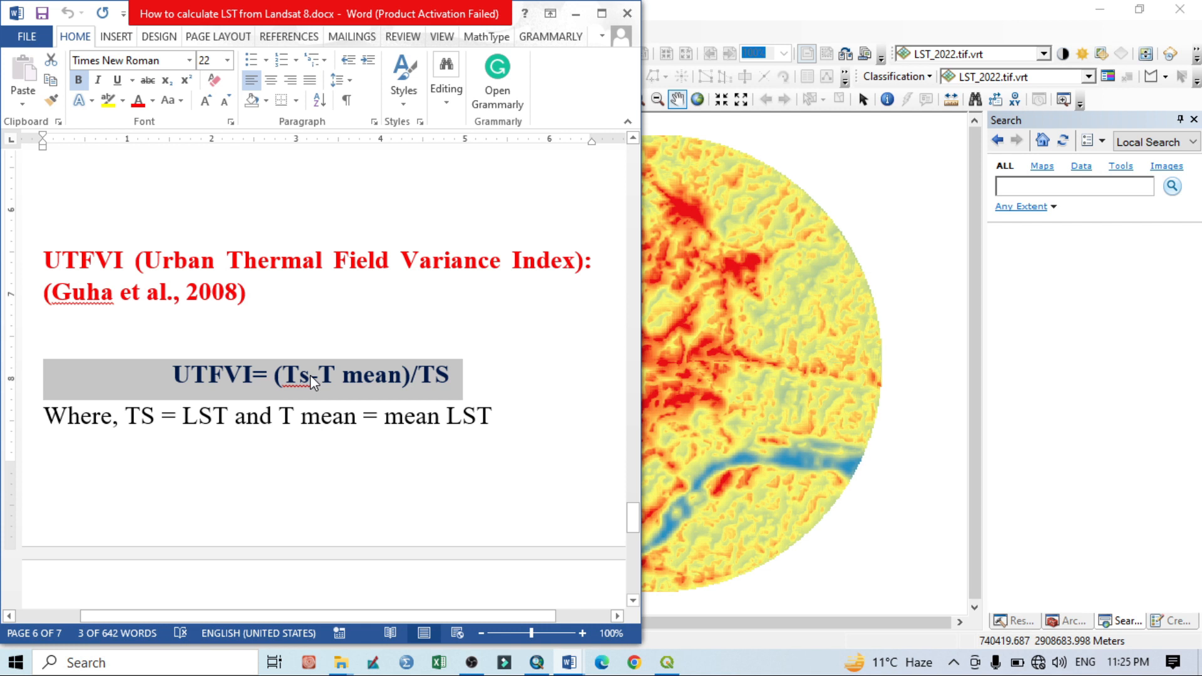
mouse_move(306, 387)
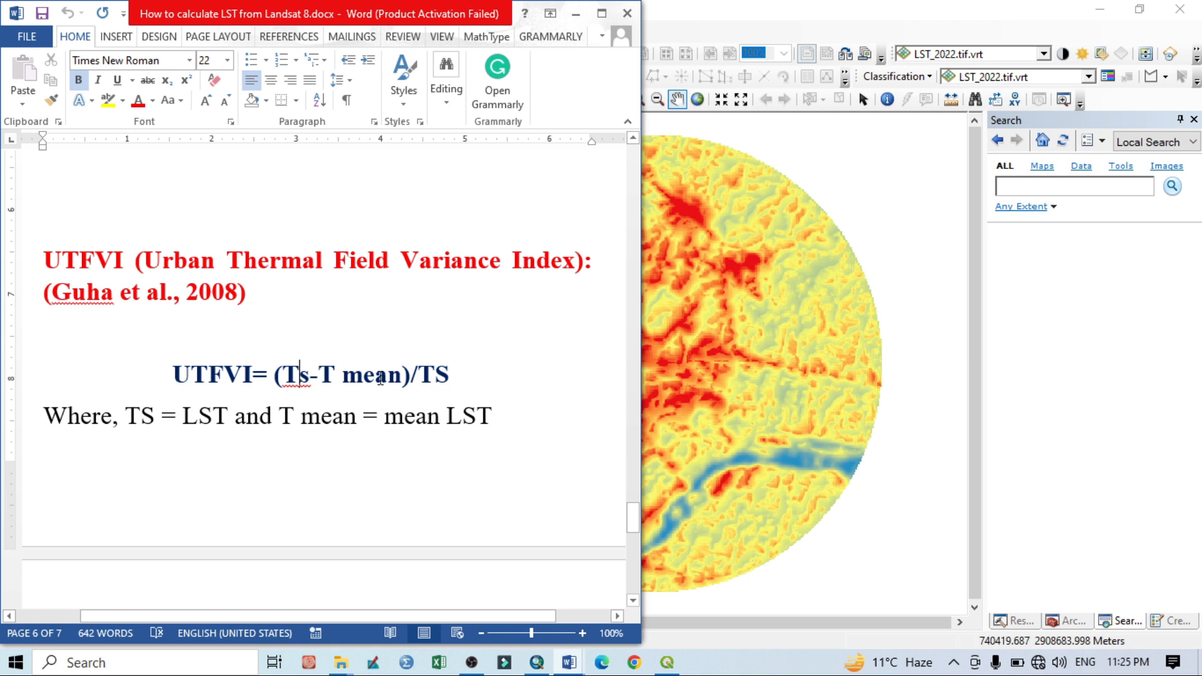
mouse_move(453, 385)
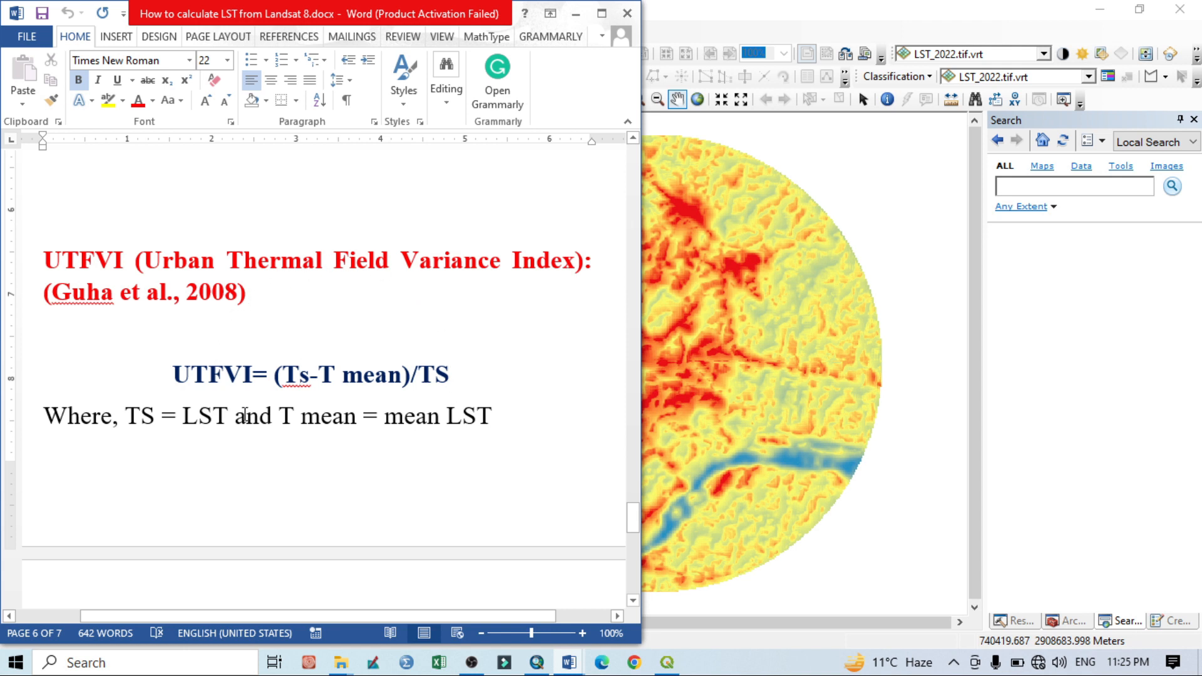
mouse_move(359, 332)
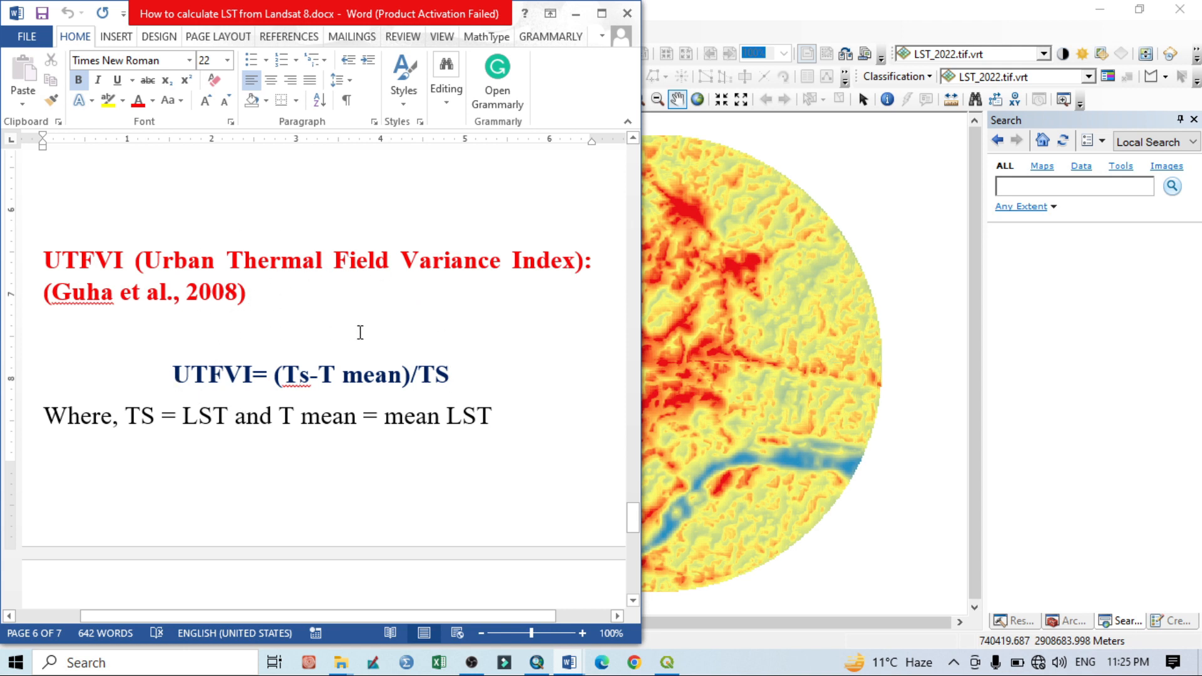
mouse_move(391, 316)
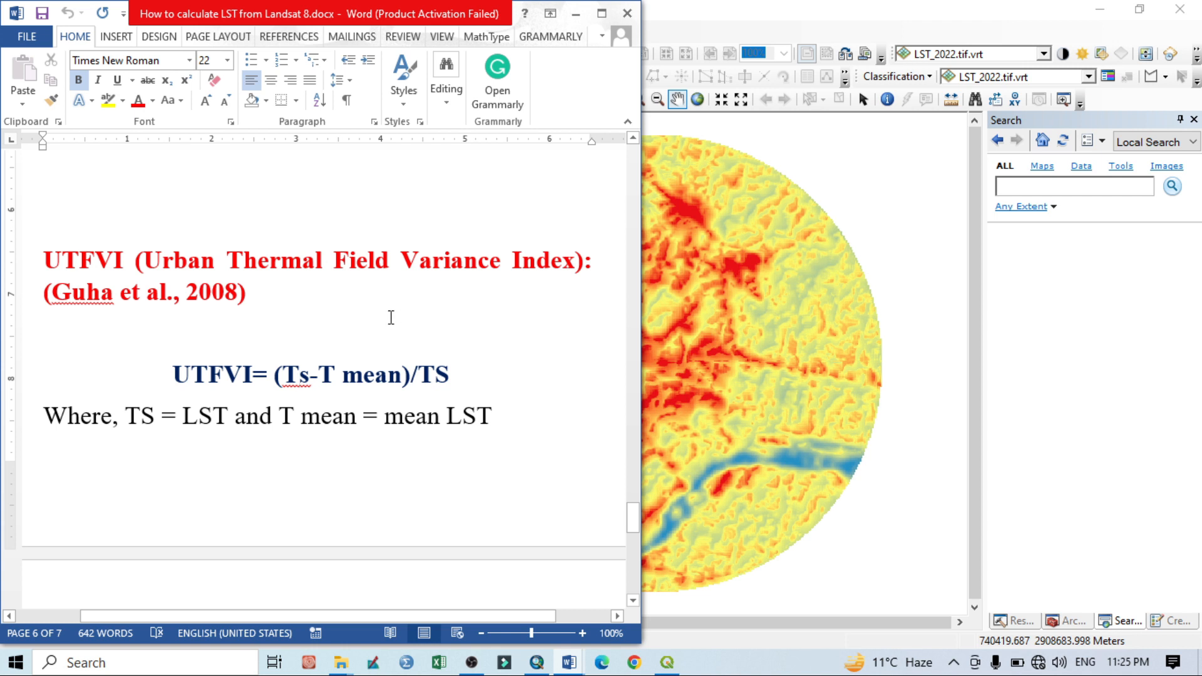
left_click(299, 374)
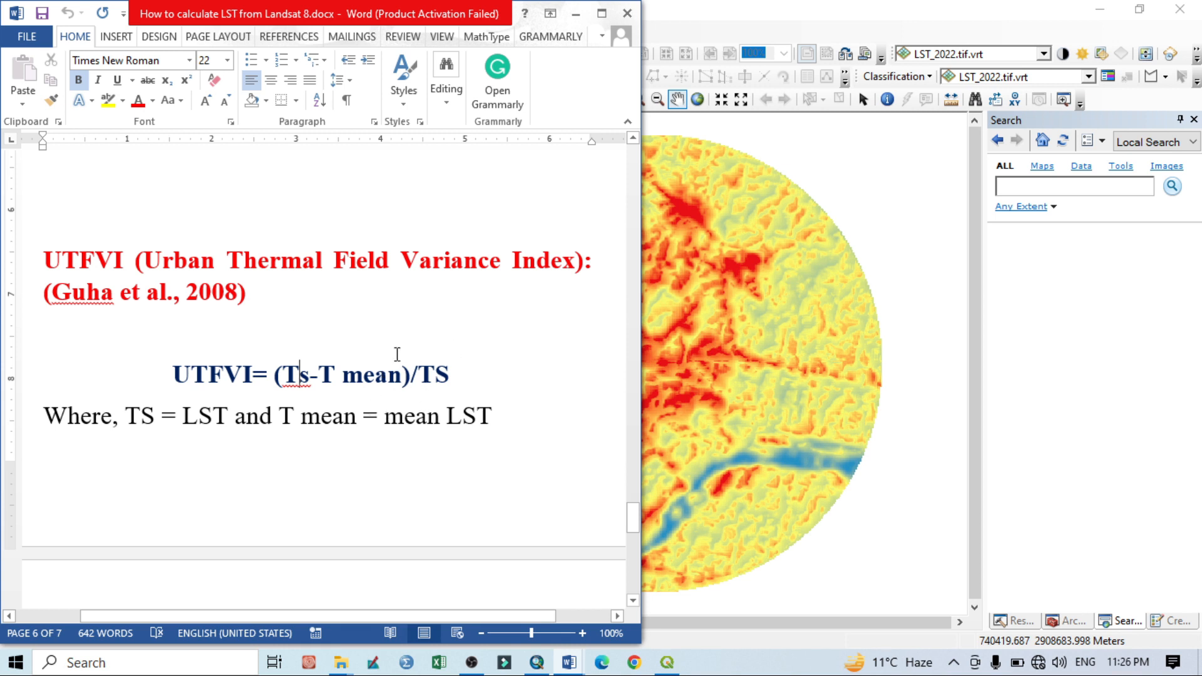
mouse_move(447, 397)
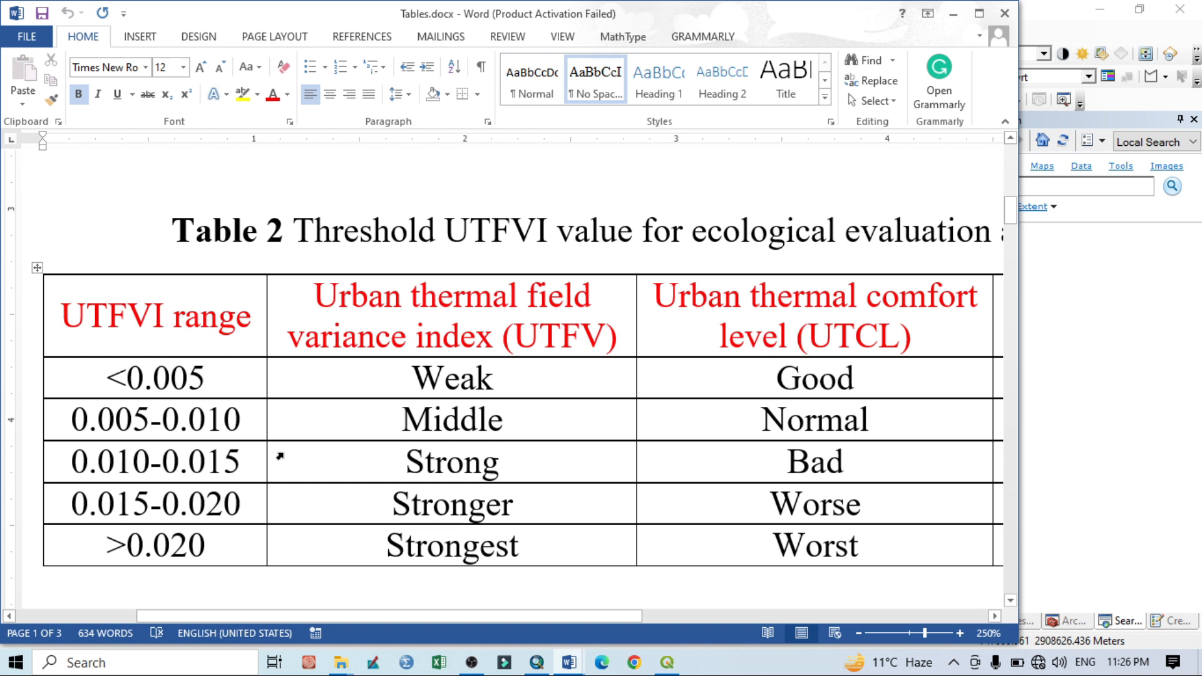
mouse_move(107, 368)
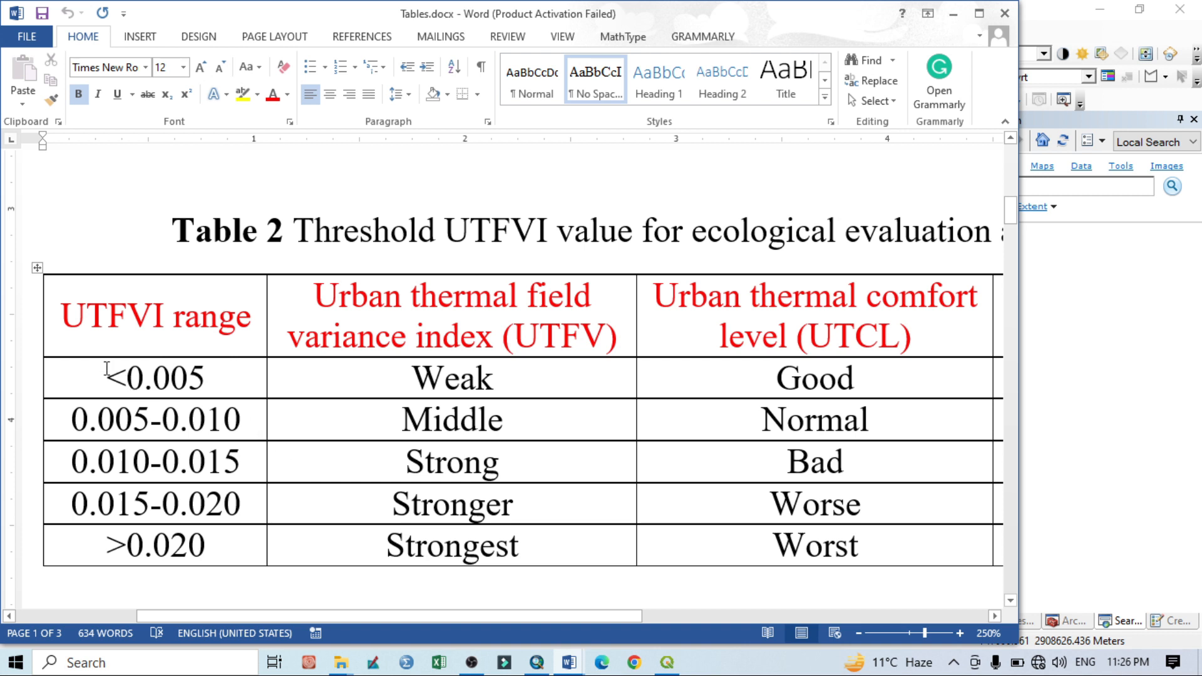
mouse_move(174, 361)
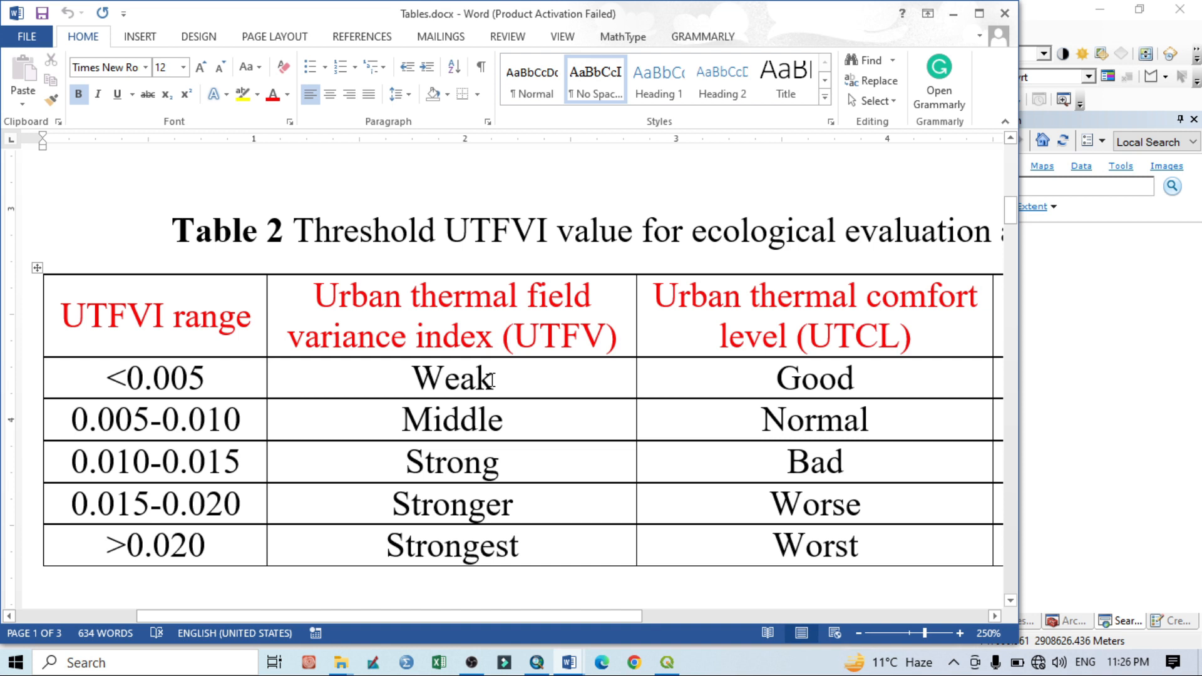
mouse_move(571, 322)
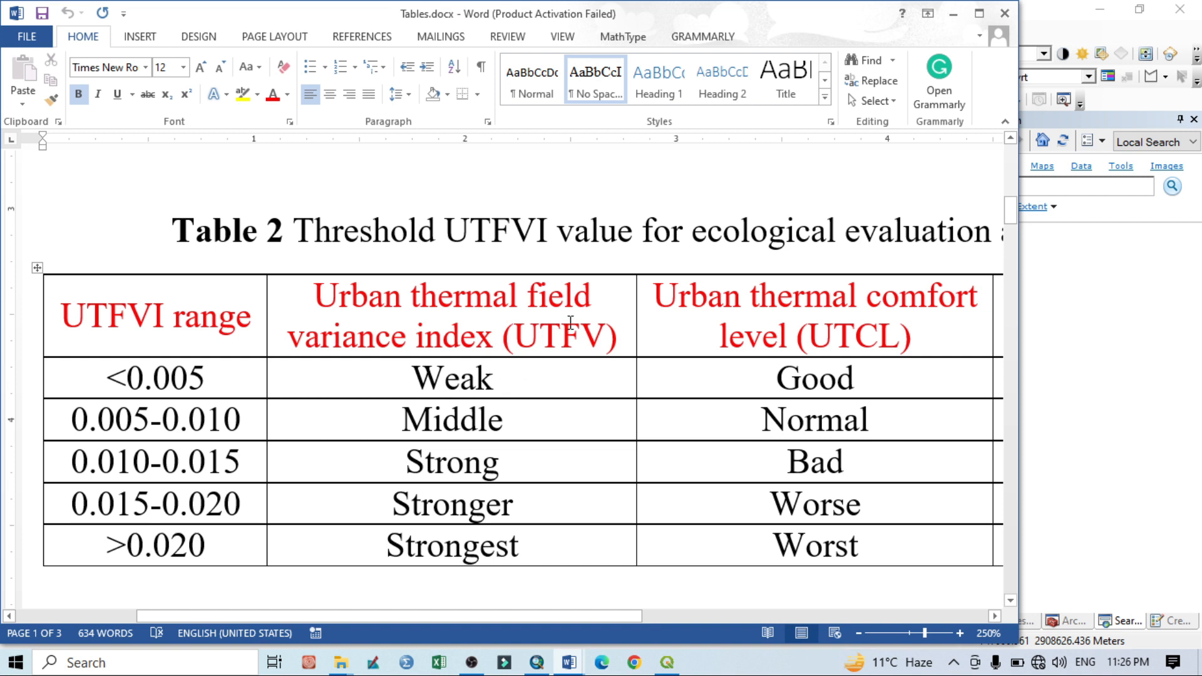
mouse_move(534, 388)
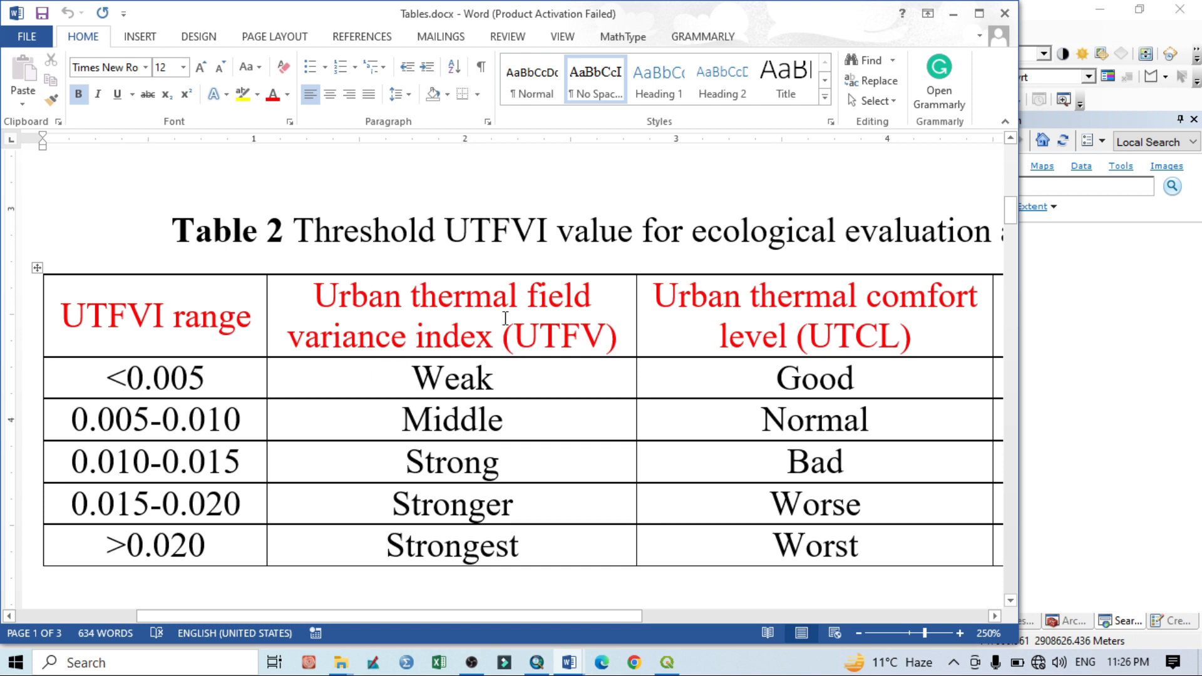
mouse_move(418, 357)
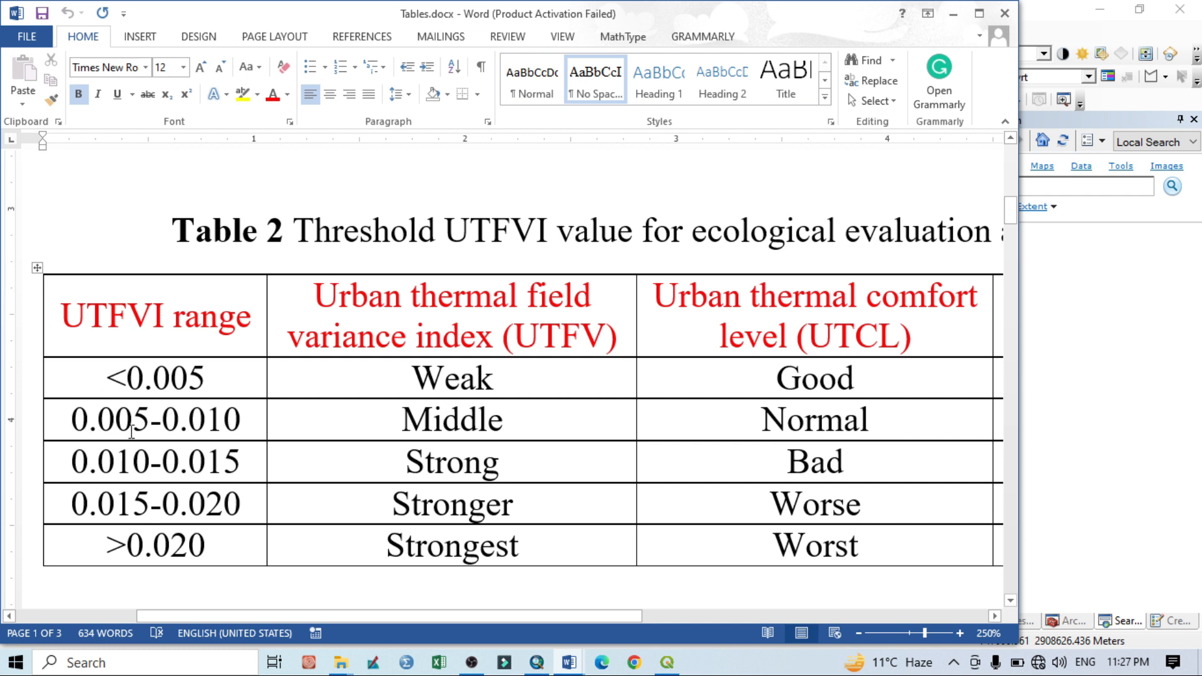
mouse_move(443, 420)
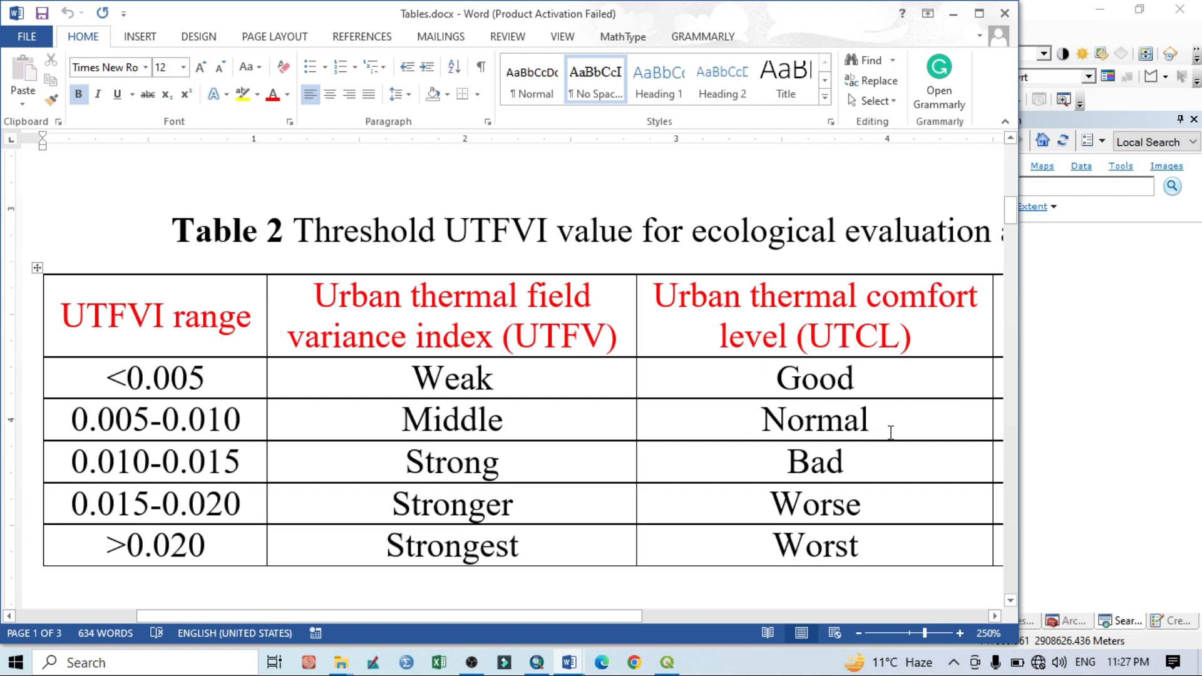
mouse_move(358, 432)
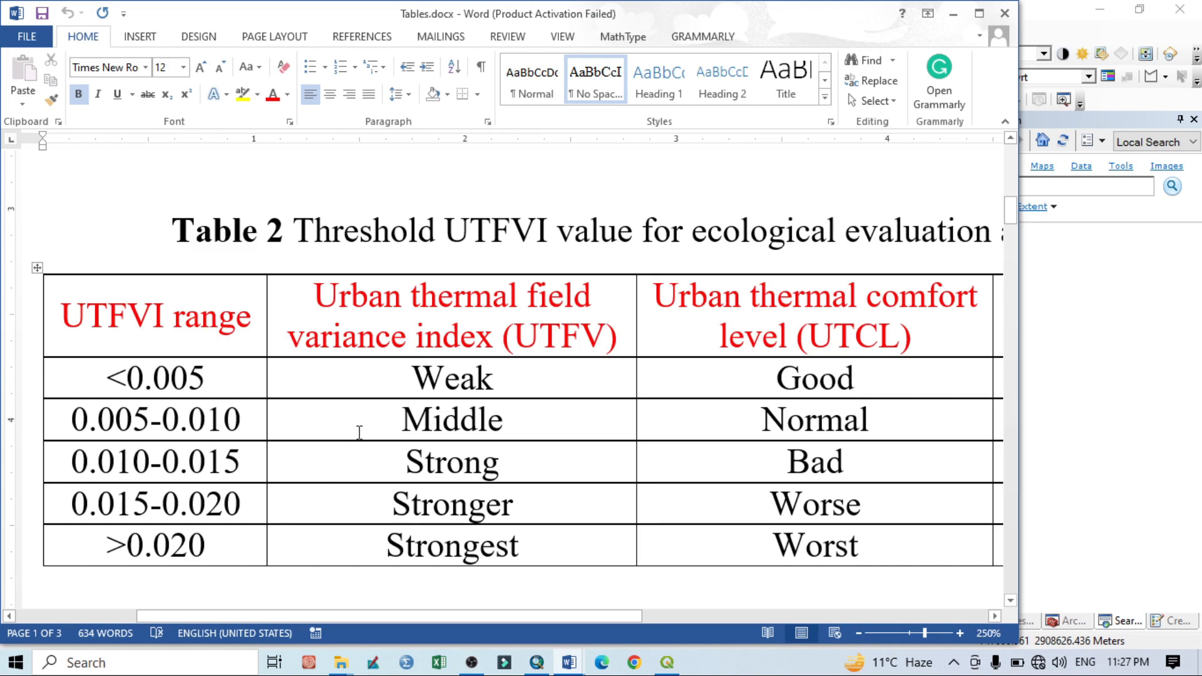
mouse_move(331, 378)
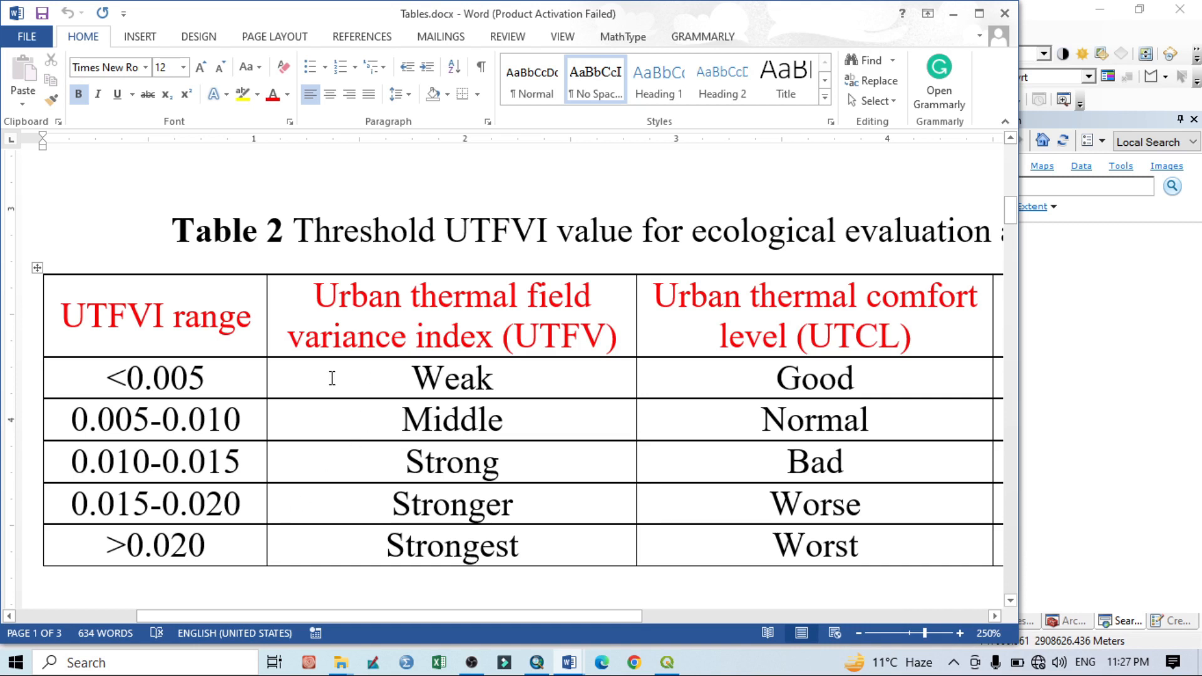
mouse_move(269, 374)
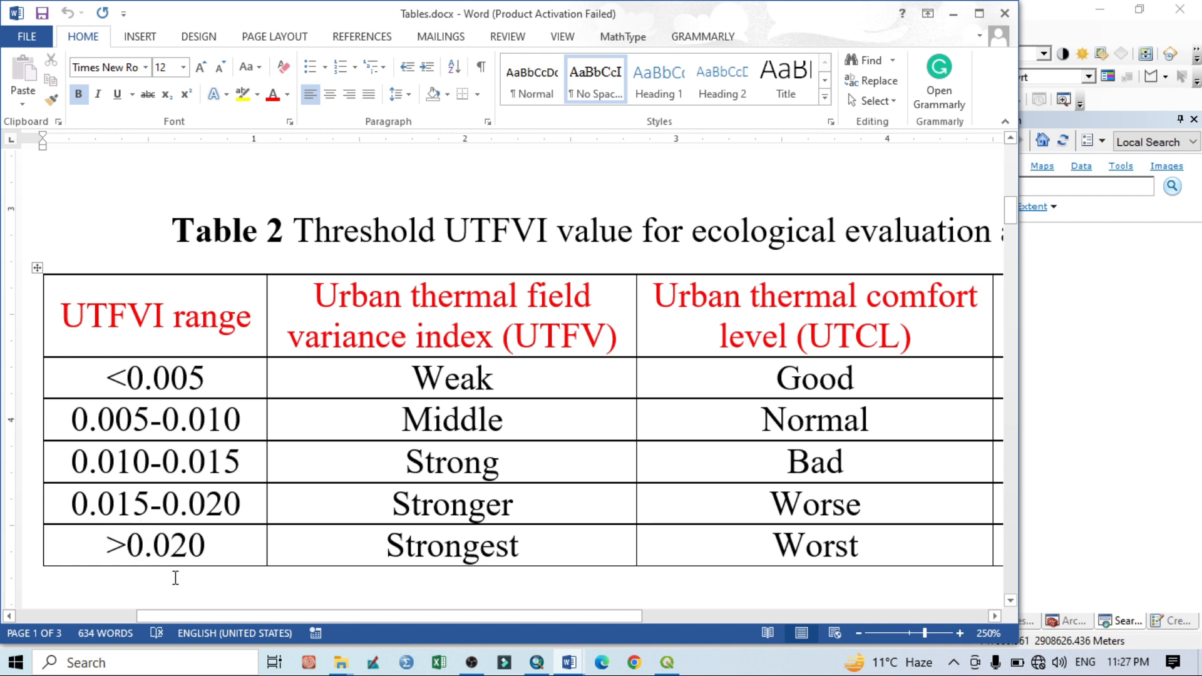
mouse_move(325, 537)
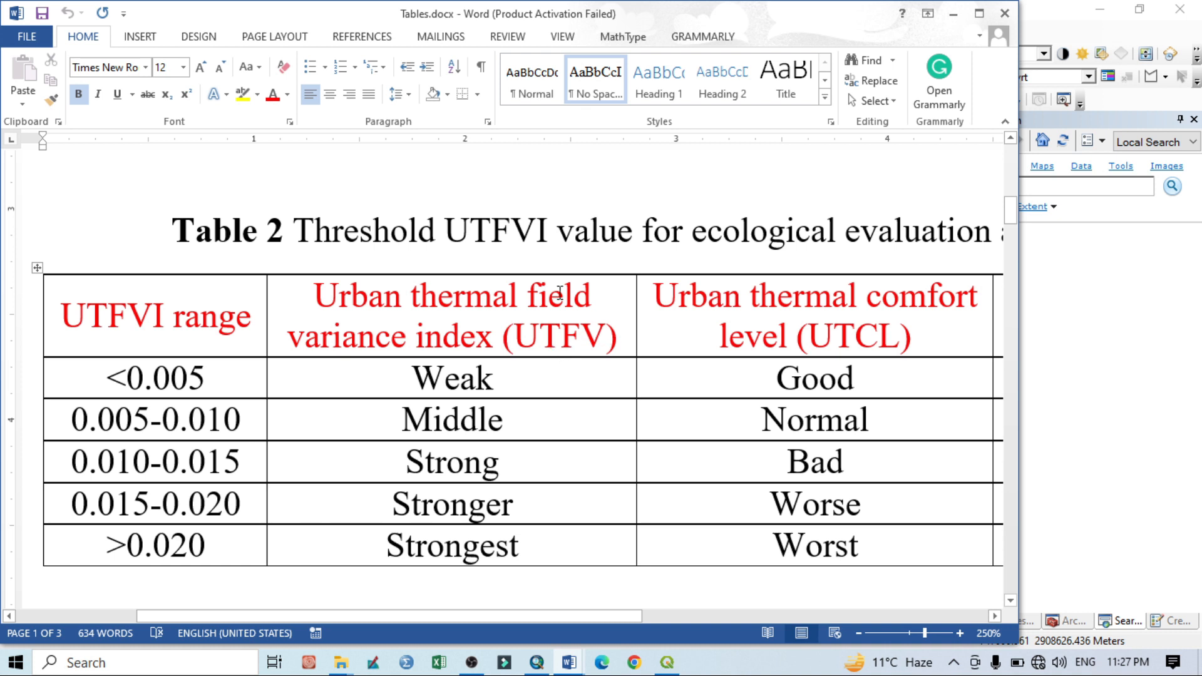
mouse_move(712, 509)
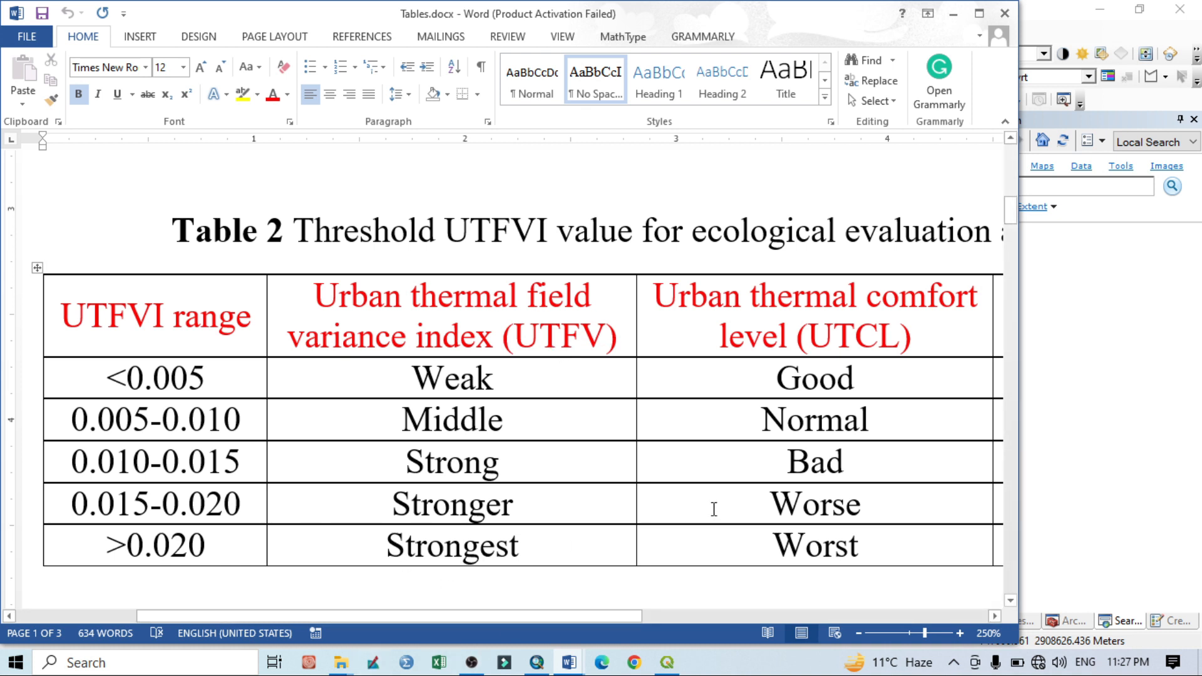
mouse_move(887, 553)
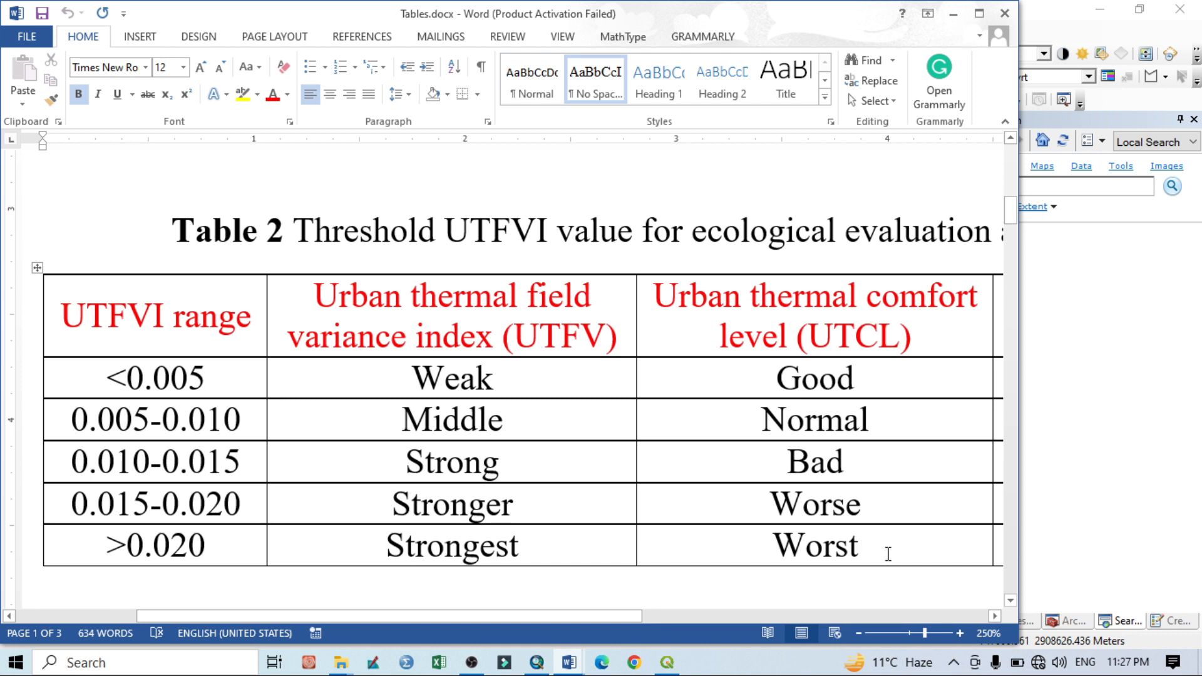
mouse_move(784, 551)
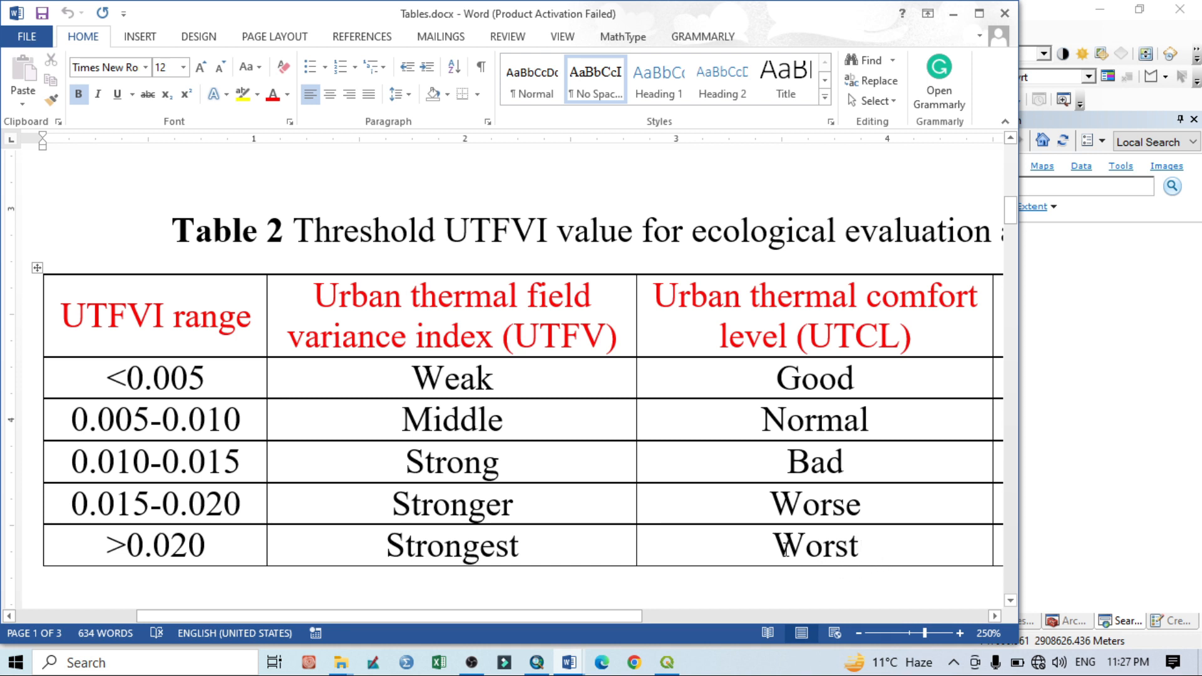
mouse_move(698, 544)
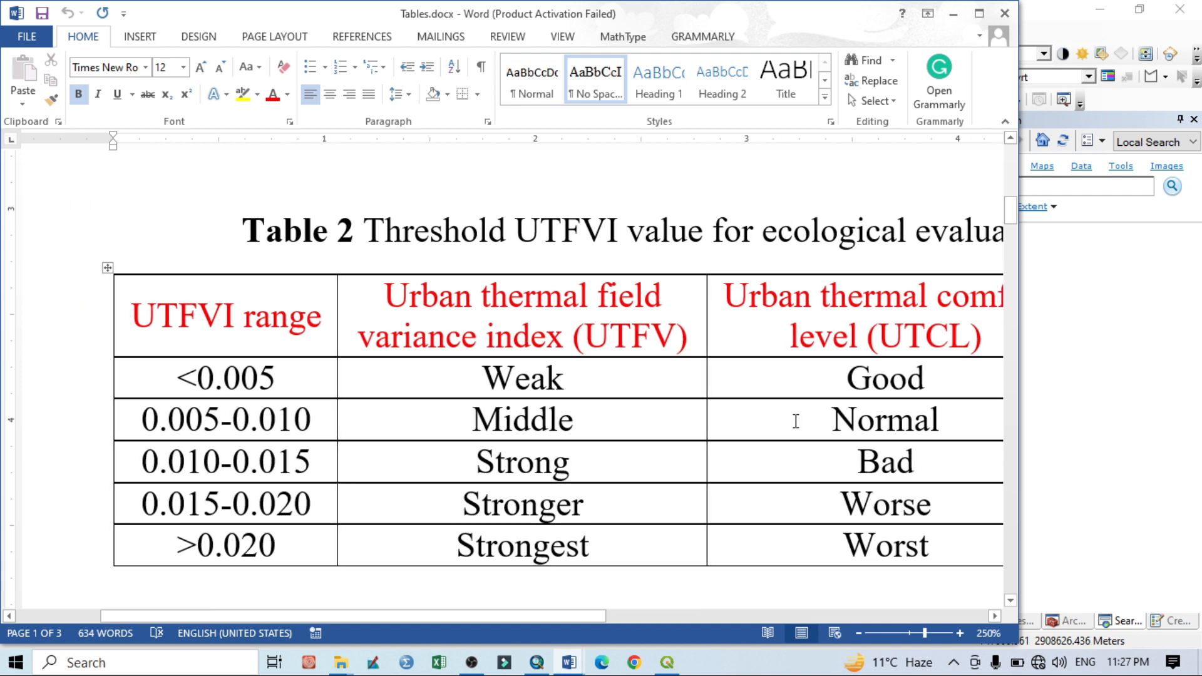
mouse_move(535, 661)
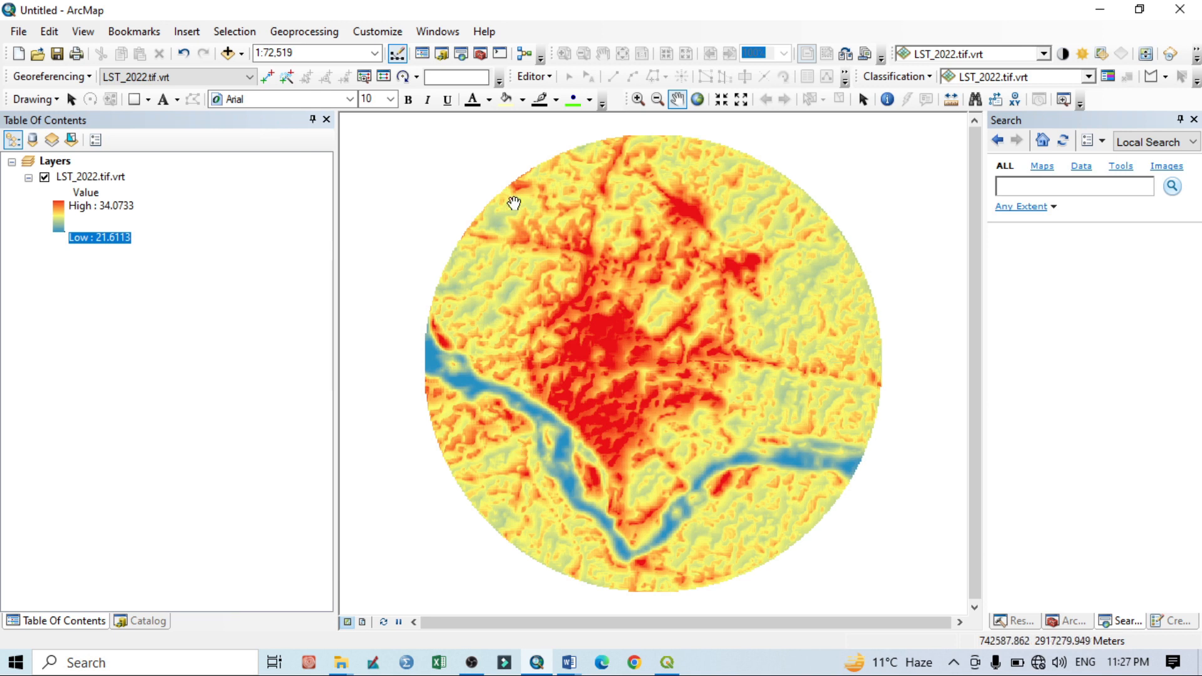
mouse_move(606, 237)
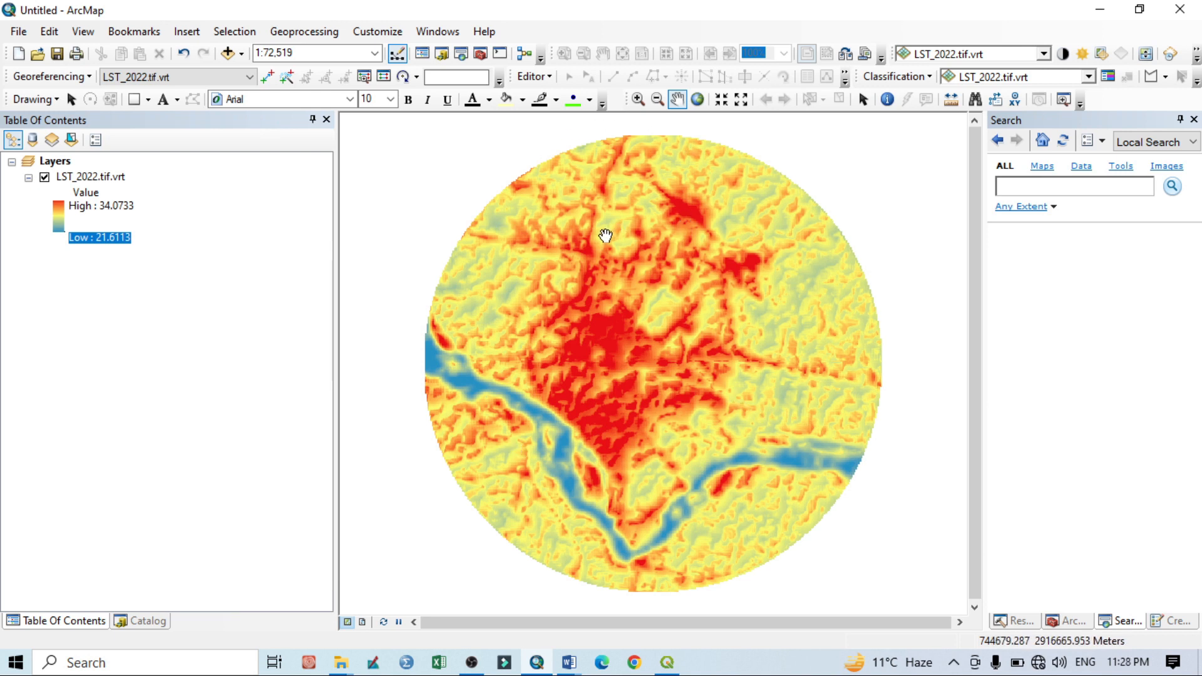
mouse_move(267, 230)
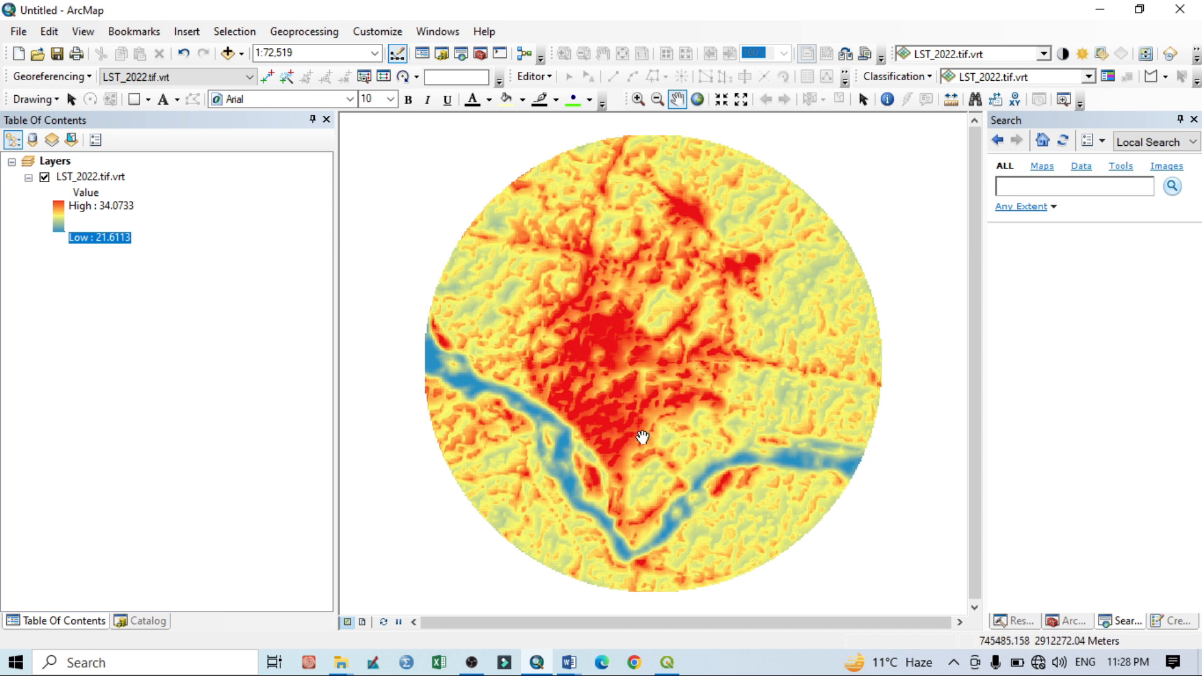
left_click_drag(643, 438, 651, 363)
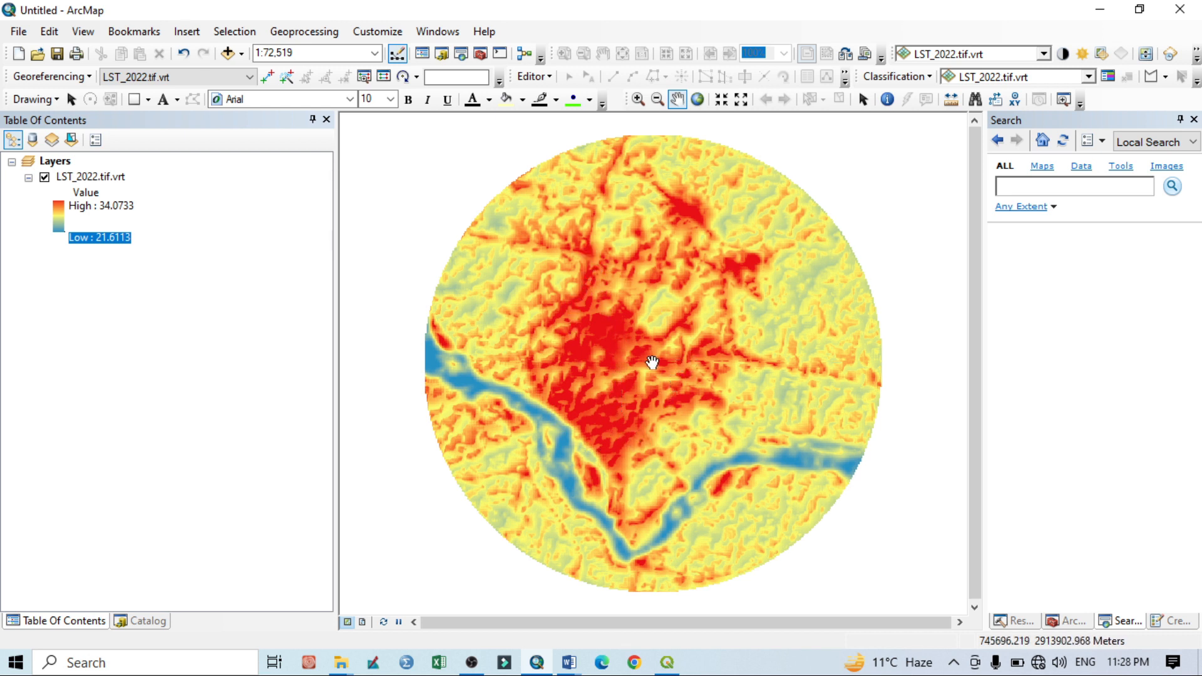
left_click_drag(651, 363, 524, 268)
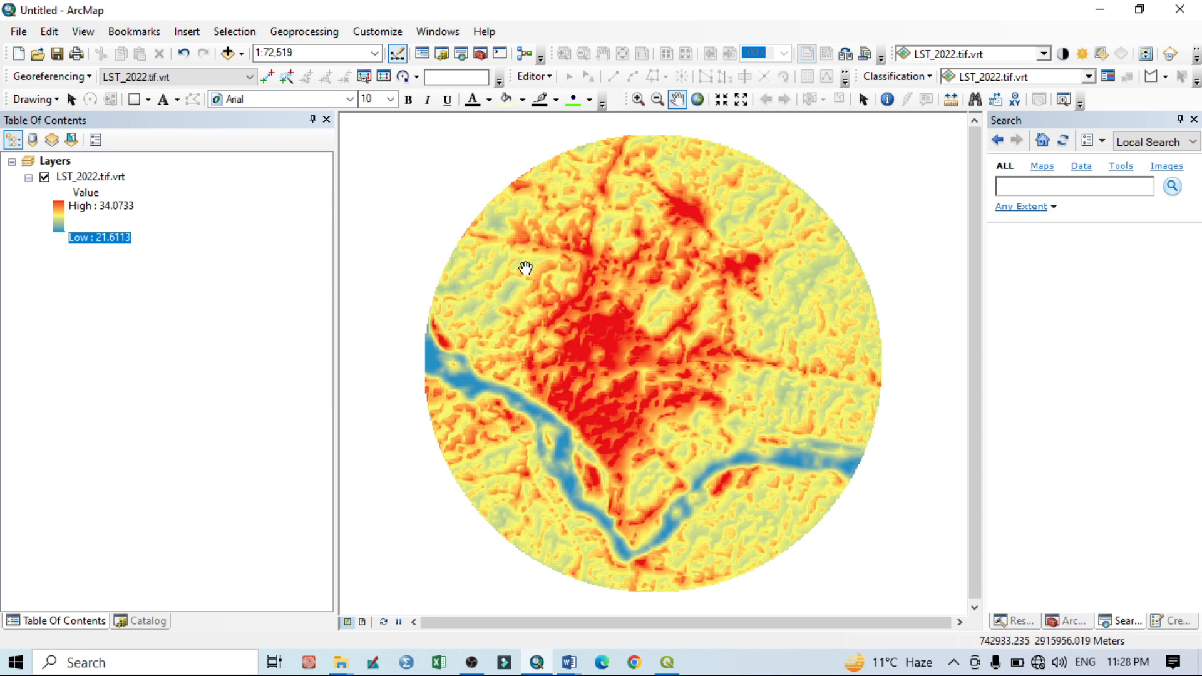
left_click_drag(524, 268, 589, 414)
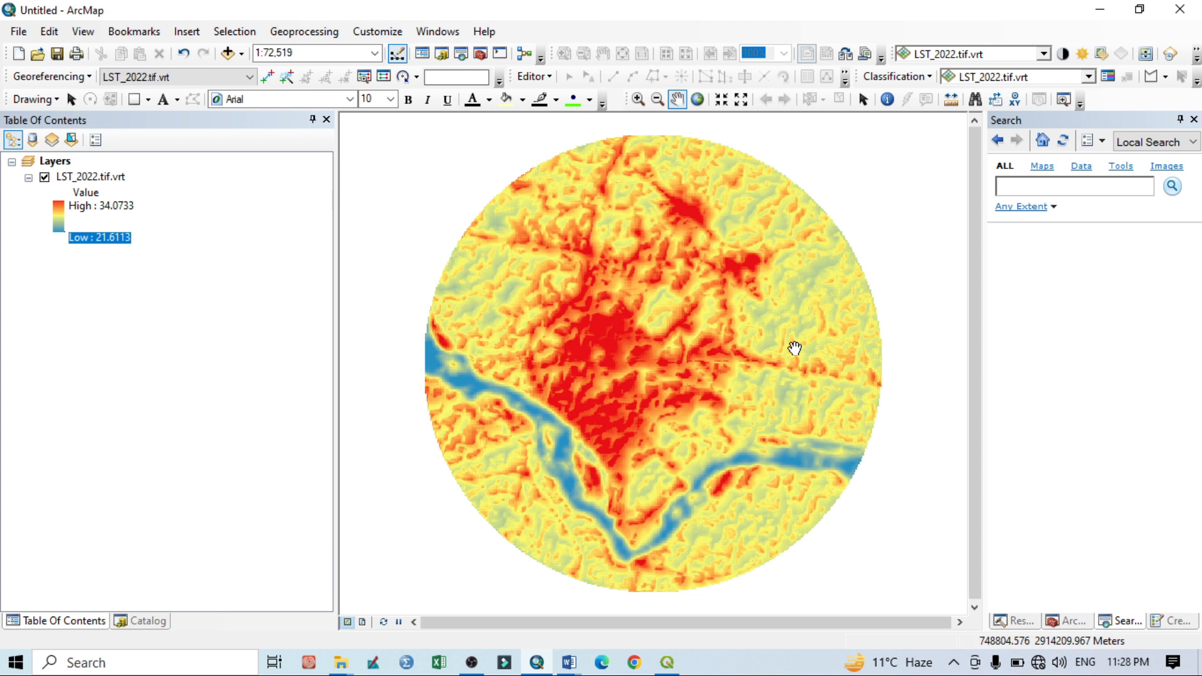
mouse_move(347, 523)
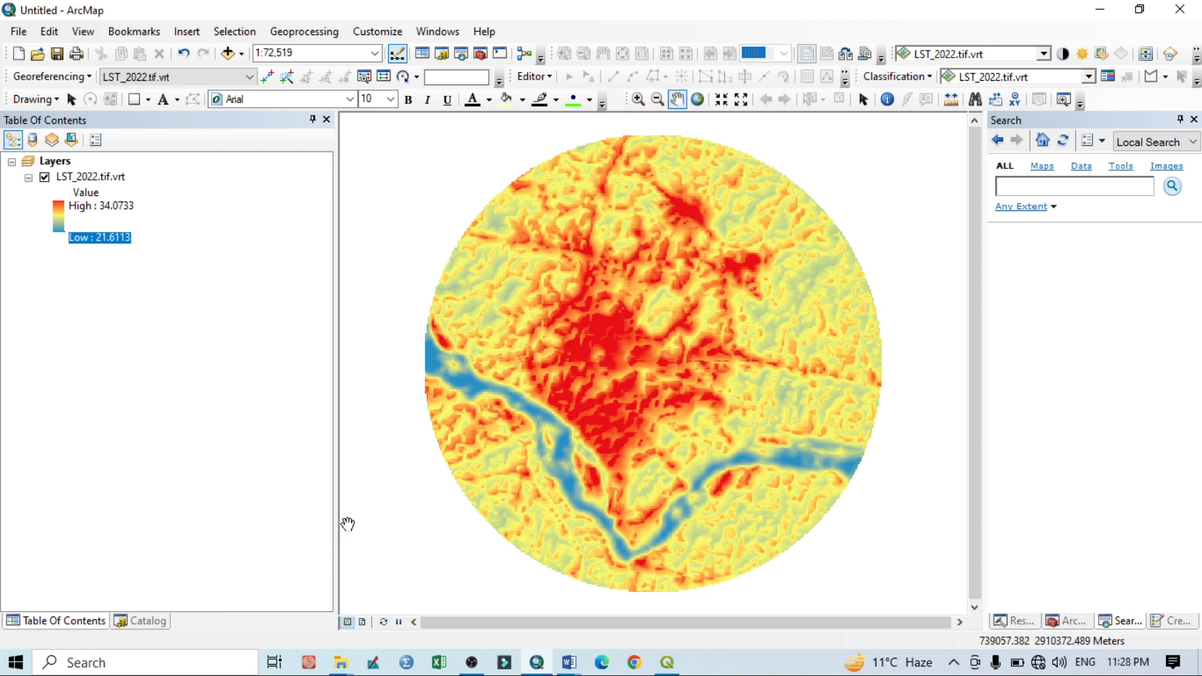
mouse_move(527, 542)
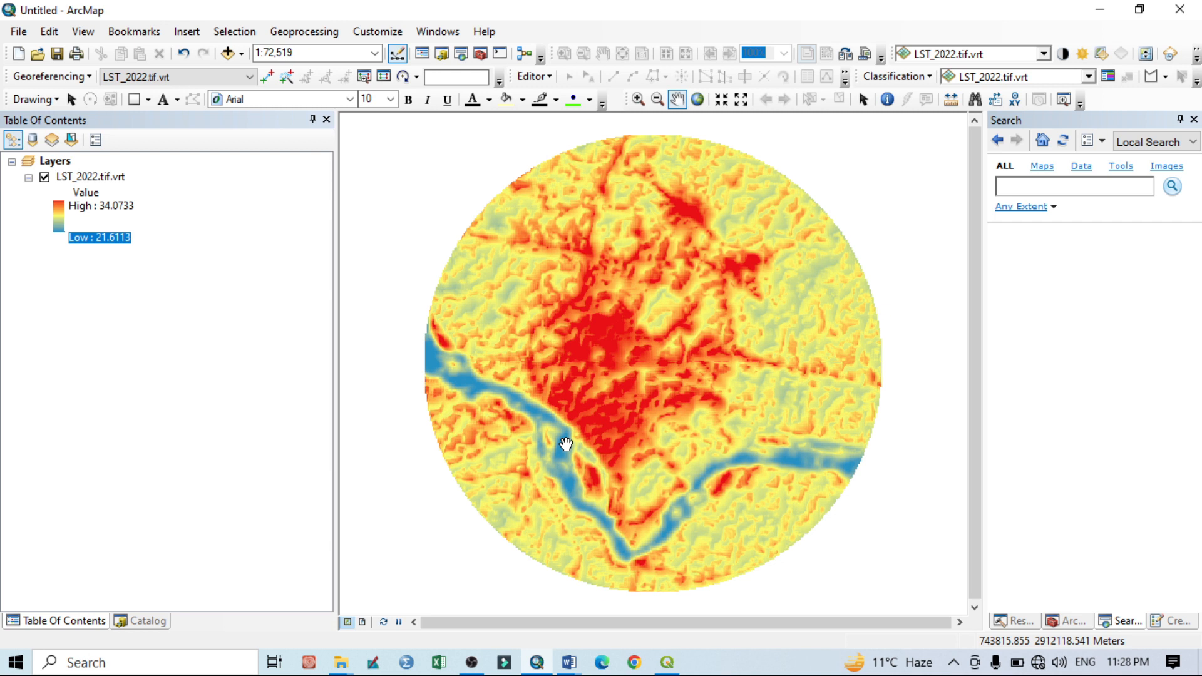
mouse_move(1072, 631)
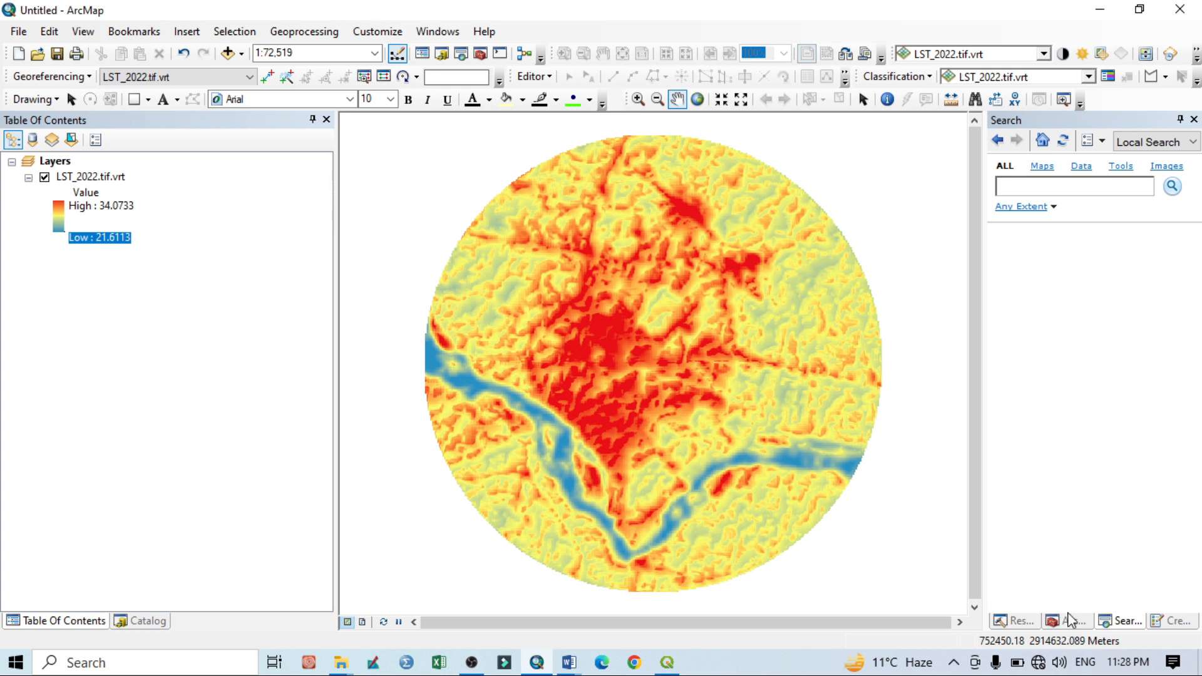
Step: Reach Raster Calculator under Spatial Analyst Tools > Map Algebra in ArcToolbox
left_click(1065, 621)
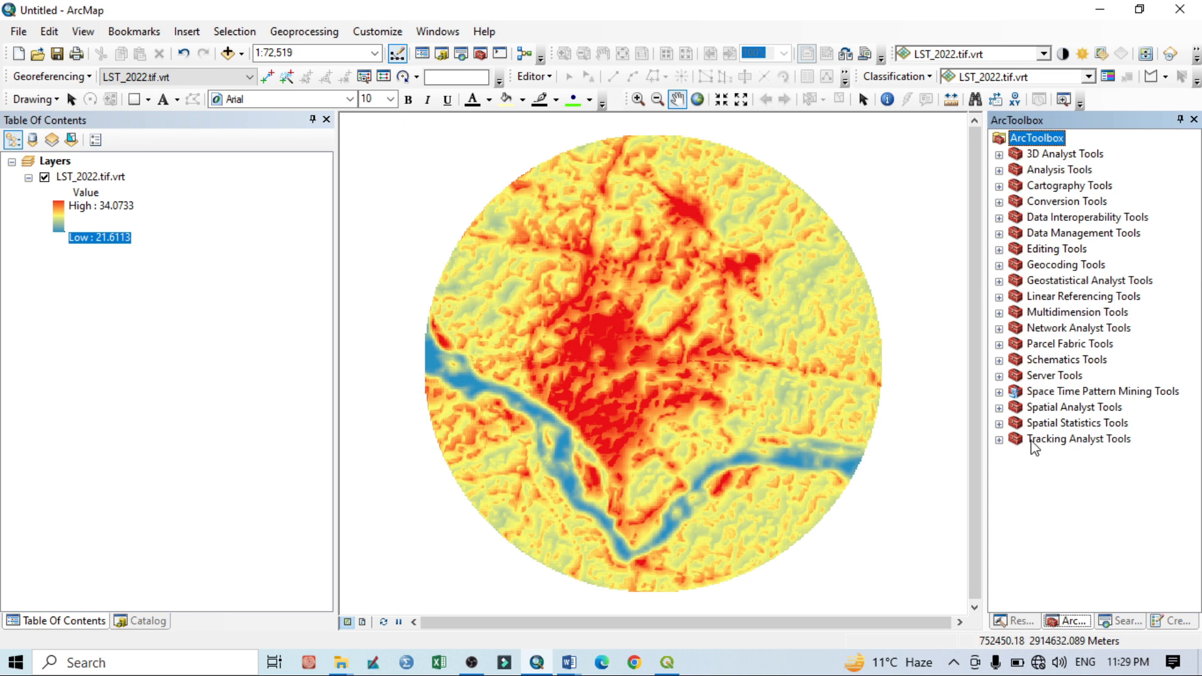
left_click(999, 407)
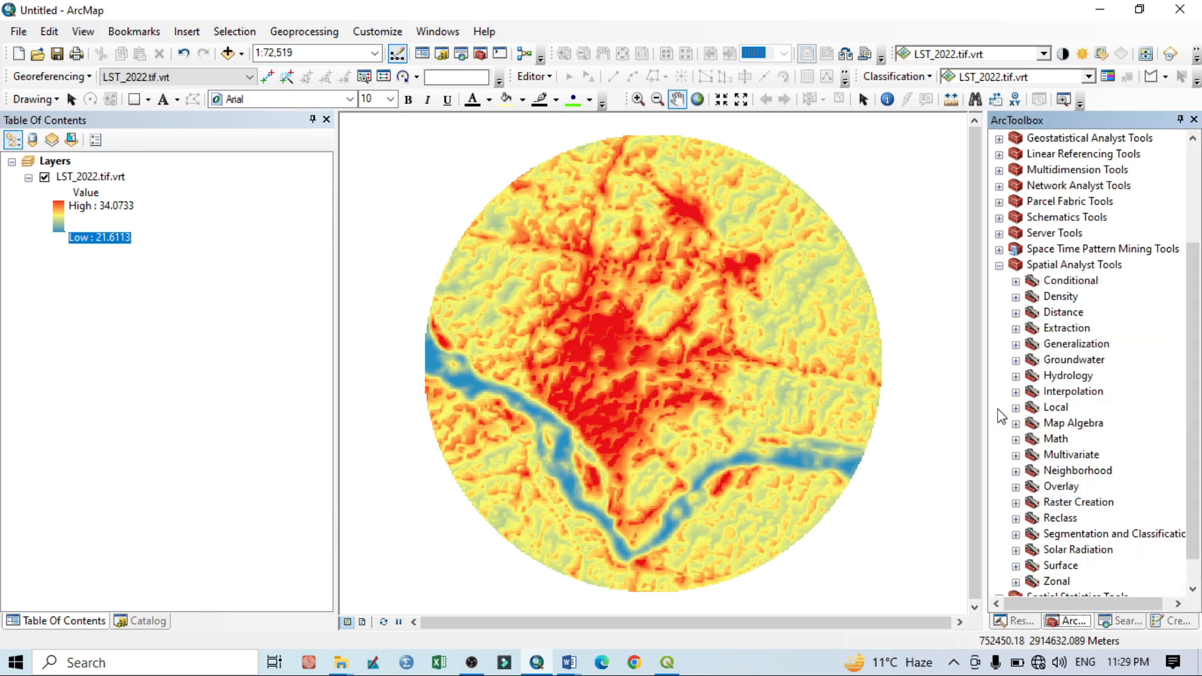
left_click(1015, 423)
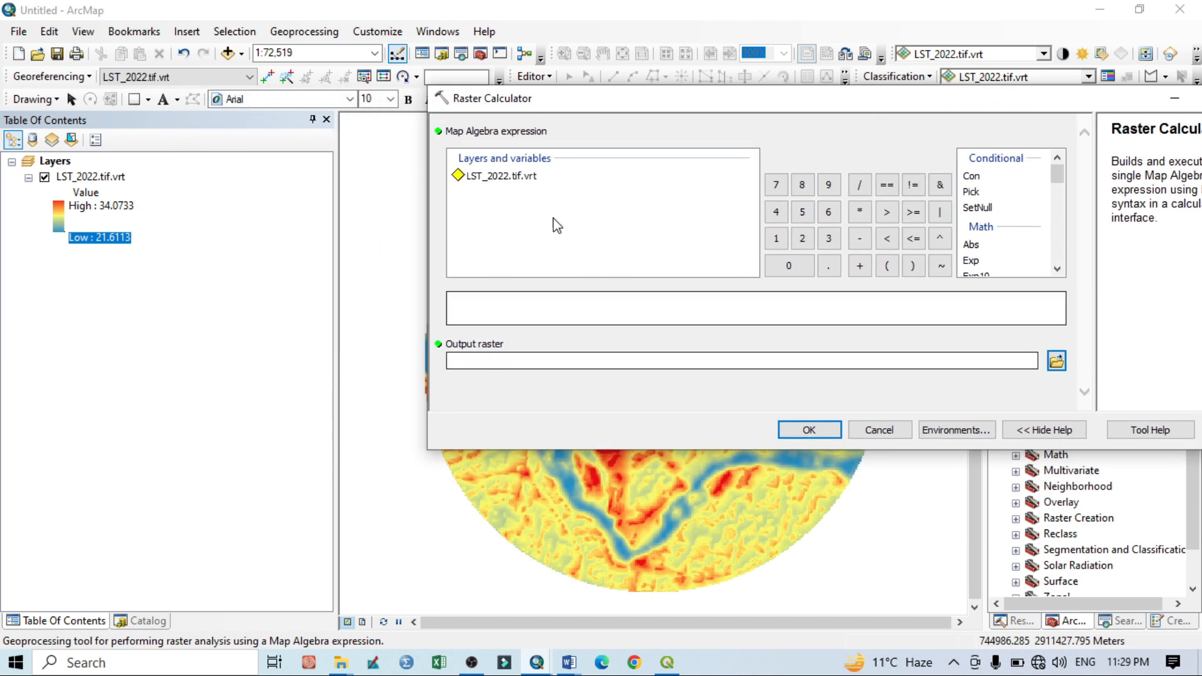
mouse_move(495, 191)
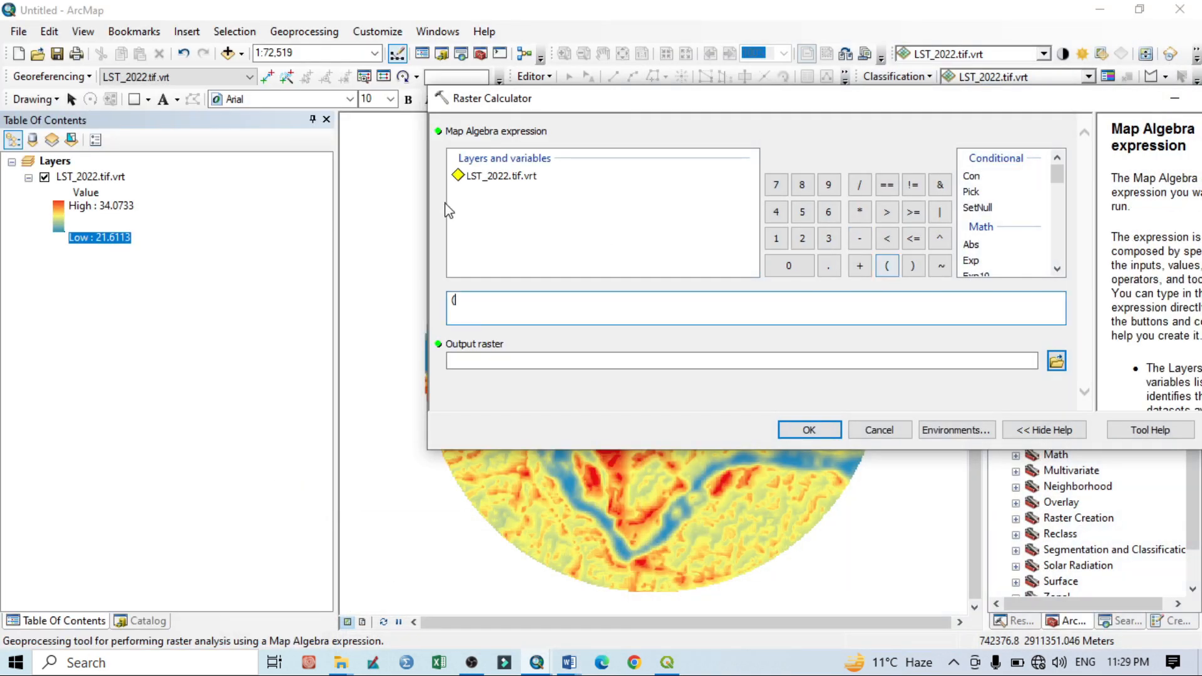
Step: Start the expression as ("LST_2022.tif.vrt" - and bring up the LST_2022 layer's properties
double_click(502, 175)
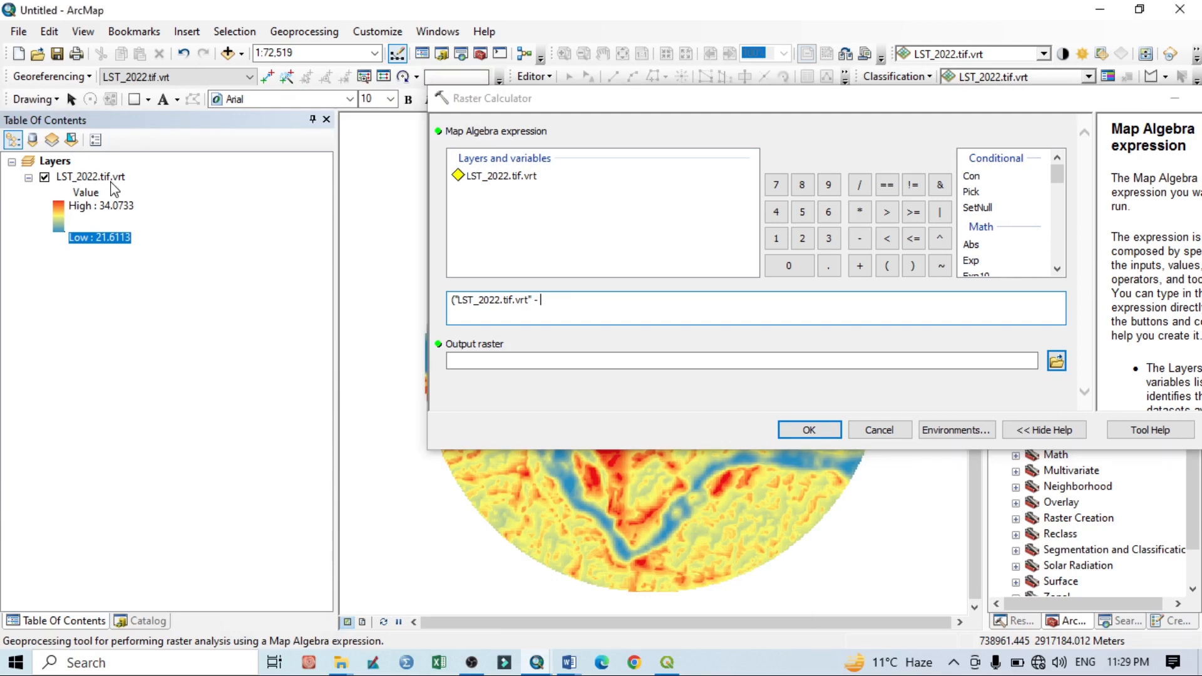
mouse_move(84, 187)
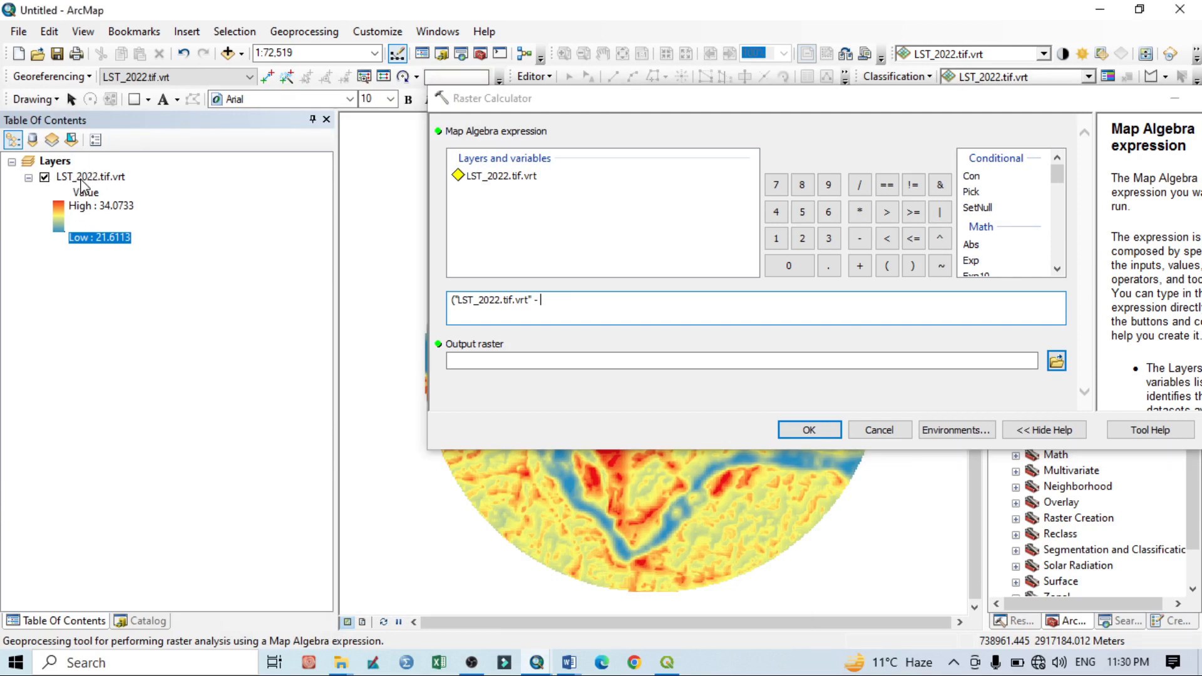
left_click(807, 429)
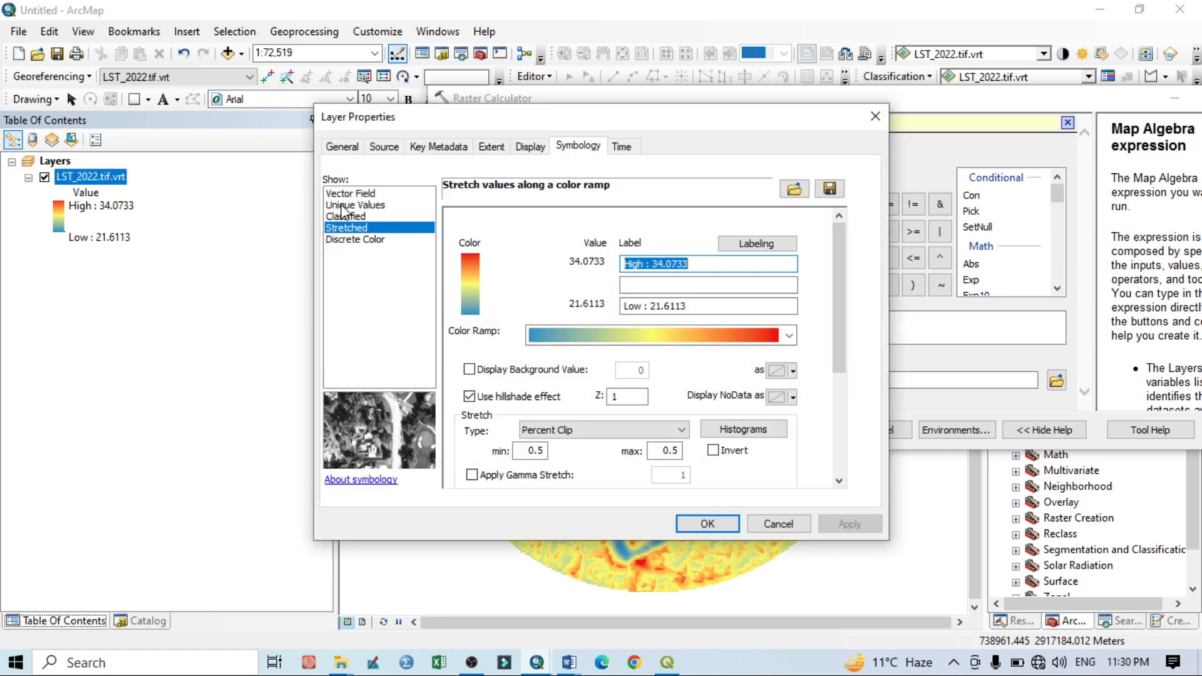
Step: Copy the mean LST value 26.483696121271 from the layer's Source statistics
left_click(383, 147)
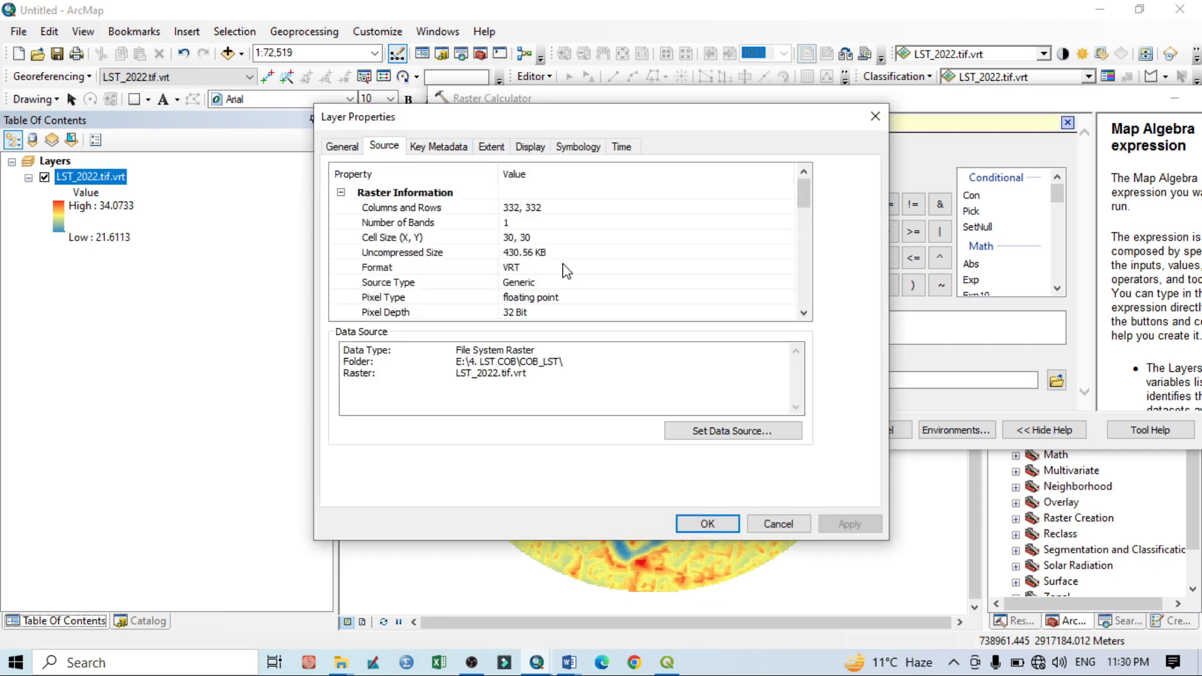
scroll("down", 3)
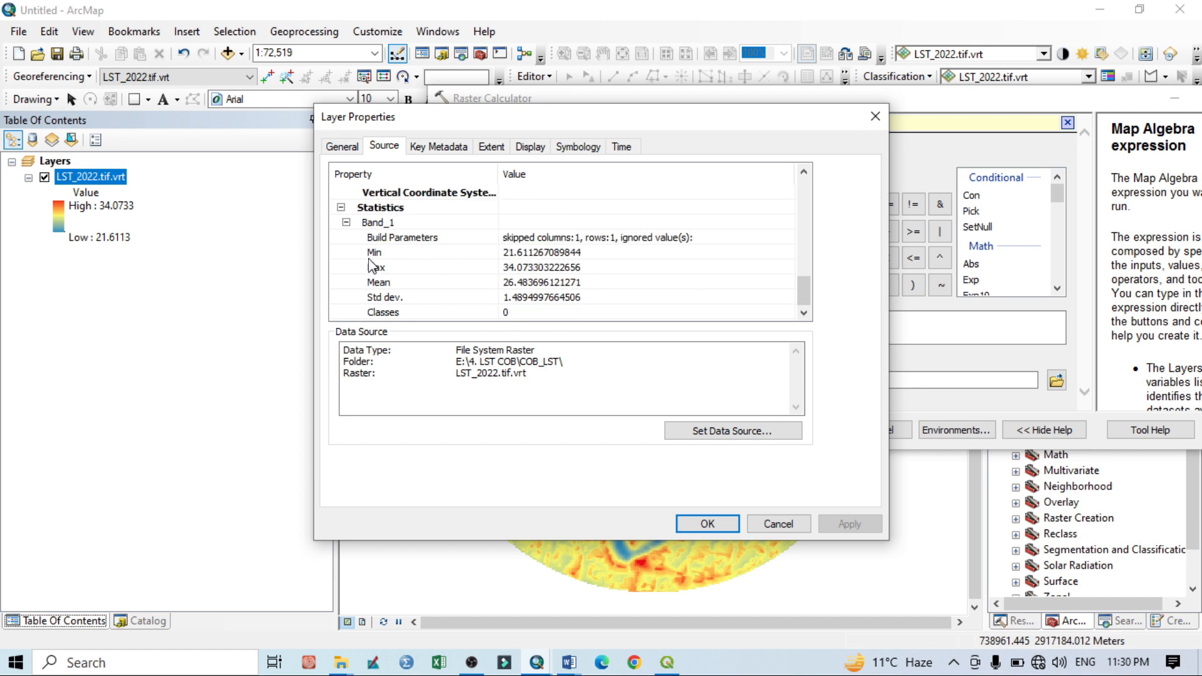
mouse_move(378, 281)
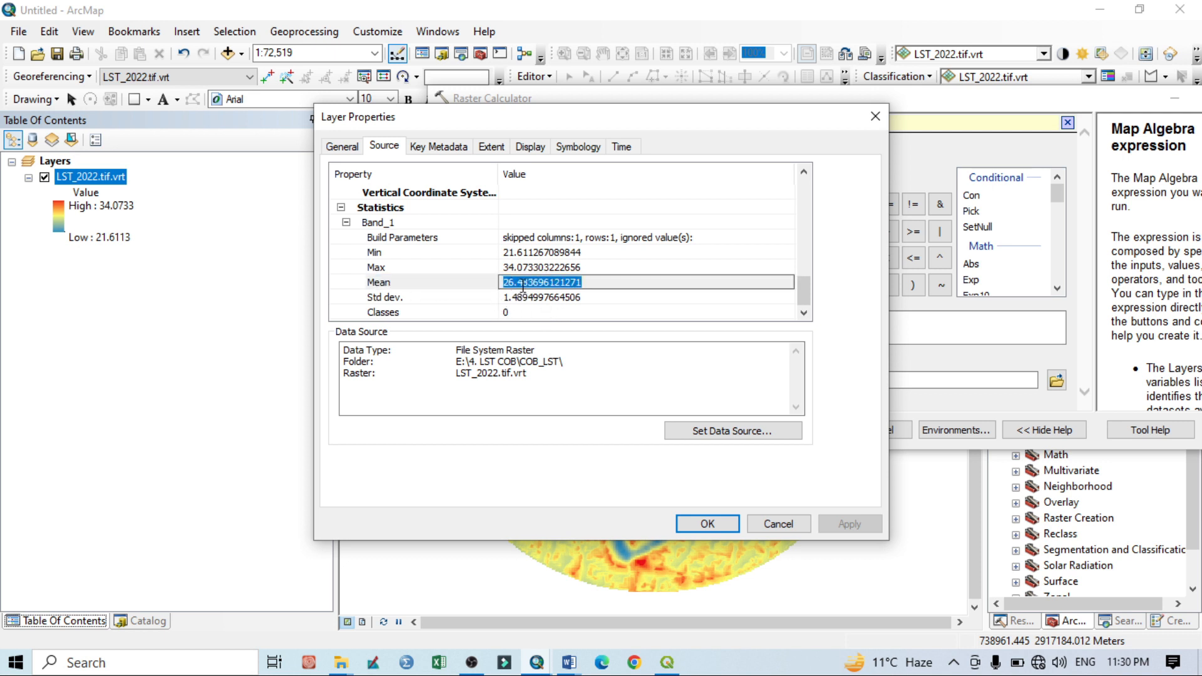
right_click(542, 282)
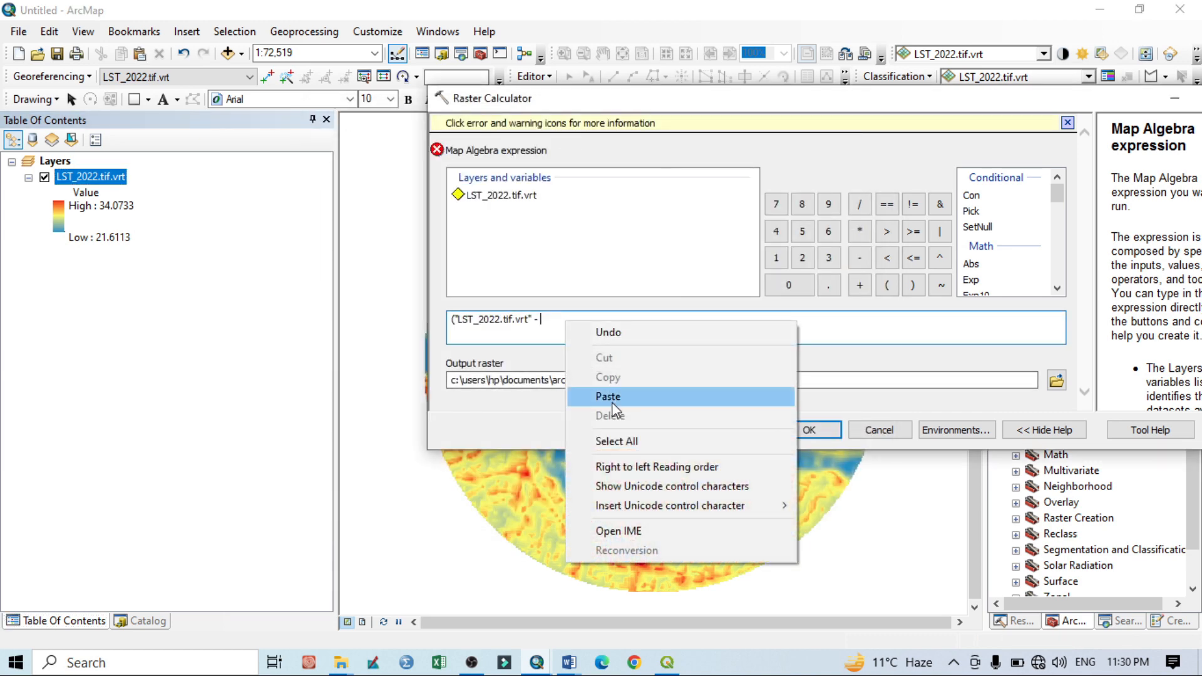
Step: Complete the expression ("LST_2022.tif.vrt" - 26.483696121271) / "LST_2022.tif.vrt" per the UTFVI formula
left_click(608, 396)
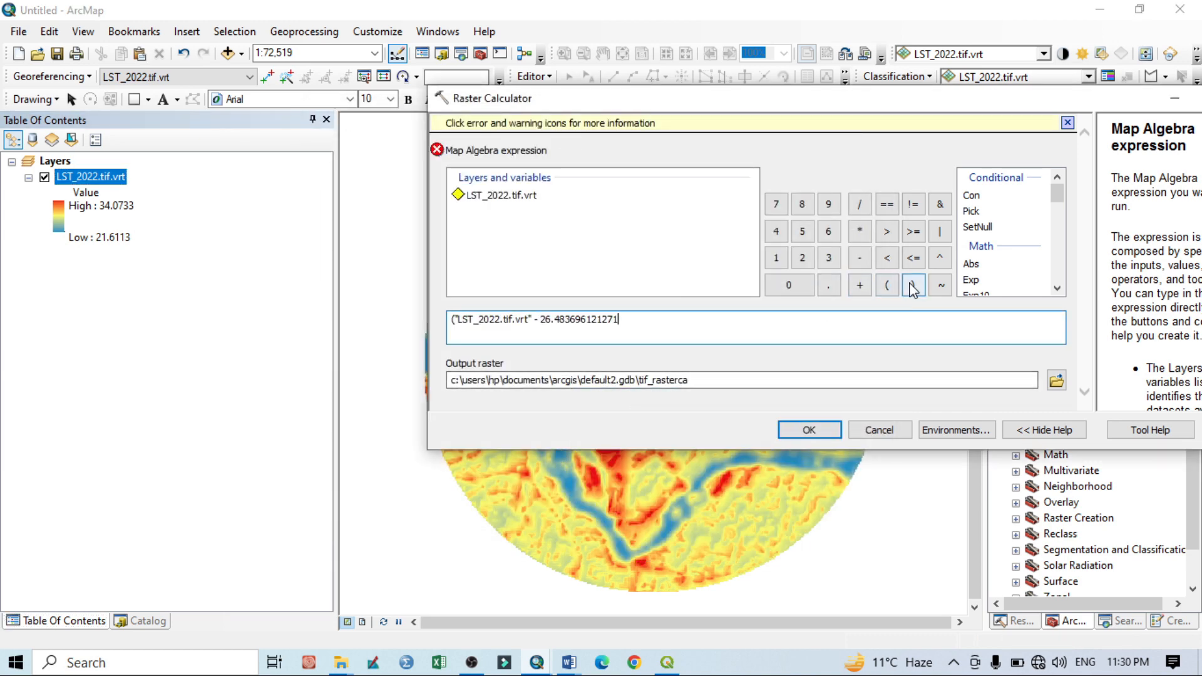
left_click(913, 284)
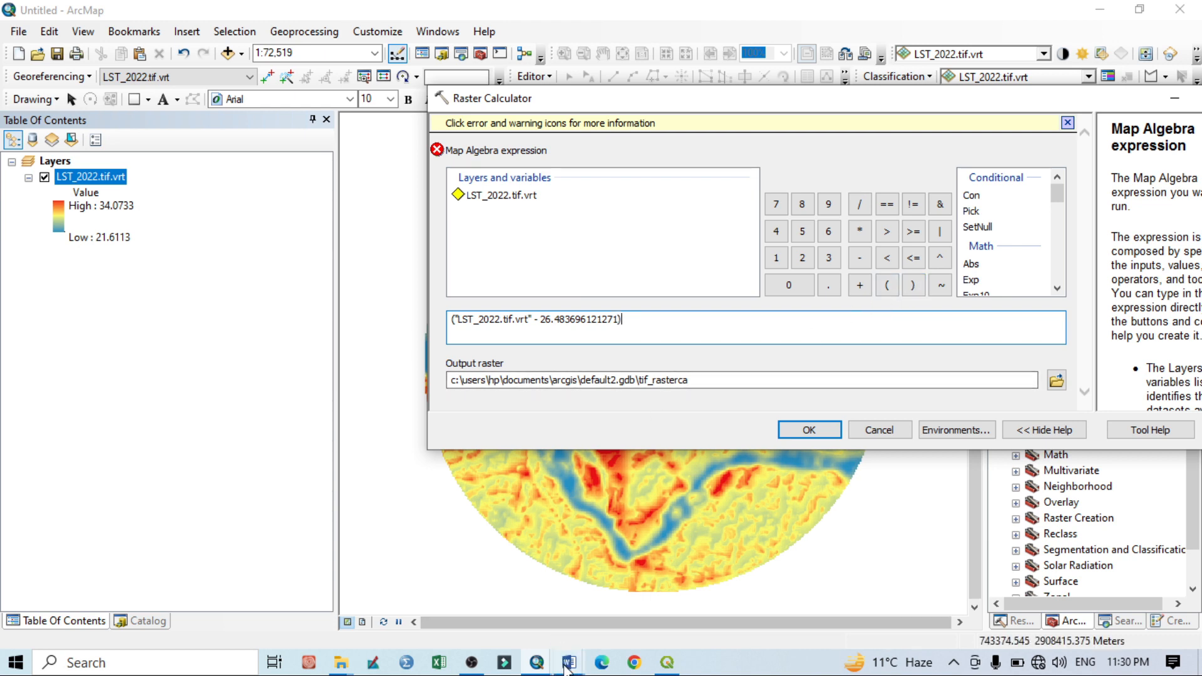
left_click(567, 661)
type(" / \"LST_2022.tif.vrt\"")
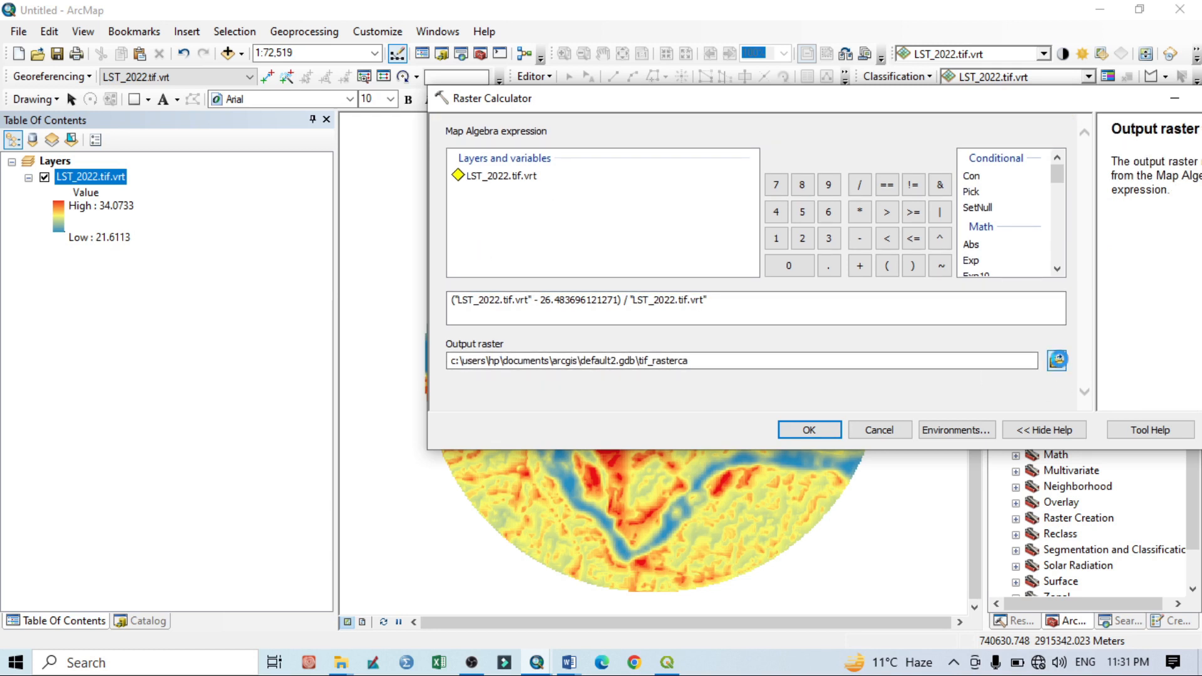
Step: Connect to the Desktop folder and create a new UTFVI folder there for the output
left_click(1057, 360)
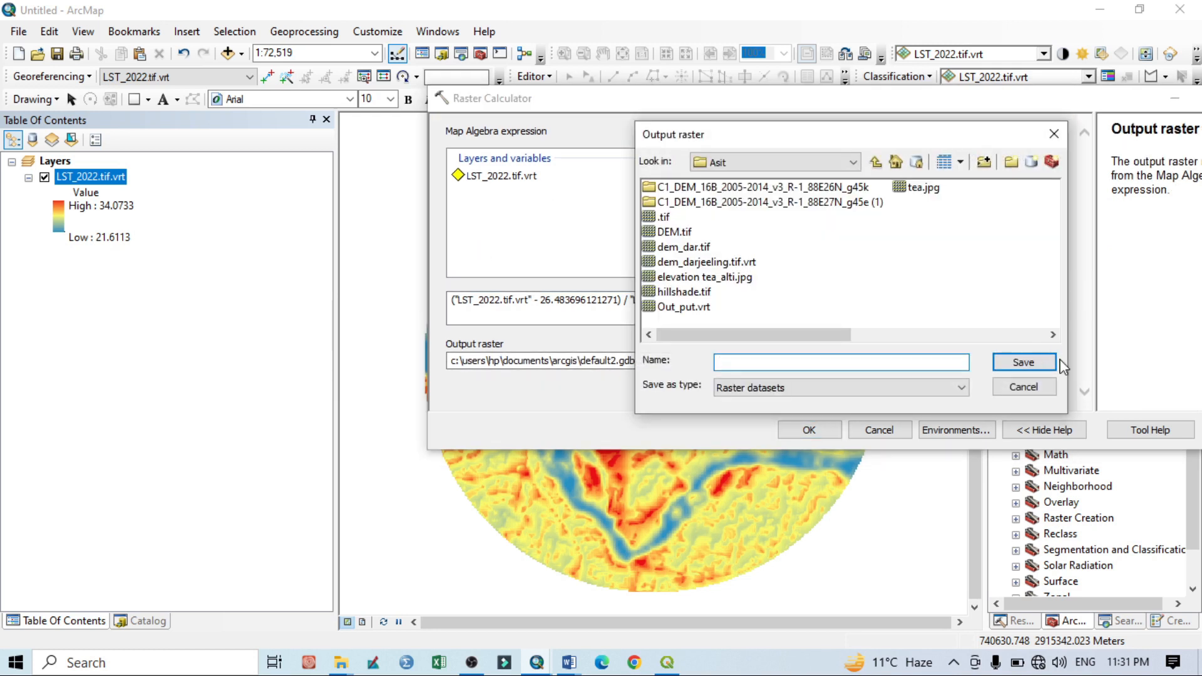
left_click(848, 162)
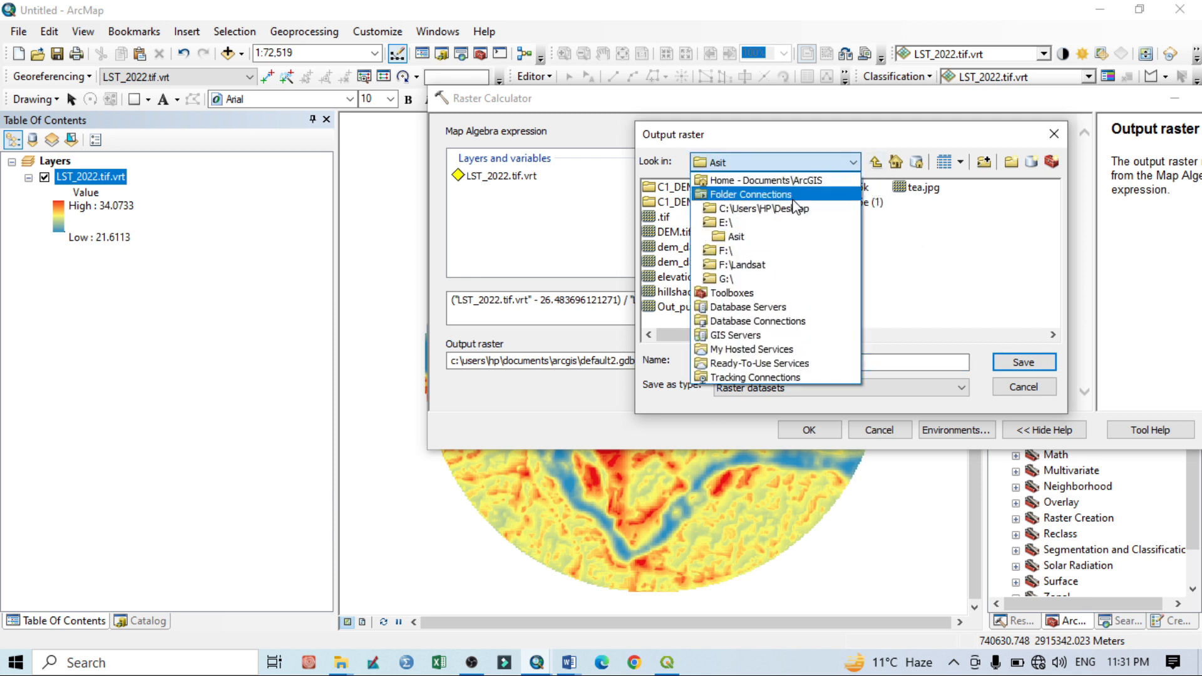
left_click(762, 208)
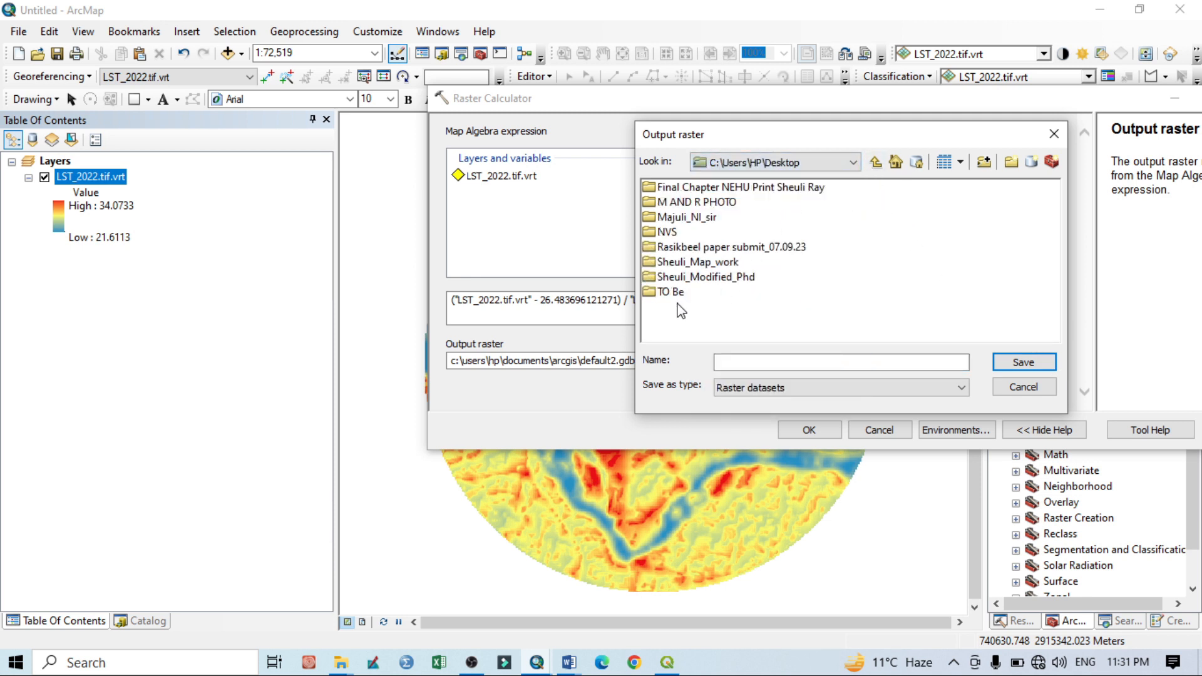
mouse_move(704, 284)
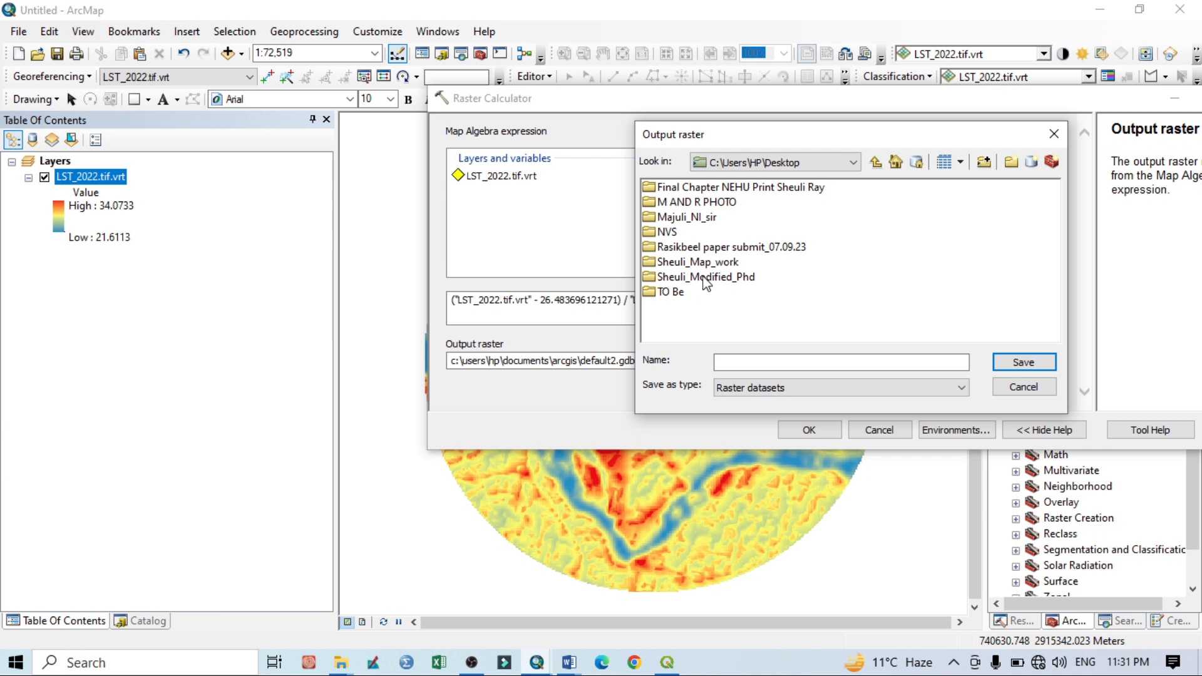
mouse_move(692, 210)
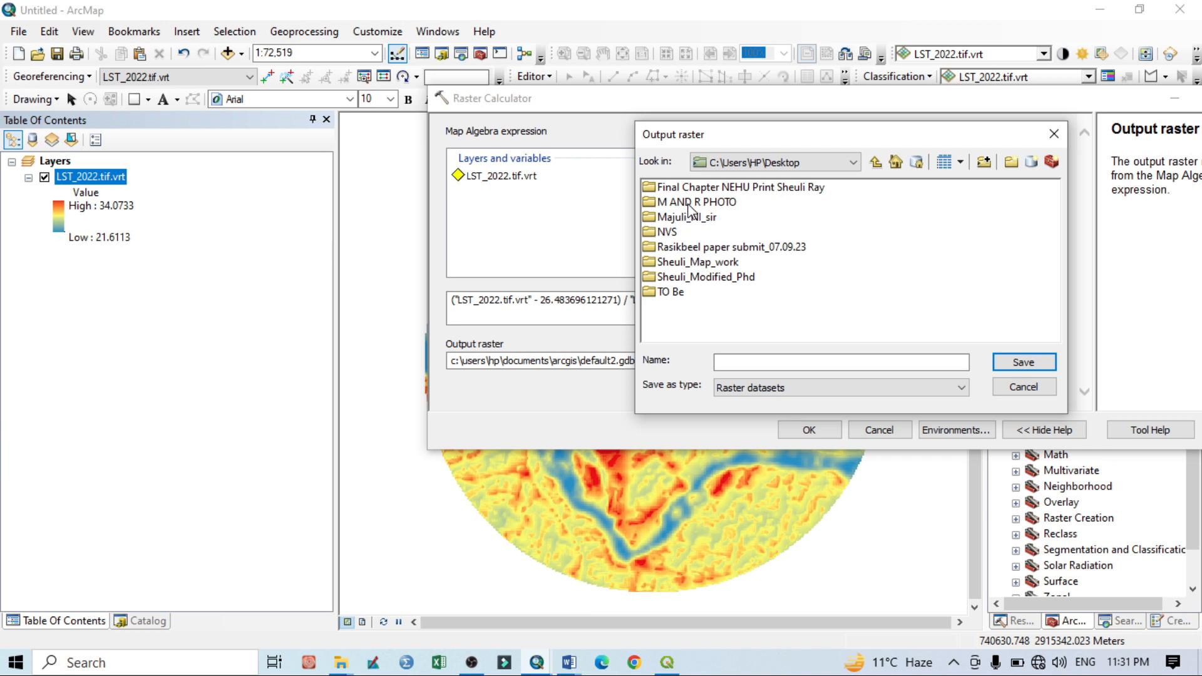
mouse_move(737, 214)
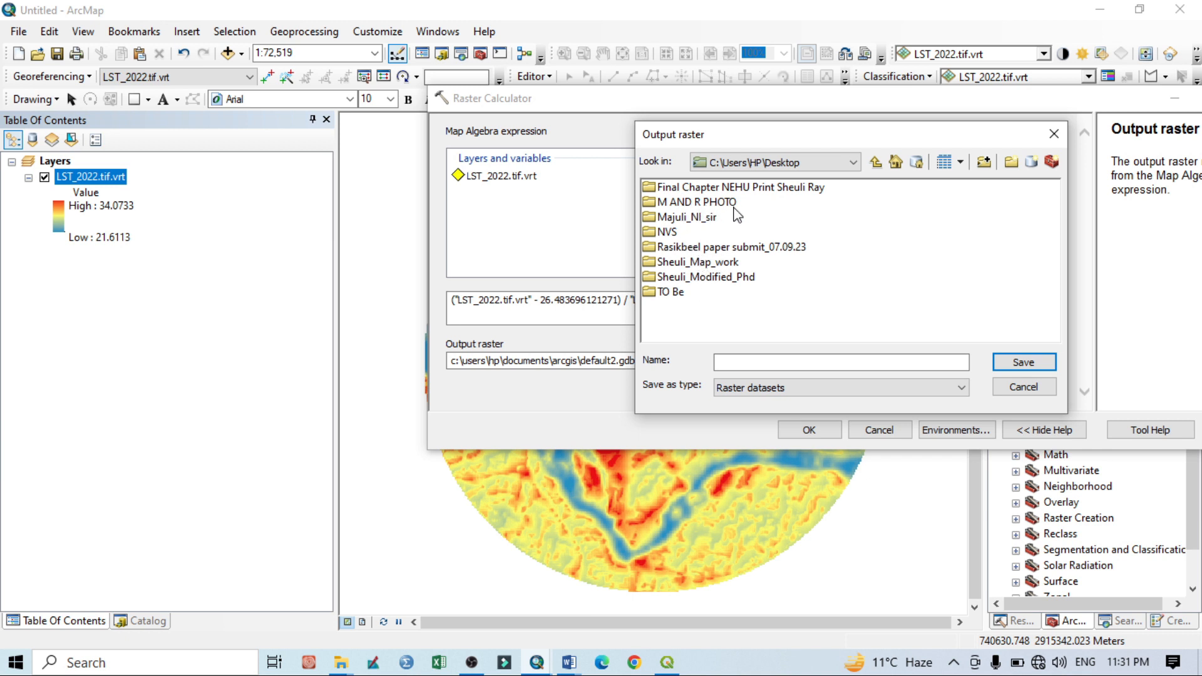
mouse_move(992, 182)
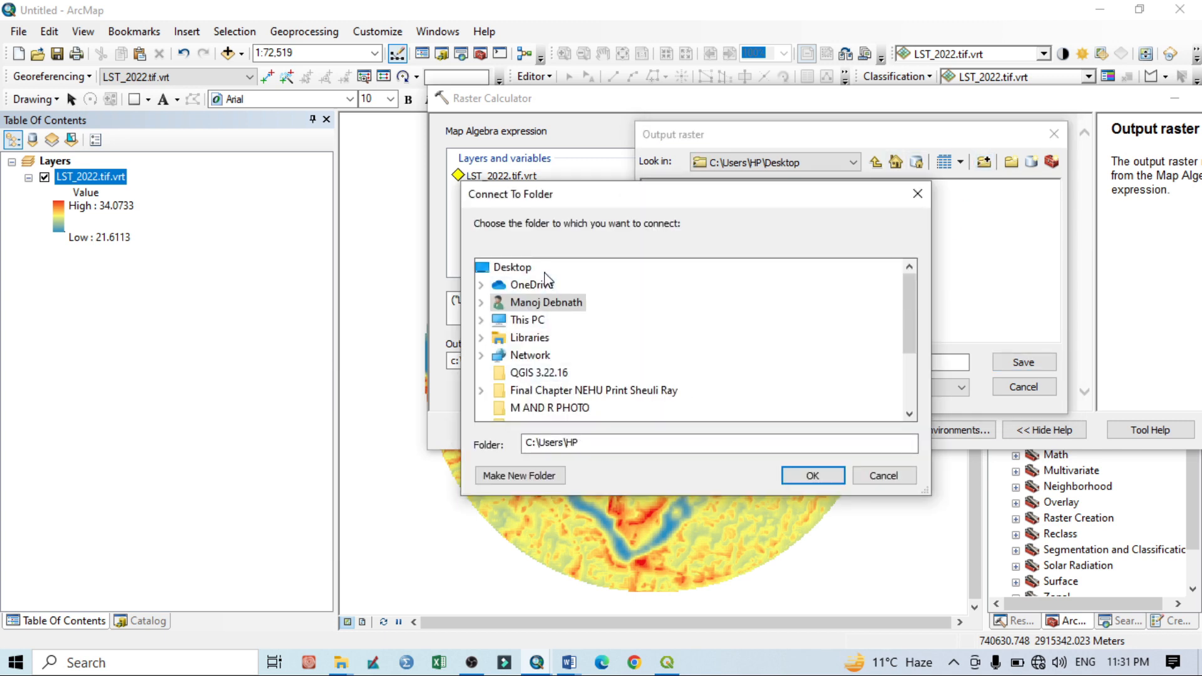
left_click(514, 267)
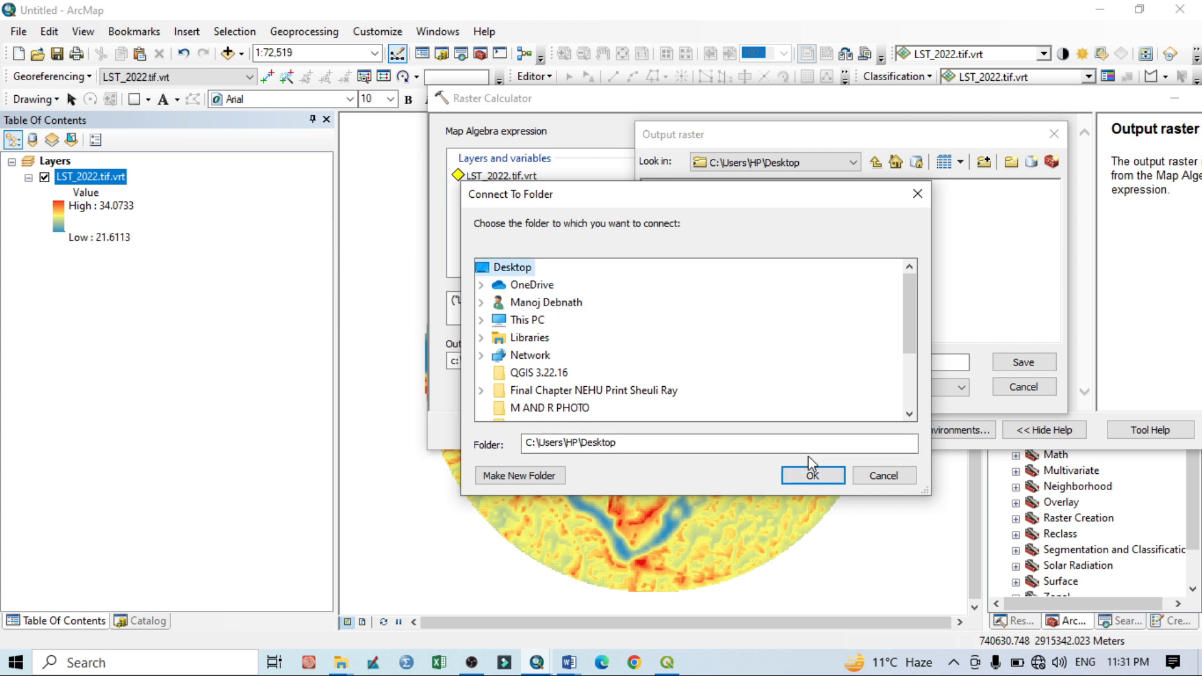
left_click(810, 476)
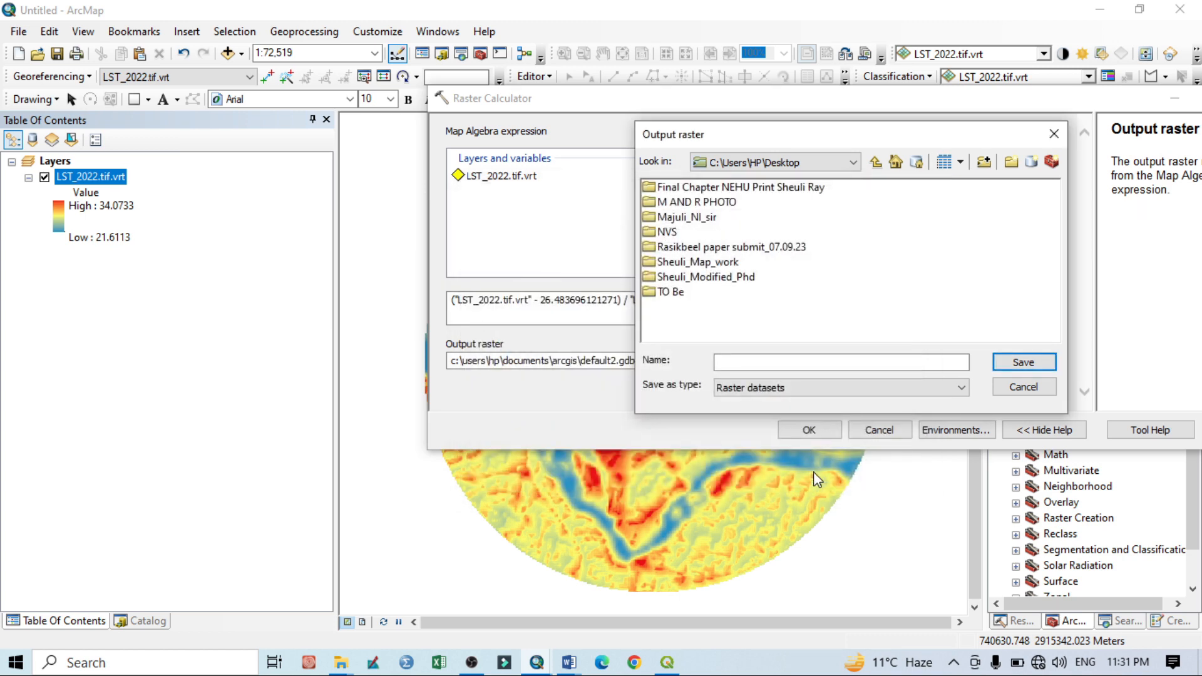
left_click(1010, 162)
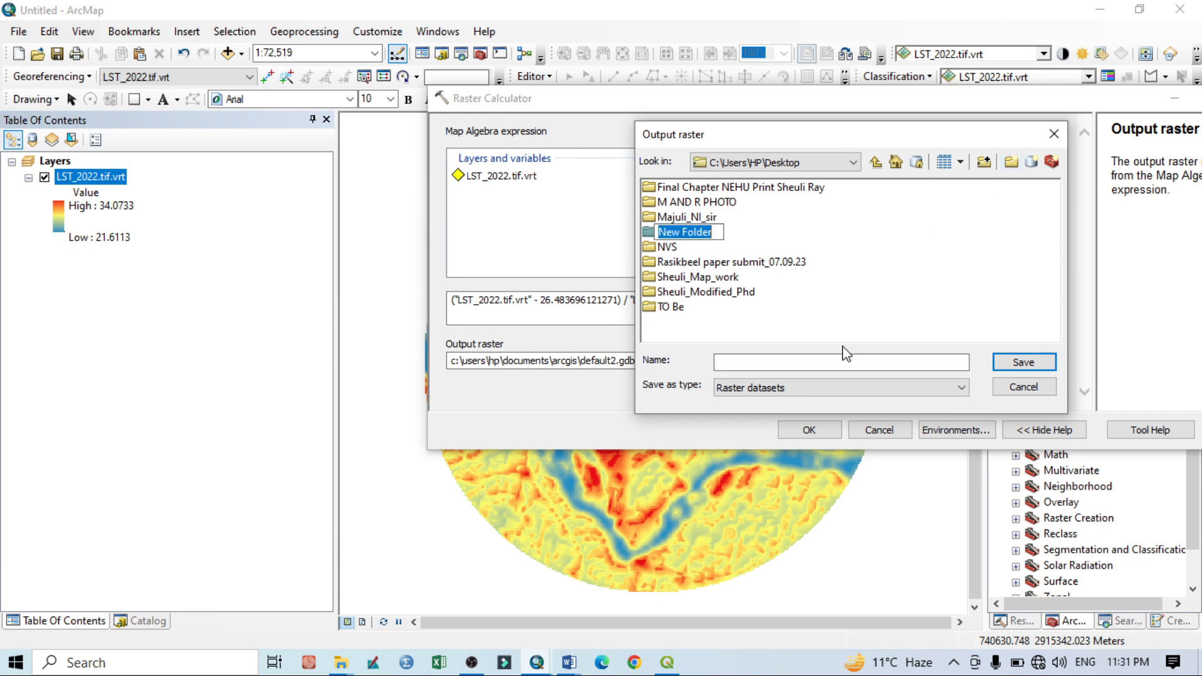
type("UTFV")
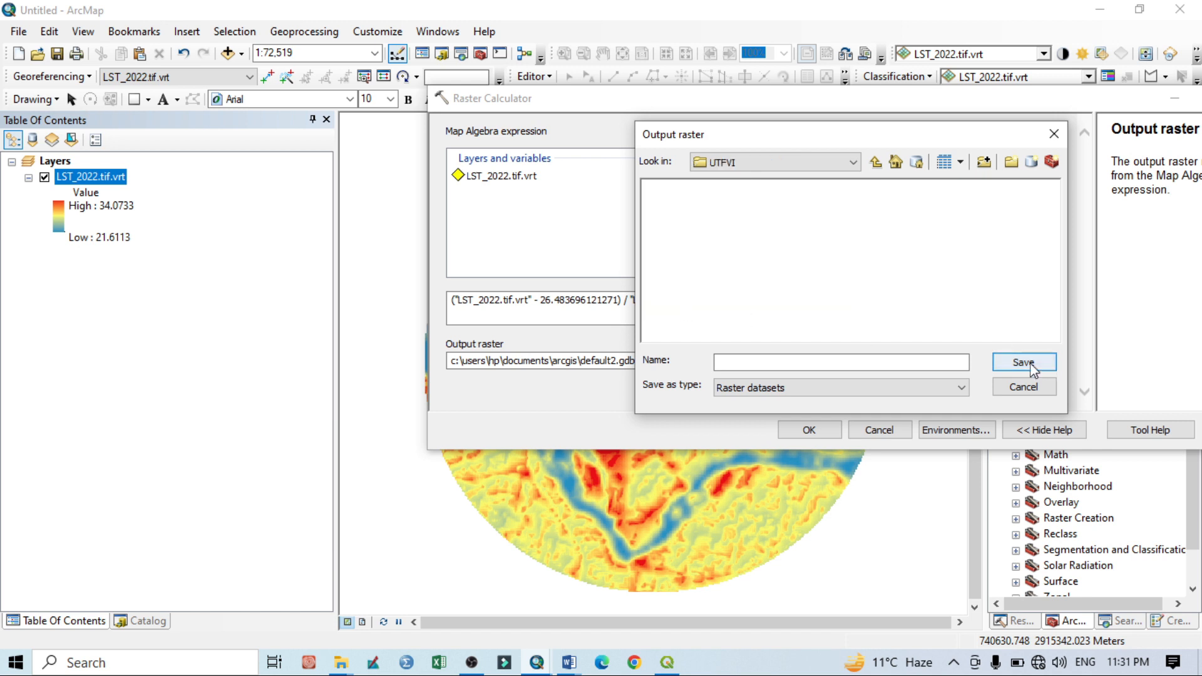
Step: Name the output raster UTFVI.tif inside the UTFVI folder
type("U")
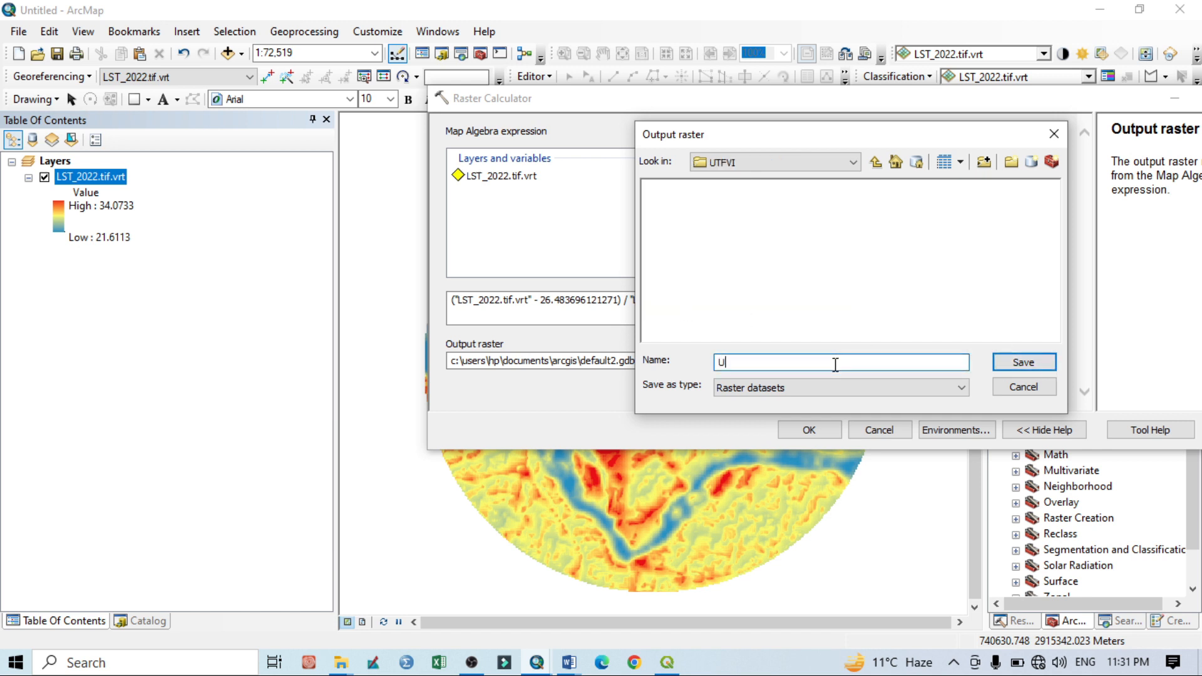
type("TFVI")
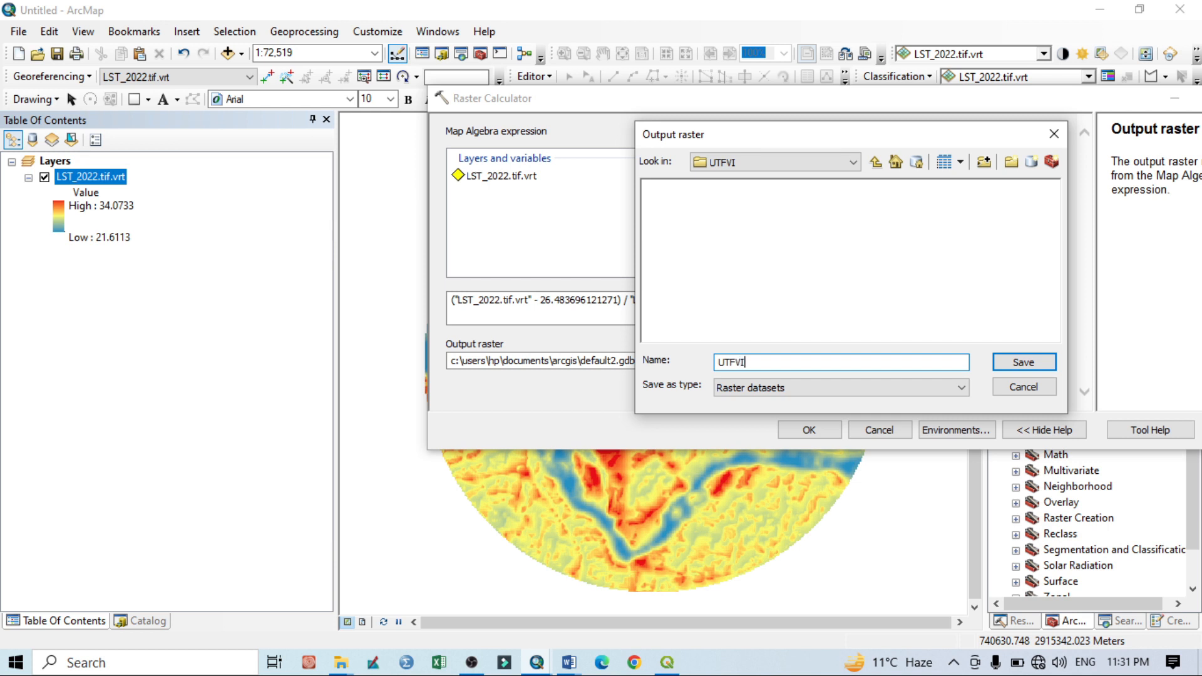
type(".tif")
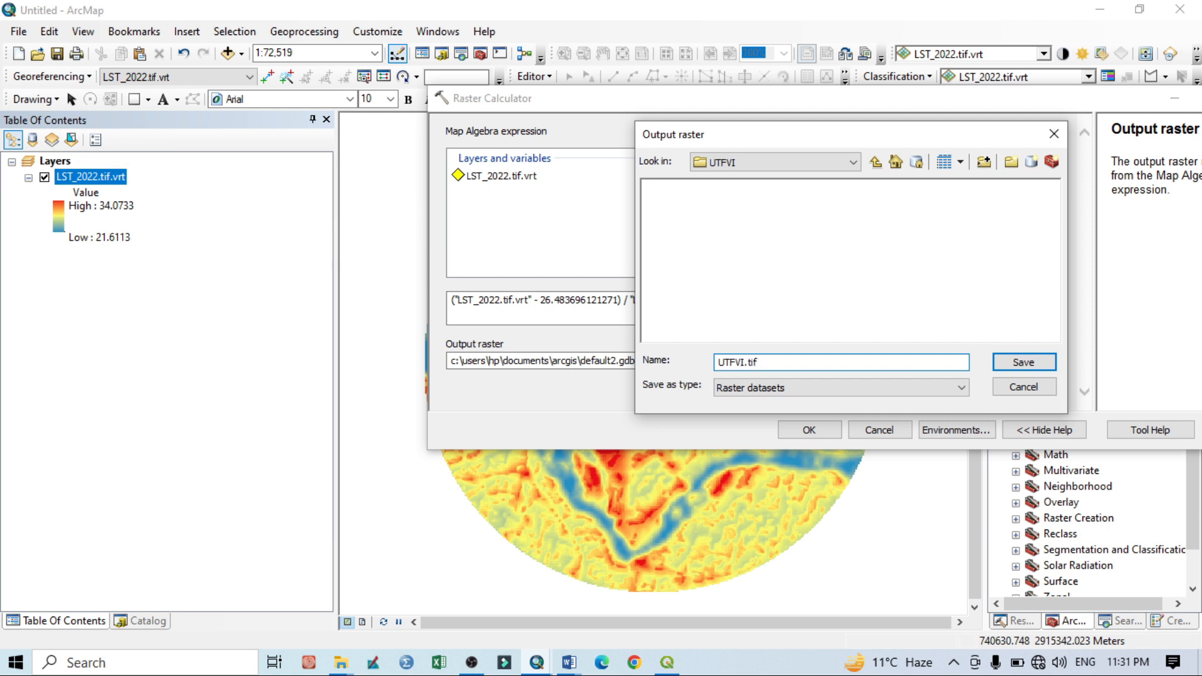
left_click(1023, 361)
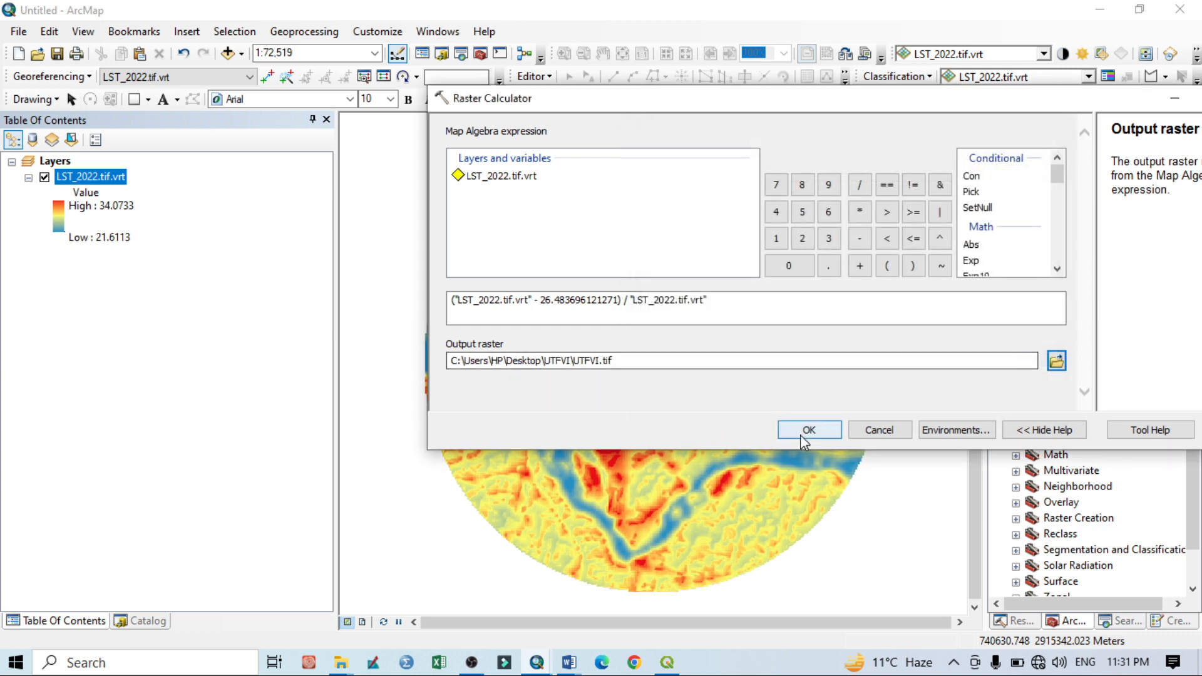
Step: Run the calculation, adding the grayscale UTFVI.tif layer (about −0.225 to 0.223)
left_click(807, 430)
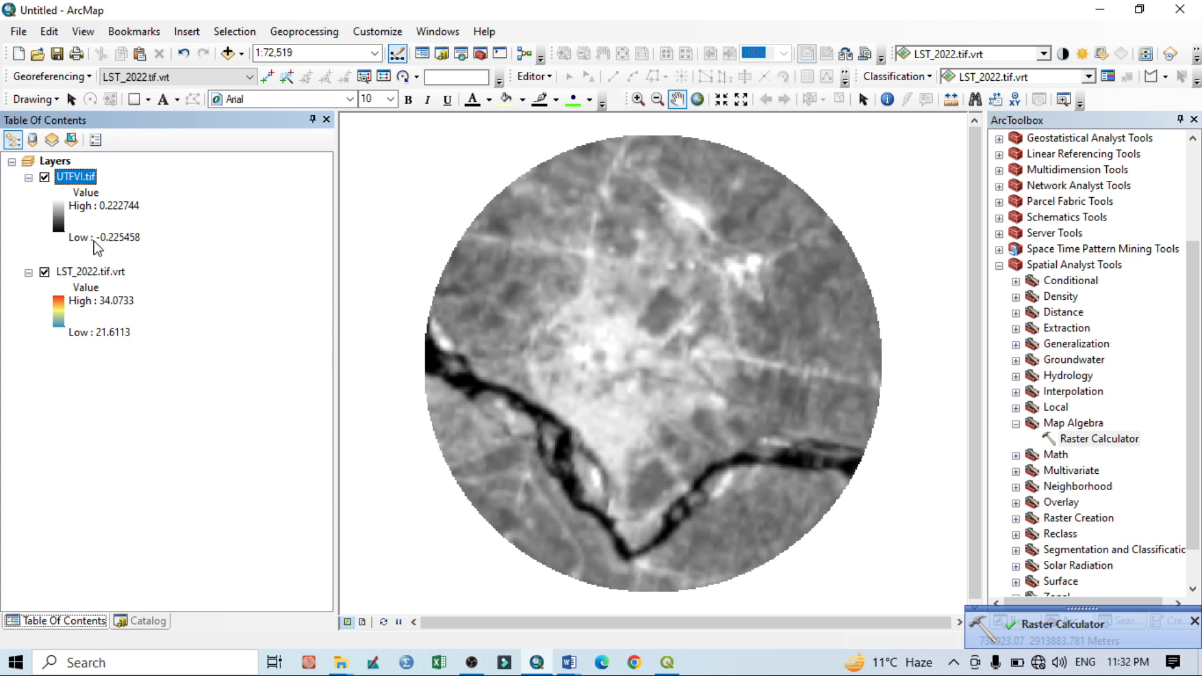
mouse_move(126, 254)
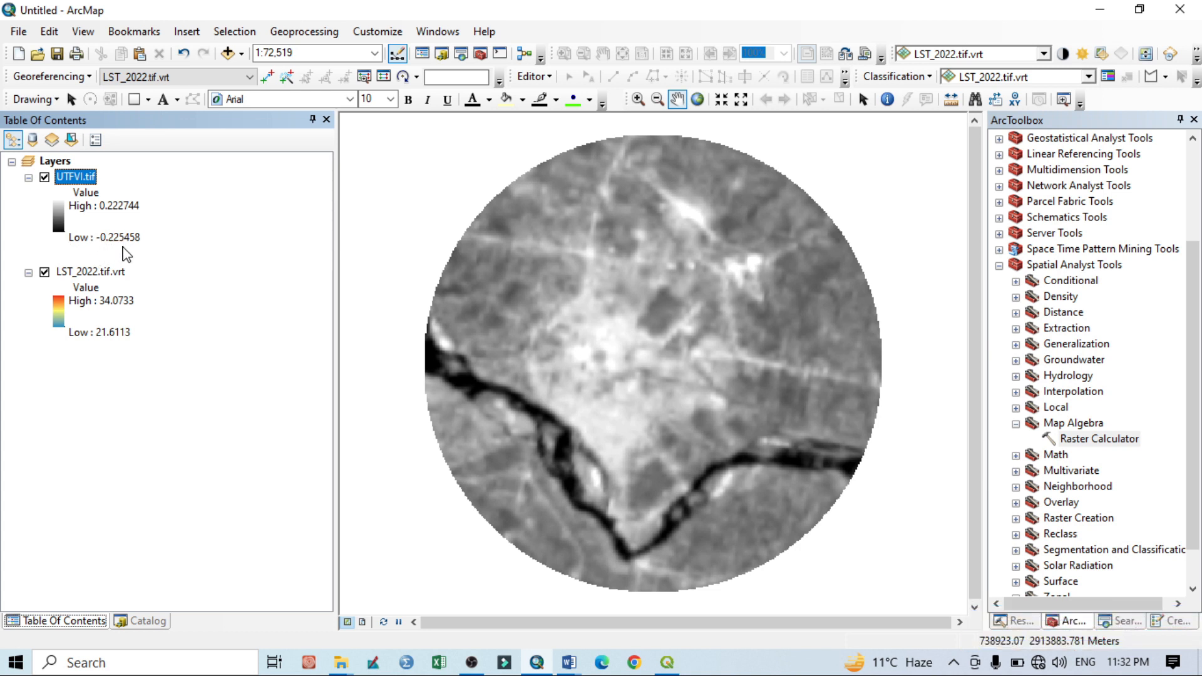
mouse_move(105, 213)
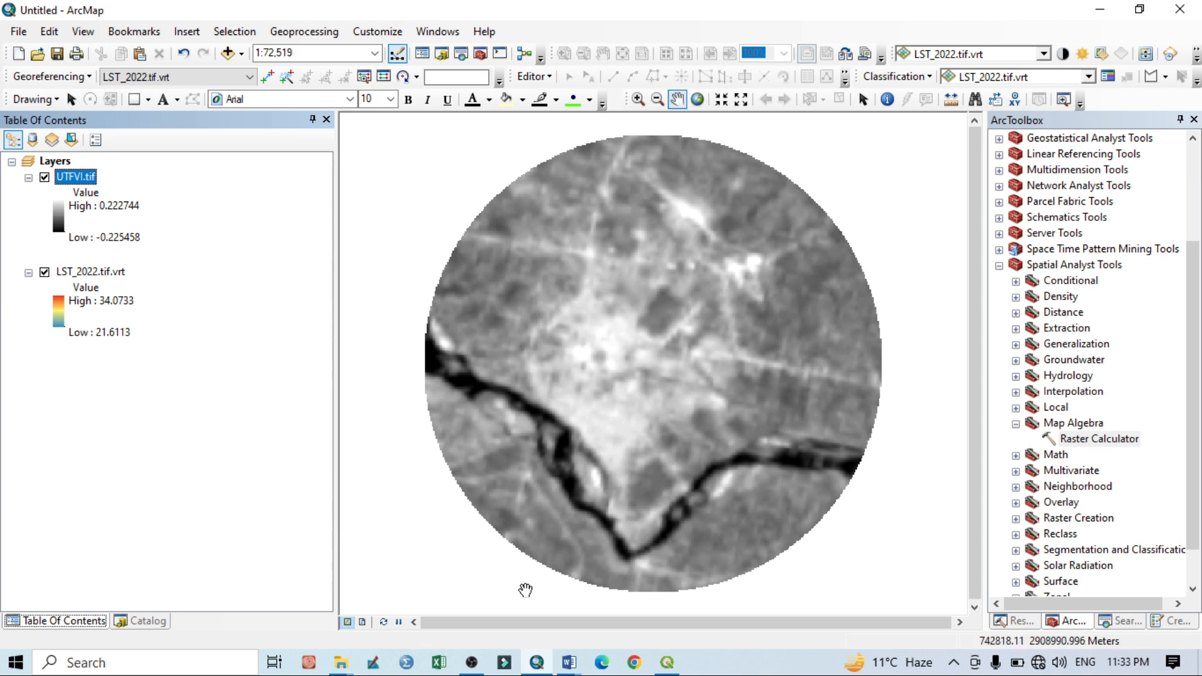
mouse_move(565, 661)
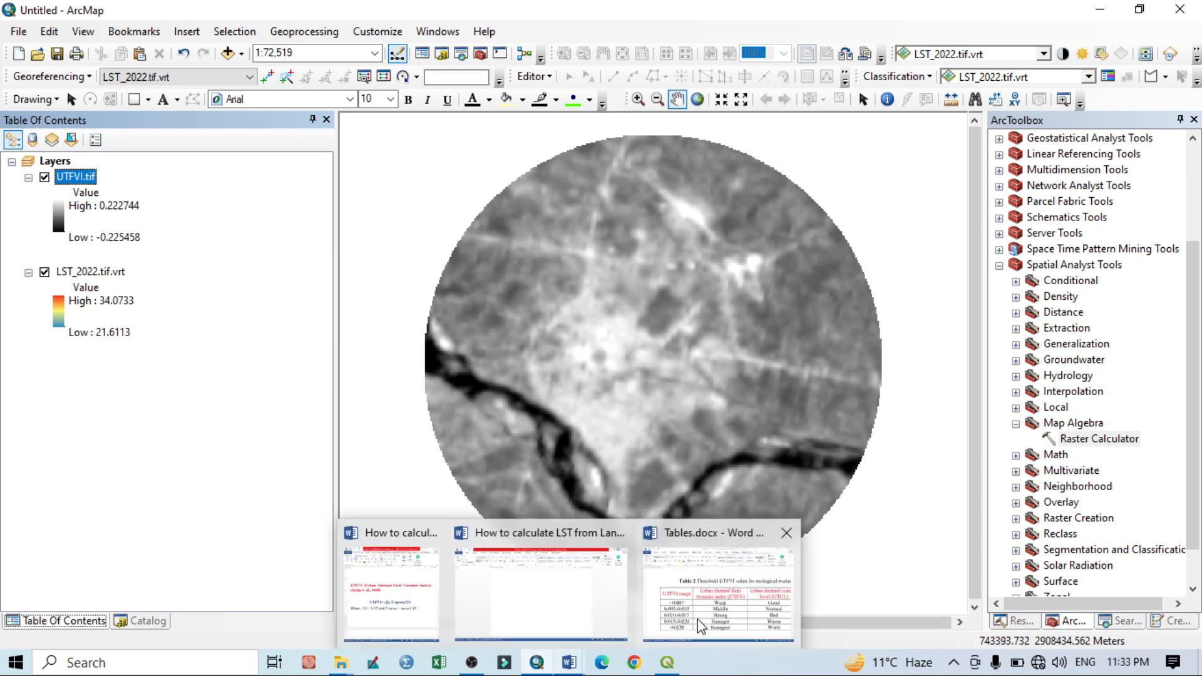
Step: Bring up Tables.docx with Table 2's UTFVI thresholds from Weak (<0.005) to Strongest (>0.020)
left_click(716, 533)
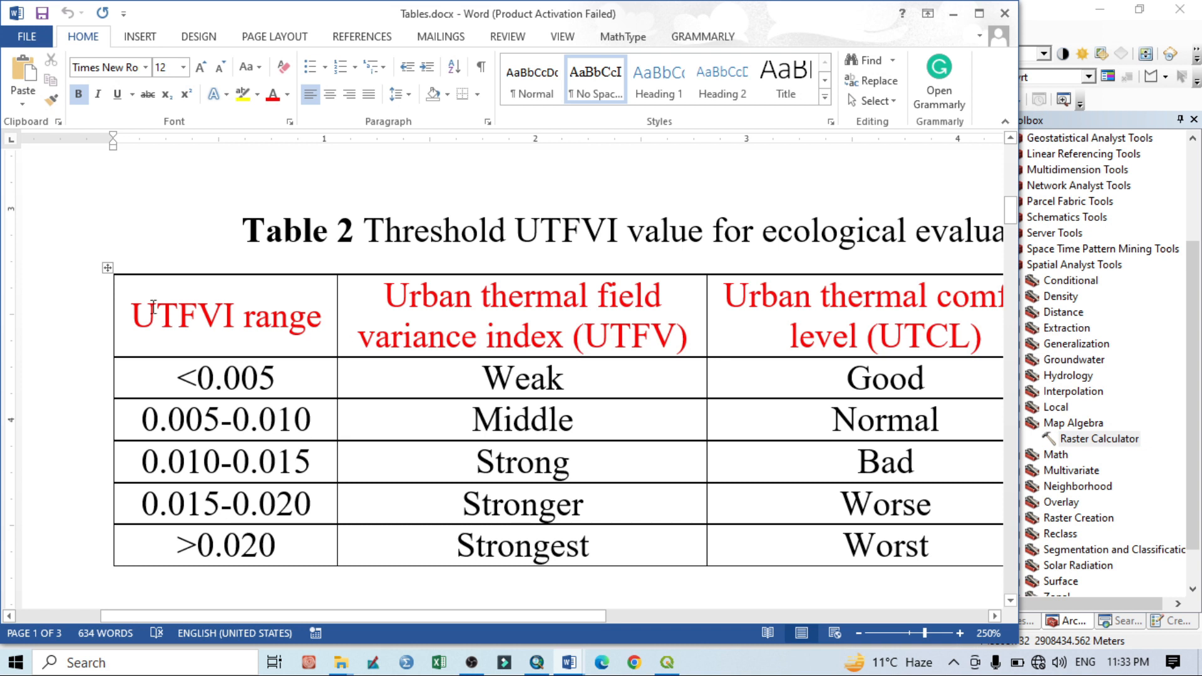
mouse_move(274, 361)
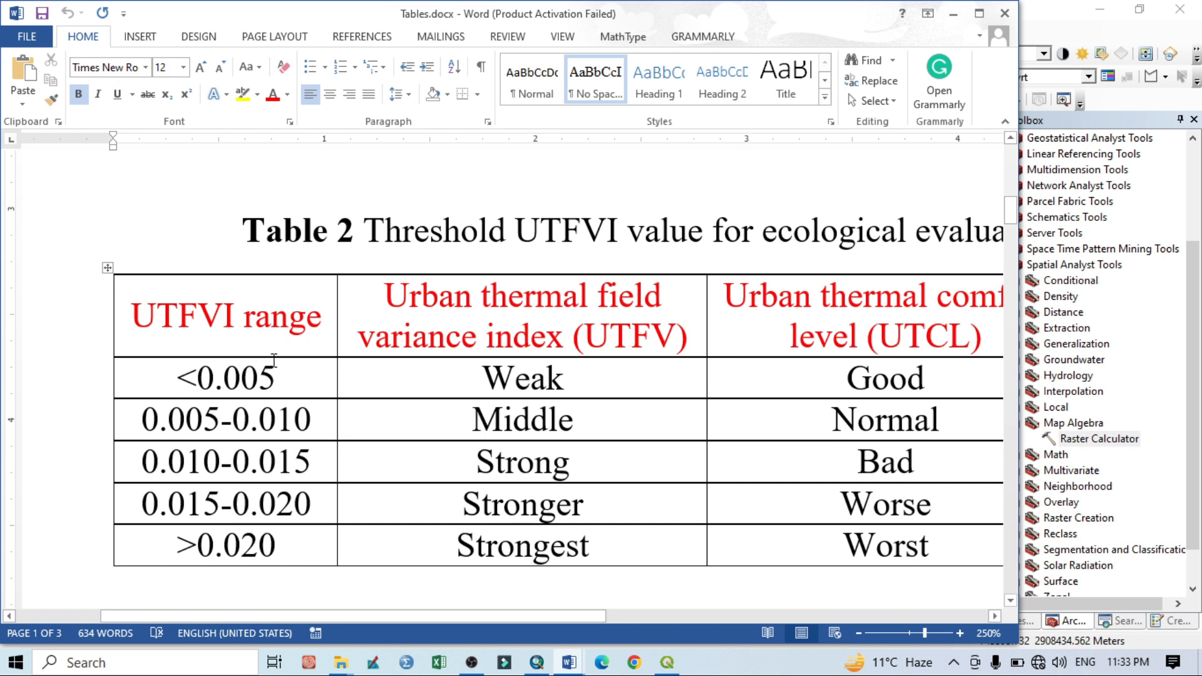
mouse_move(155, 473)
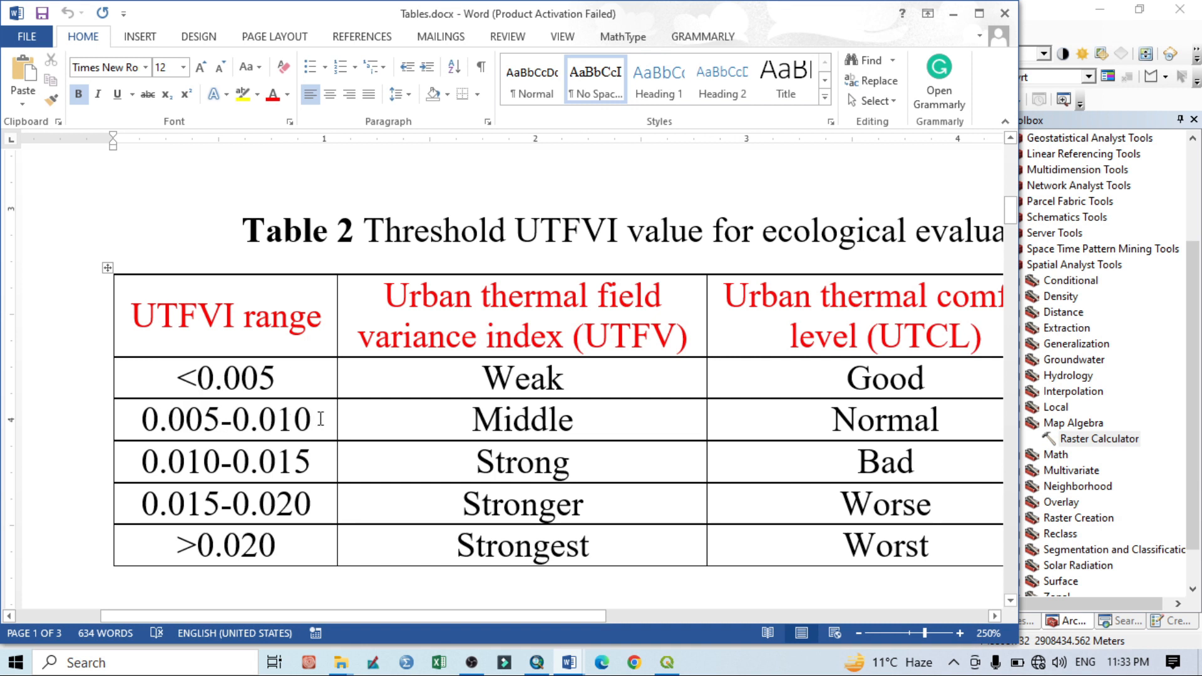
mouse_move(335, 547)
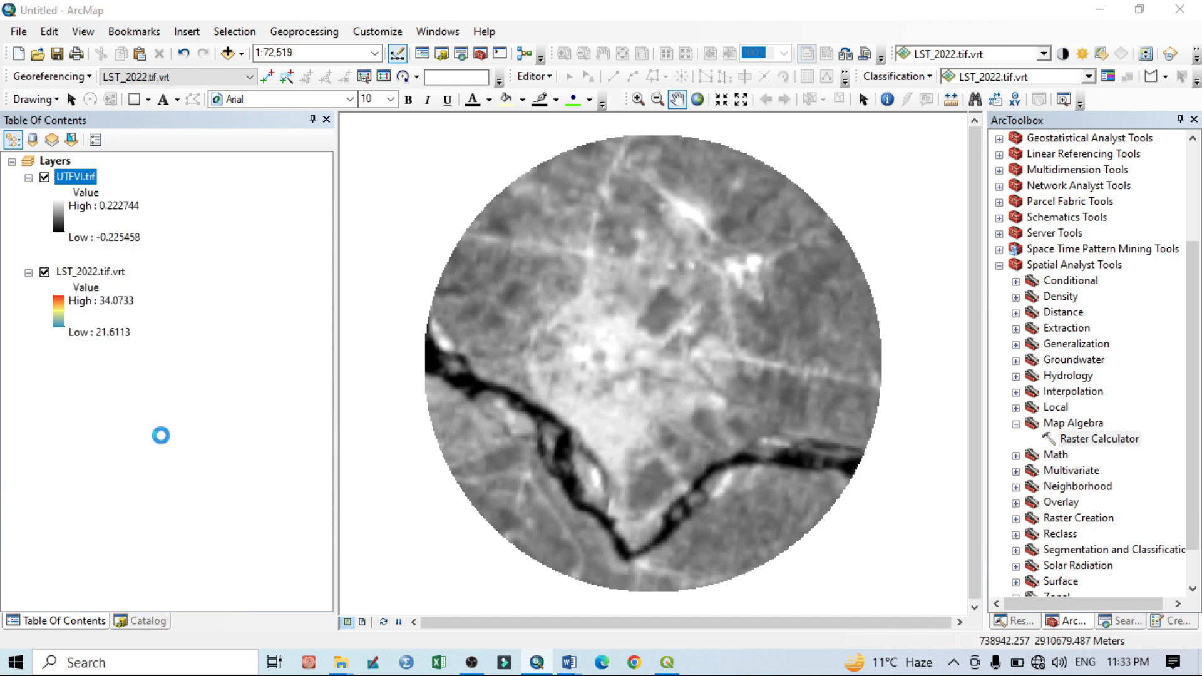
mouse_move(252, 320)
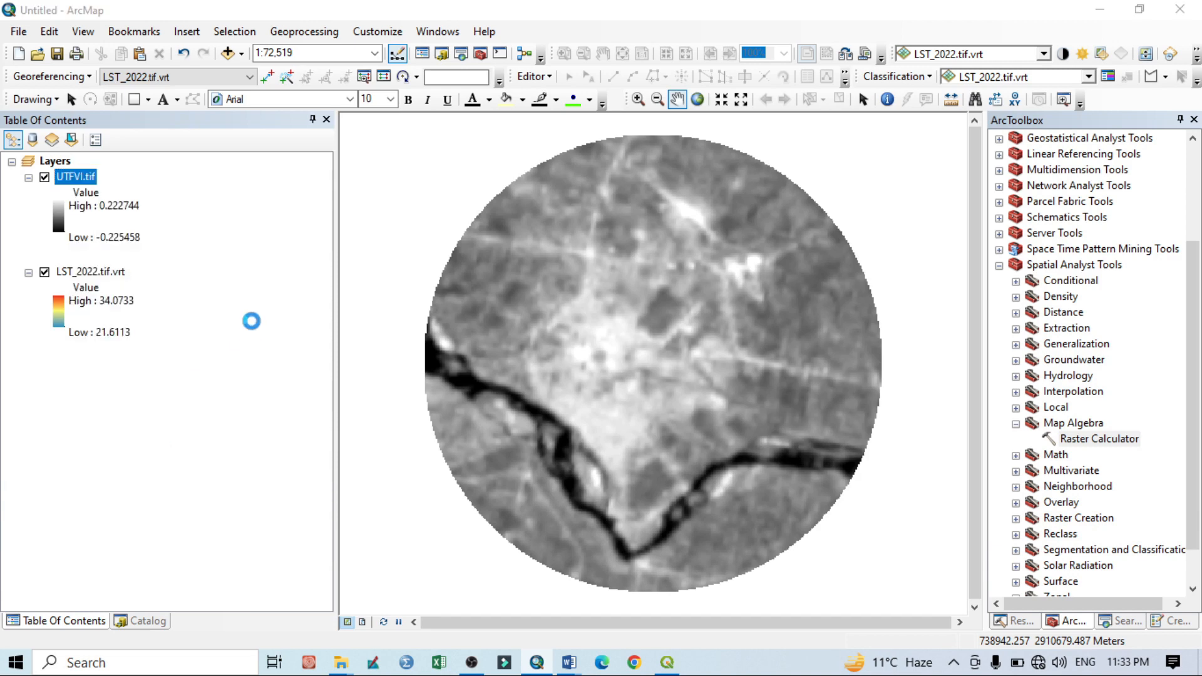
Step: Symbolize UTFVI.tif with the blue-to-red colour ramp and bring up options for the LST_2022.tif.vrt layer
double_click(75, 176)
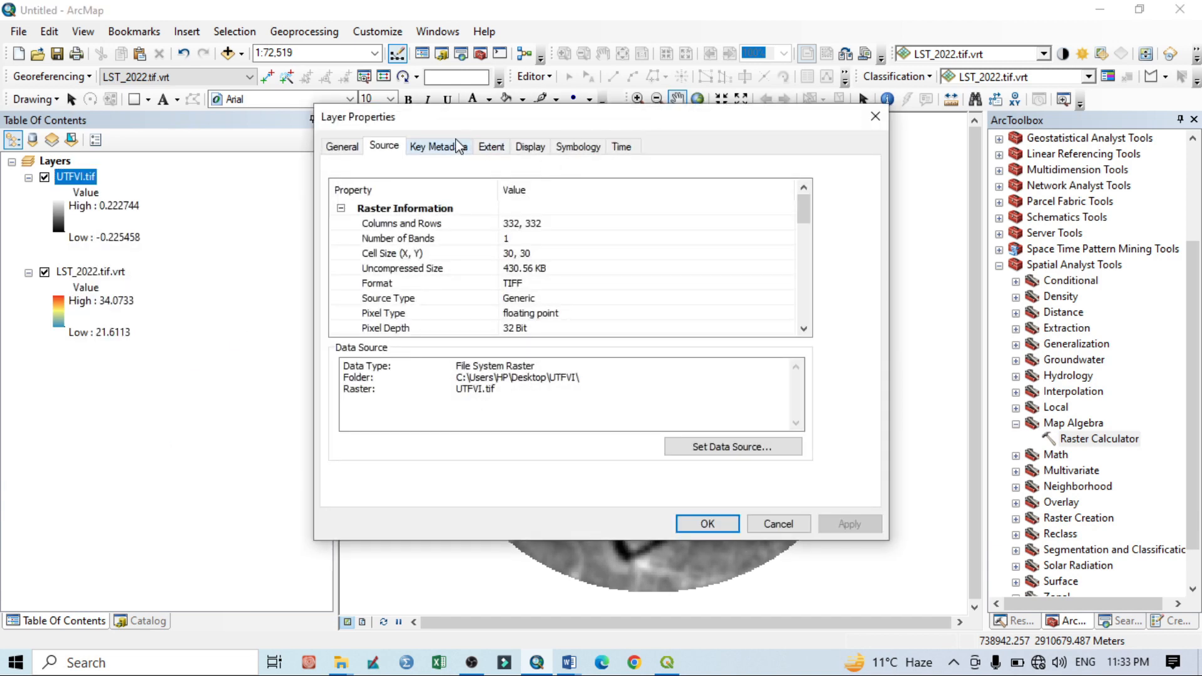
left_click(578, 147)
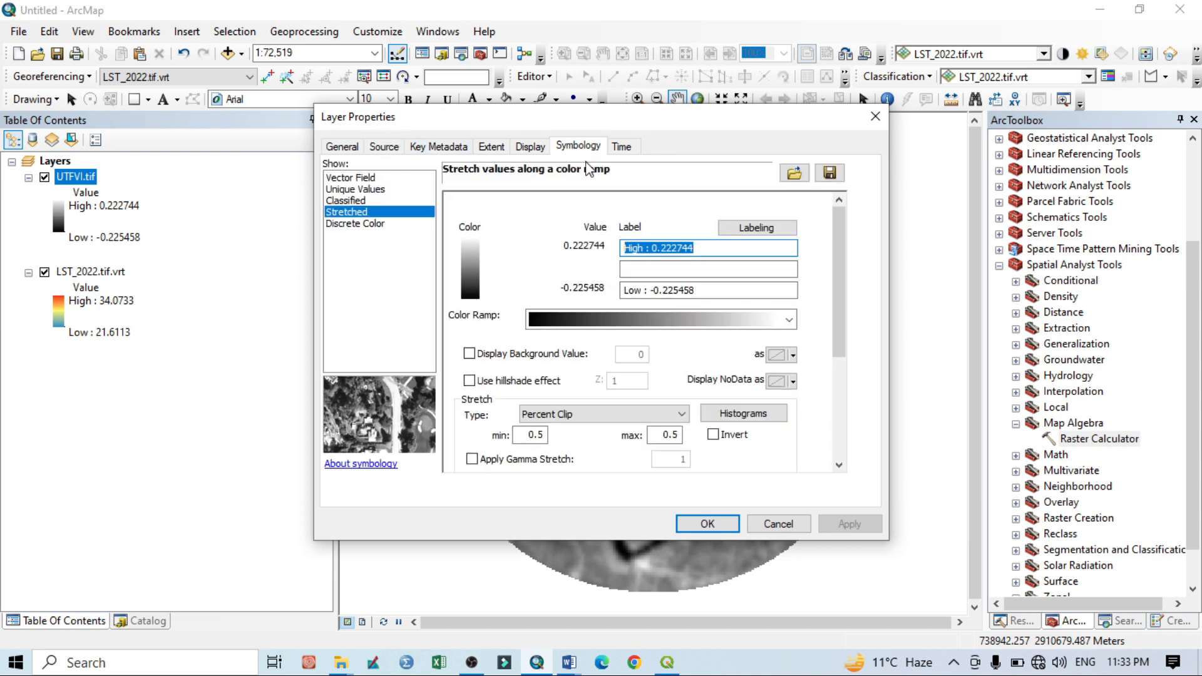
left_click(793, 319)
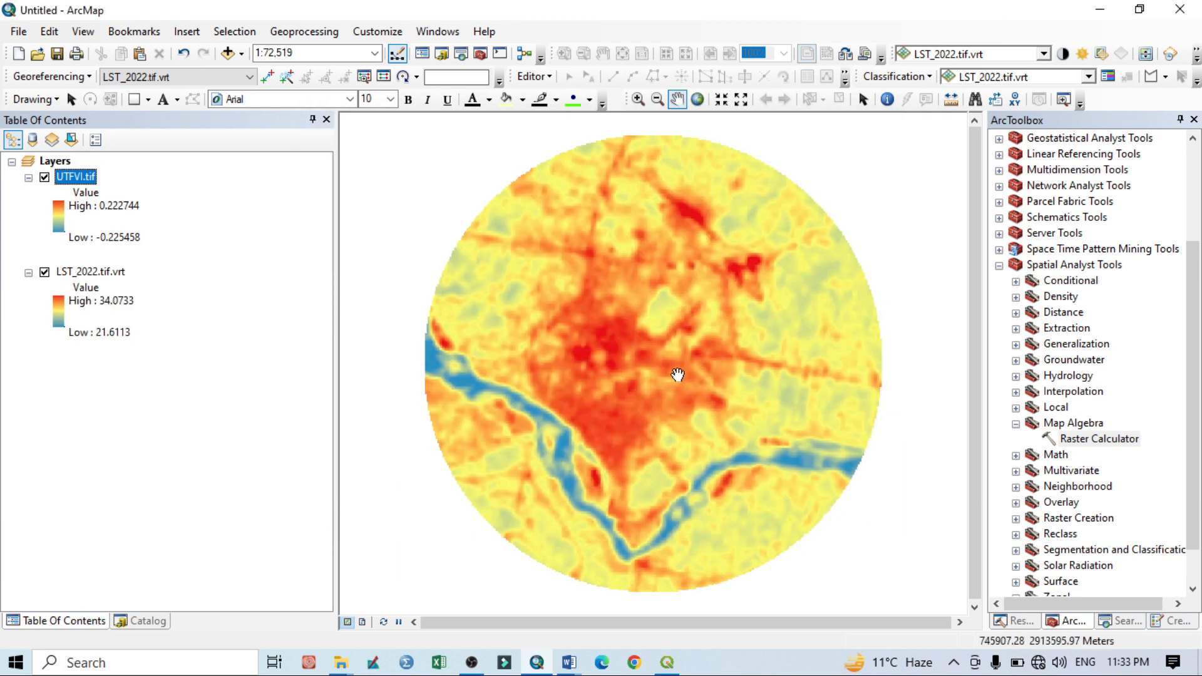
left_click(91, 272)
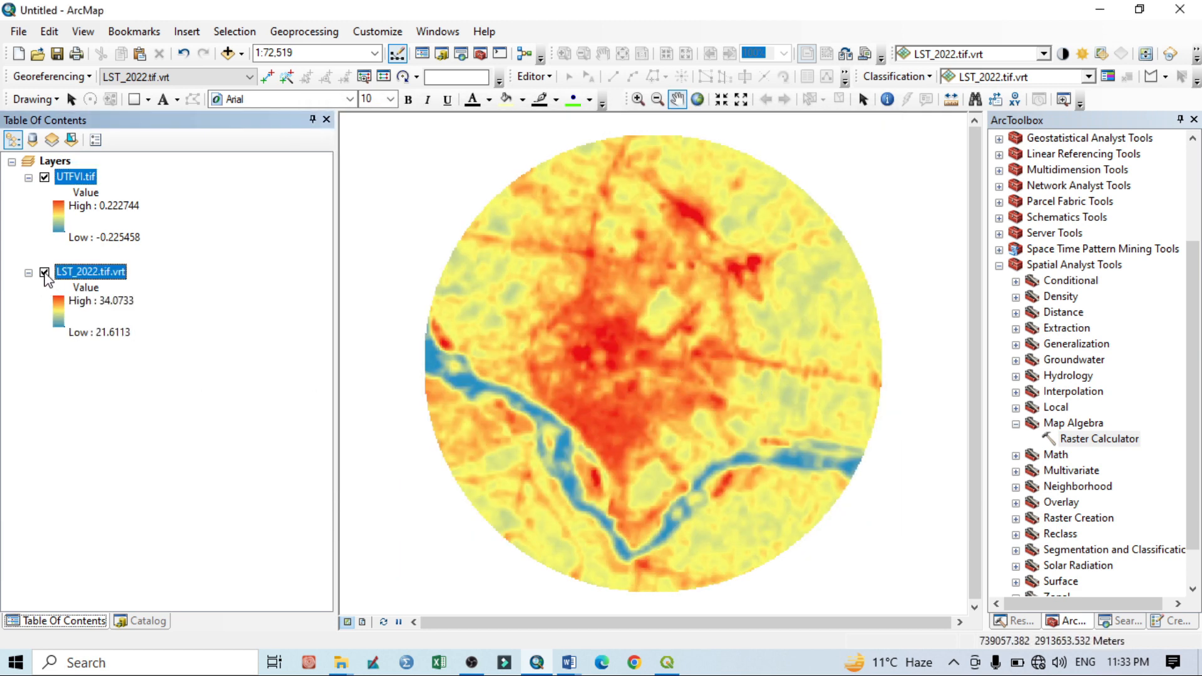
right_click(75, 176)
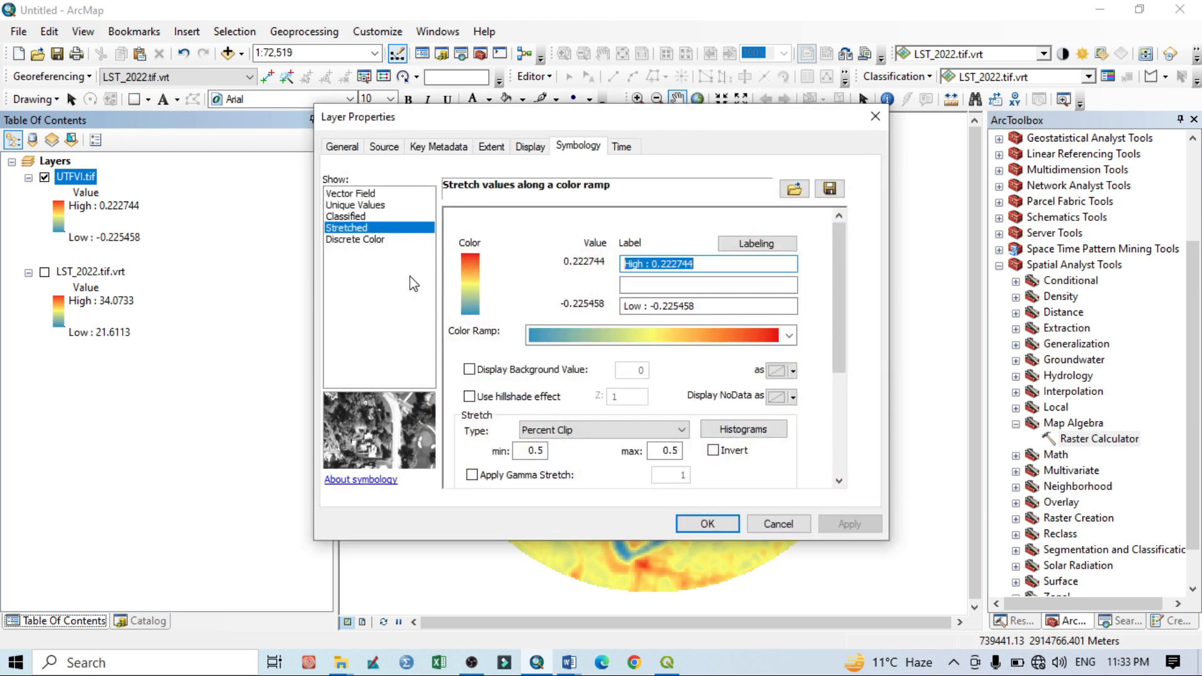
Step: Switch UTFVI.tif symbology to Classified after declining to compute unique values
left_click(354, 204)
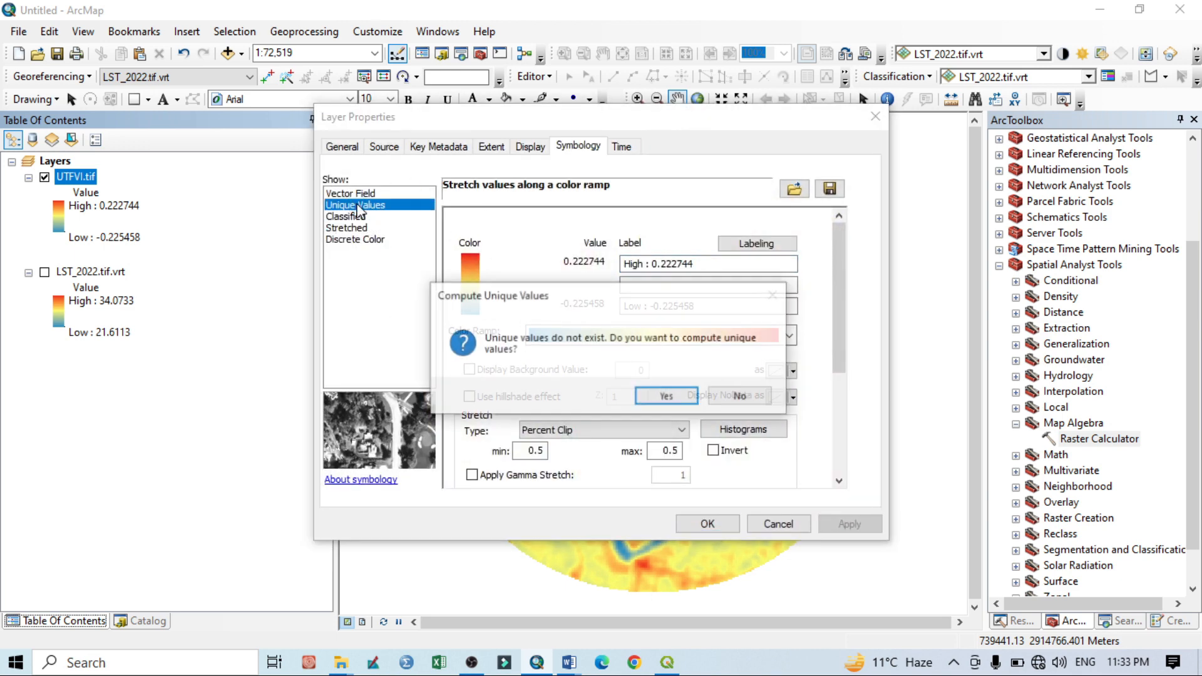
left_click(665, 396)
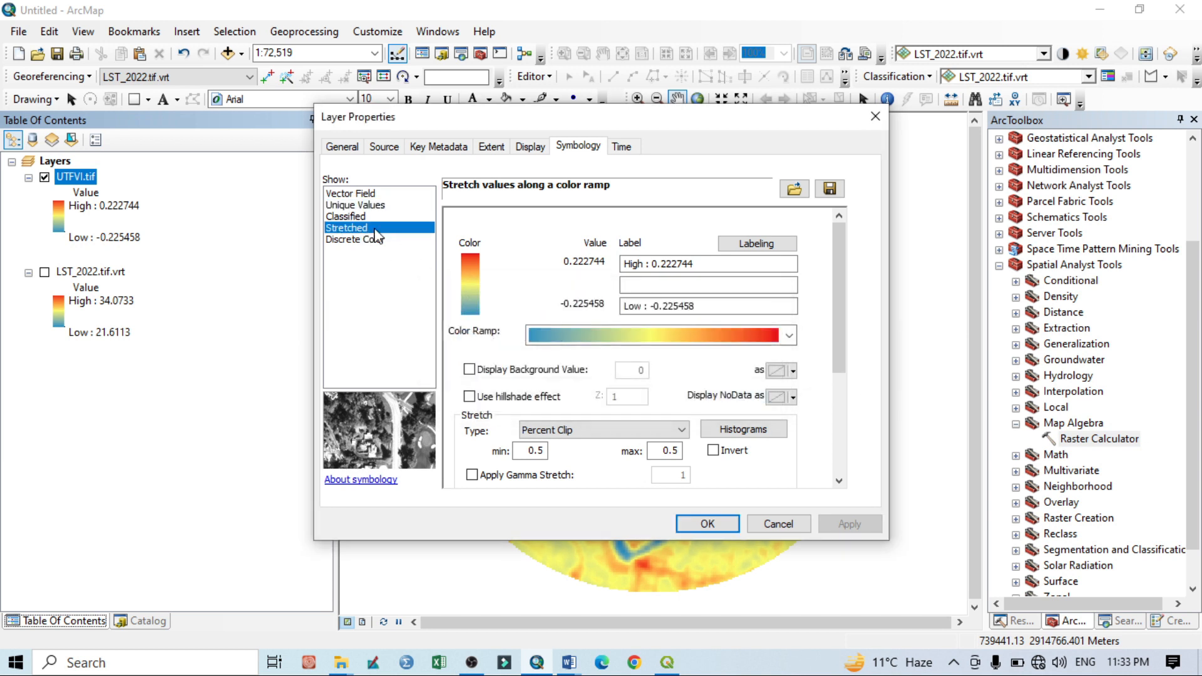
left_click(345, 217)
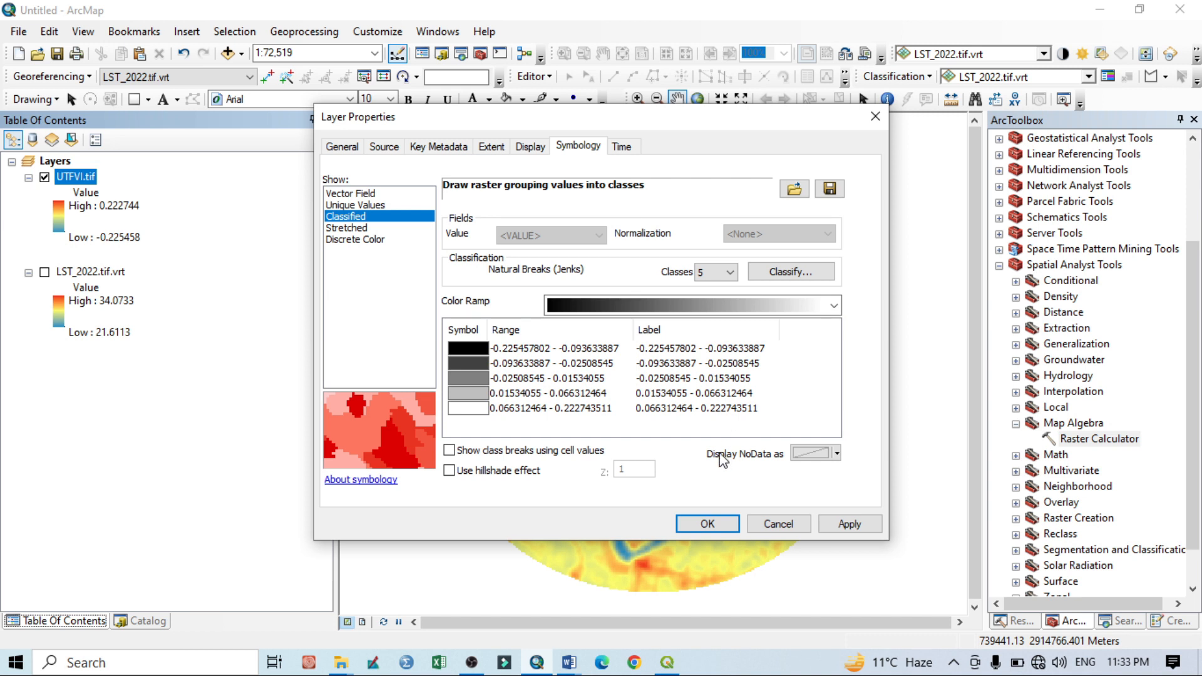
mouse_move(722, 430)
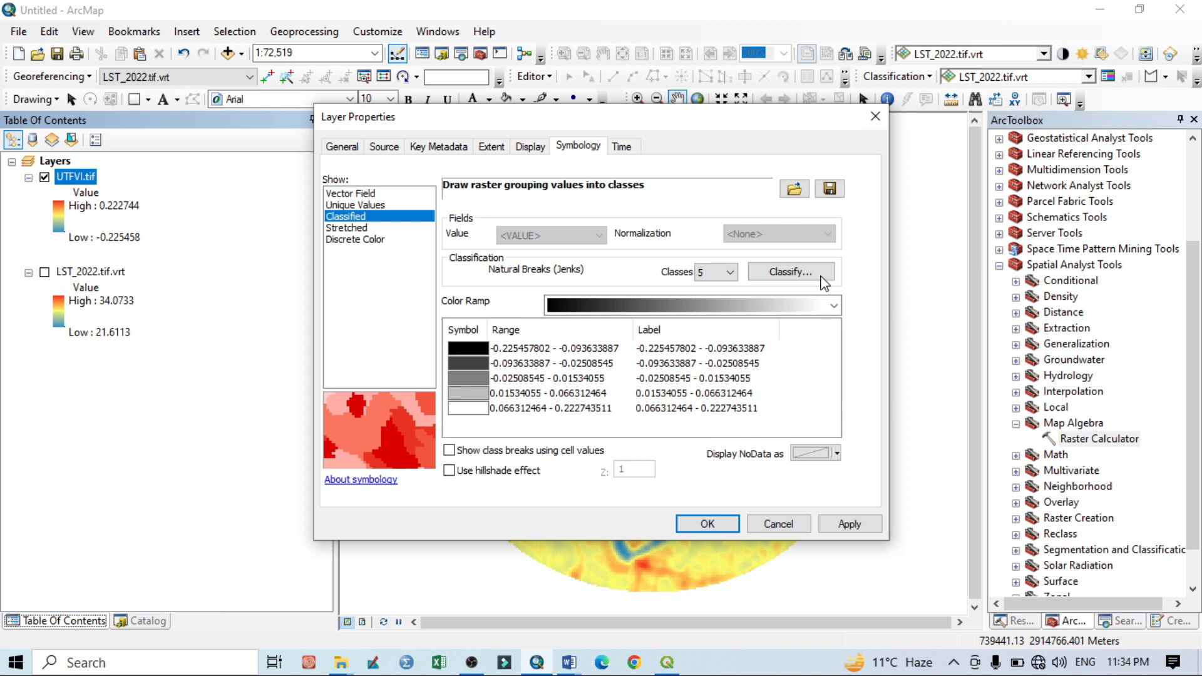
Step: In the Classification dialog, enter manual break values 0.005, 0.01, 0.015 and 0.02 below the maximum
left_click(790, 271)
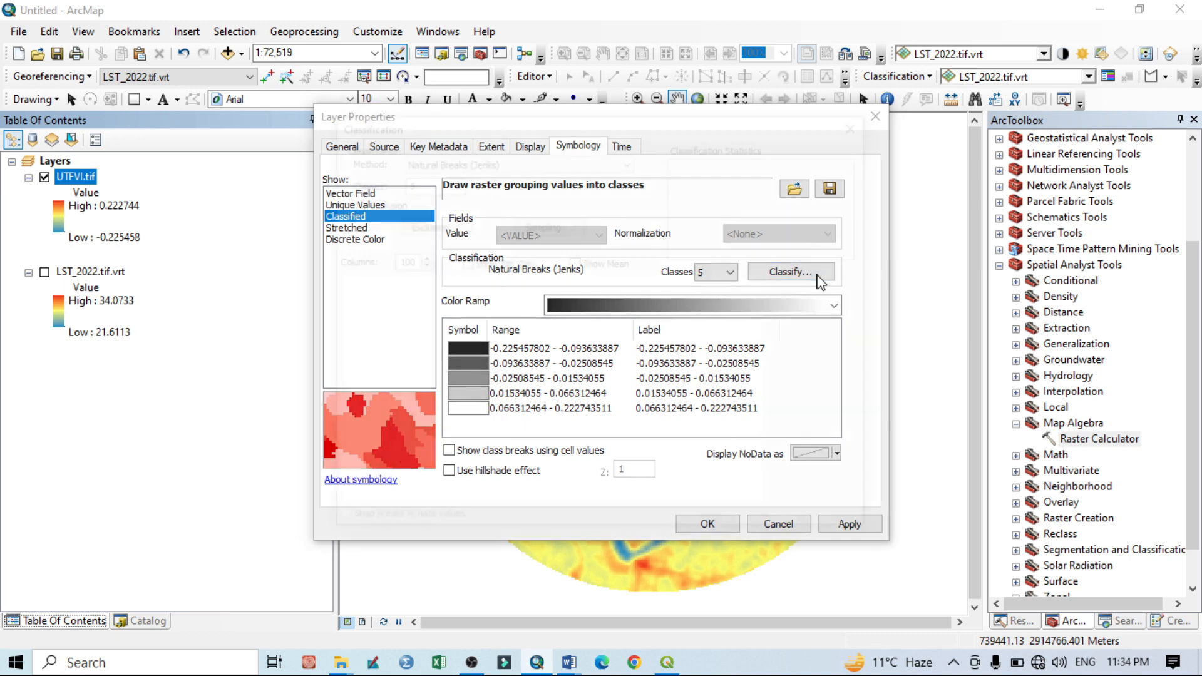
left_click(788, 272)
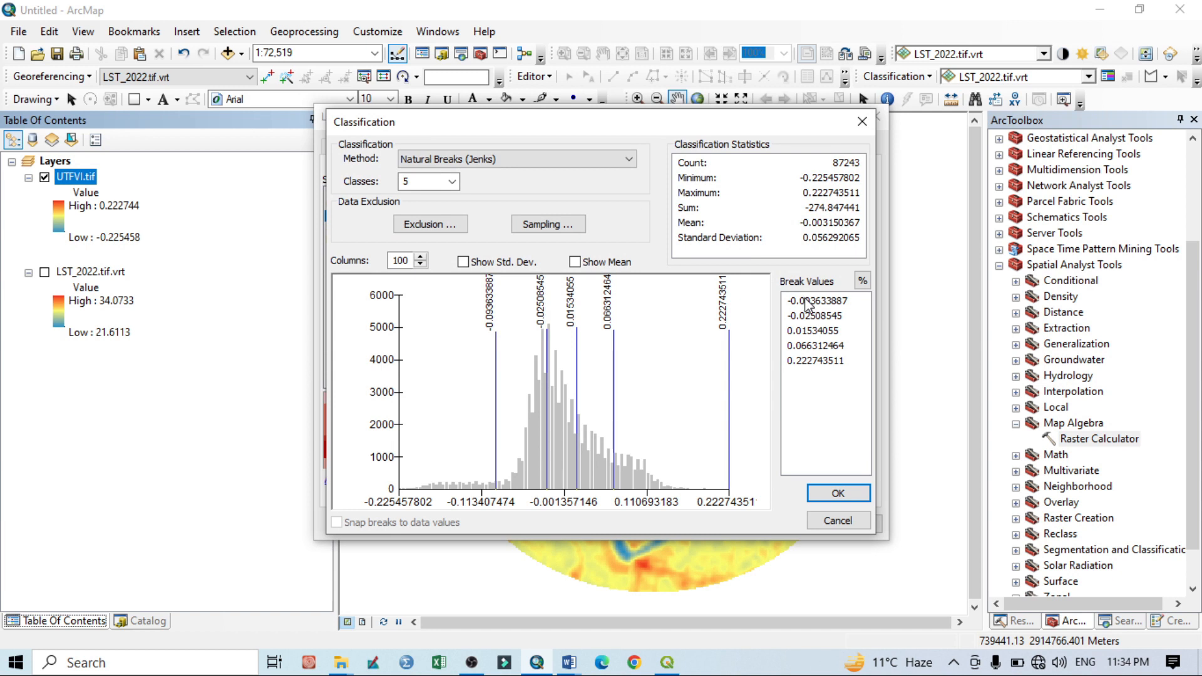
left_click(818, 300)
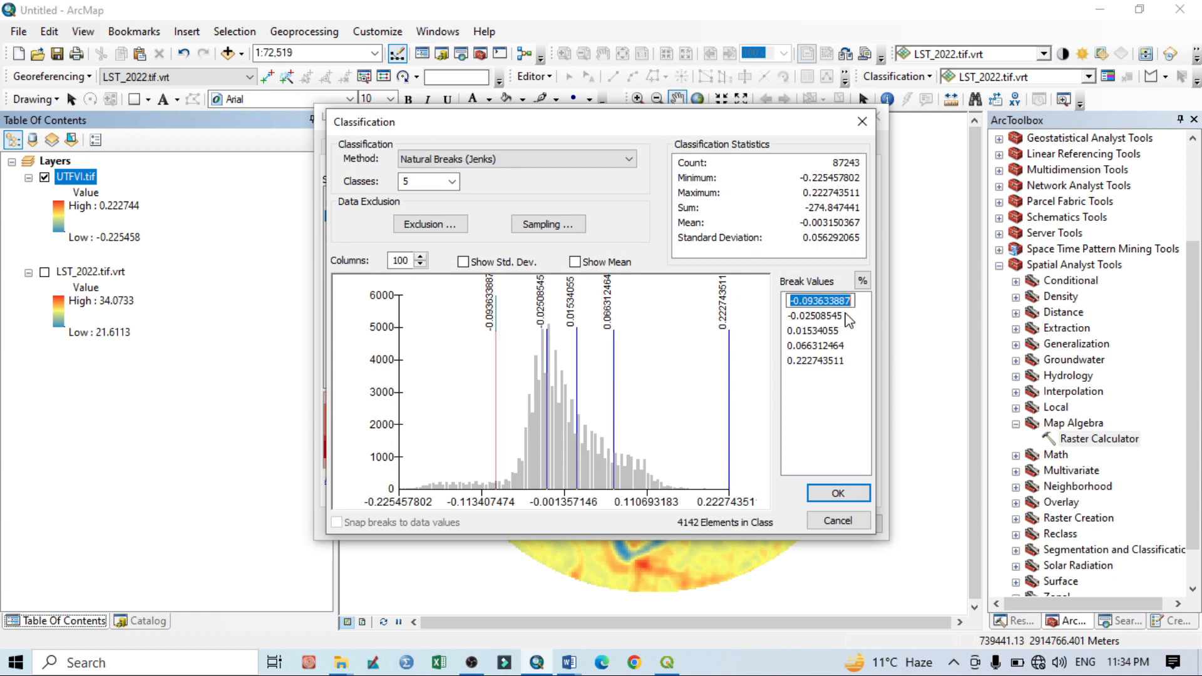
type("<0")
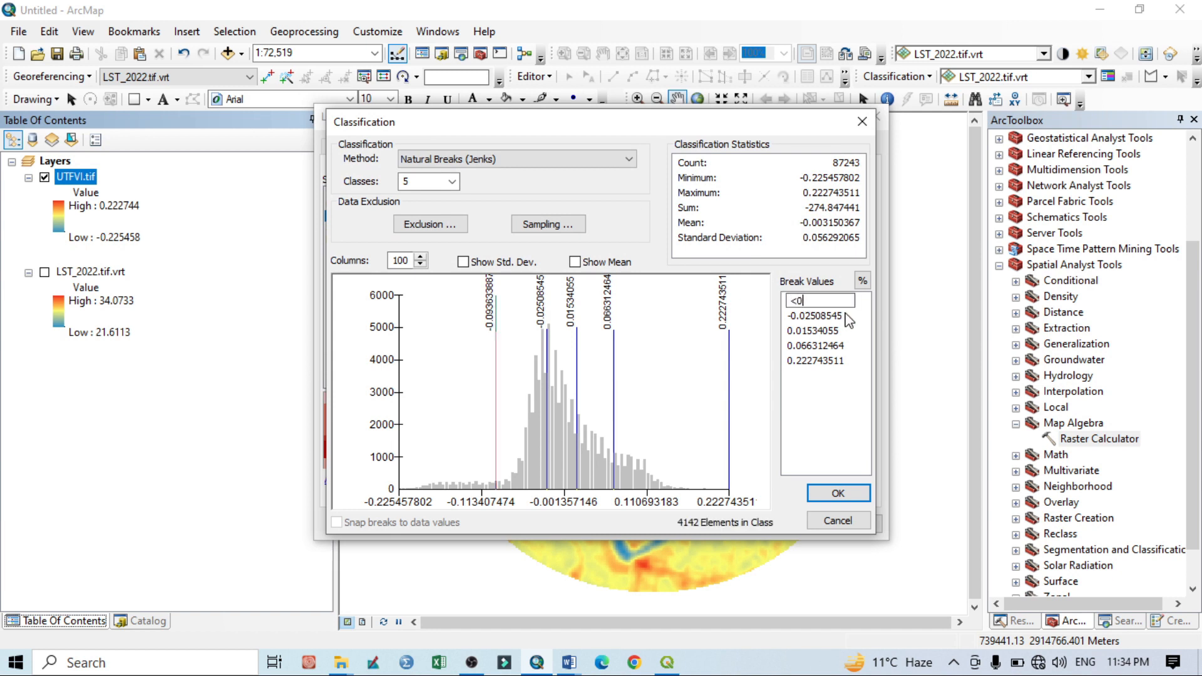
type(".005")
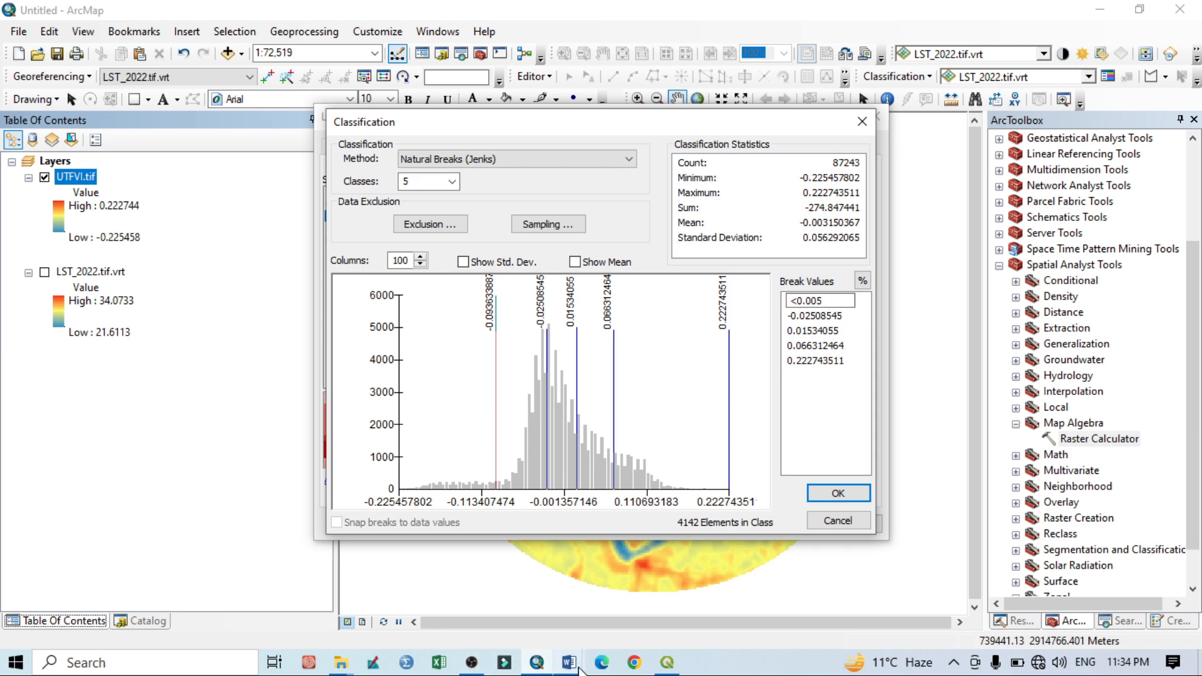
left_click(567, 661)
type("0.010")
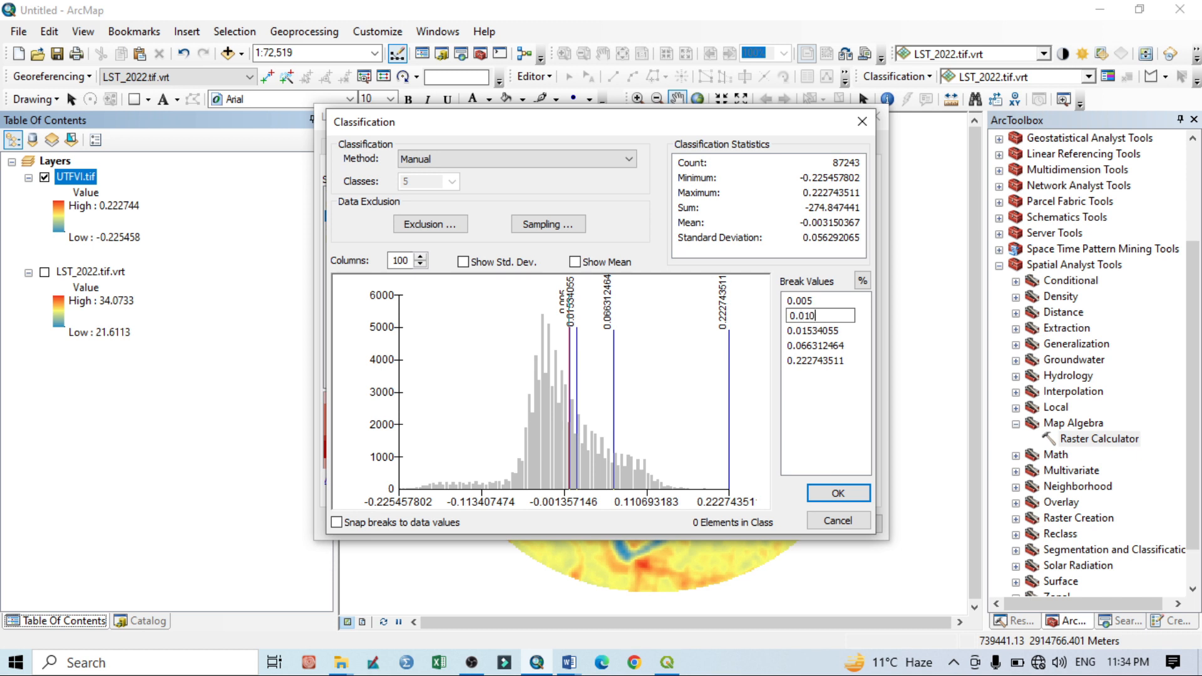
mouse_move(566, 661)
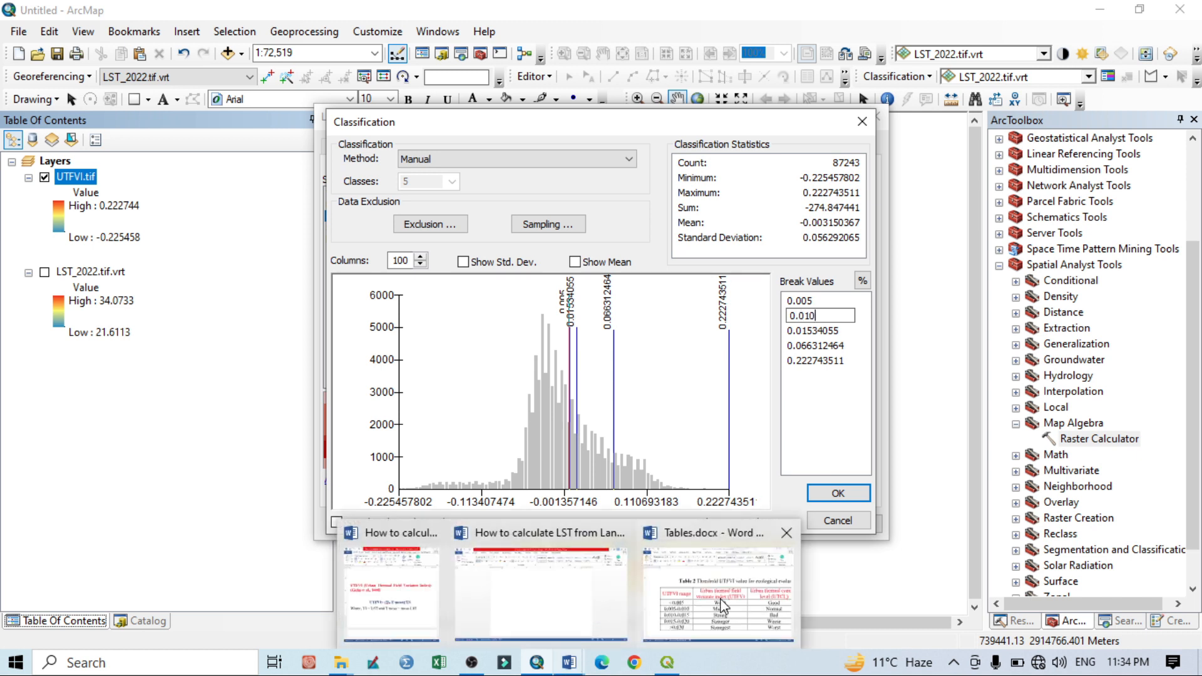
left_click(716, 533)
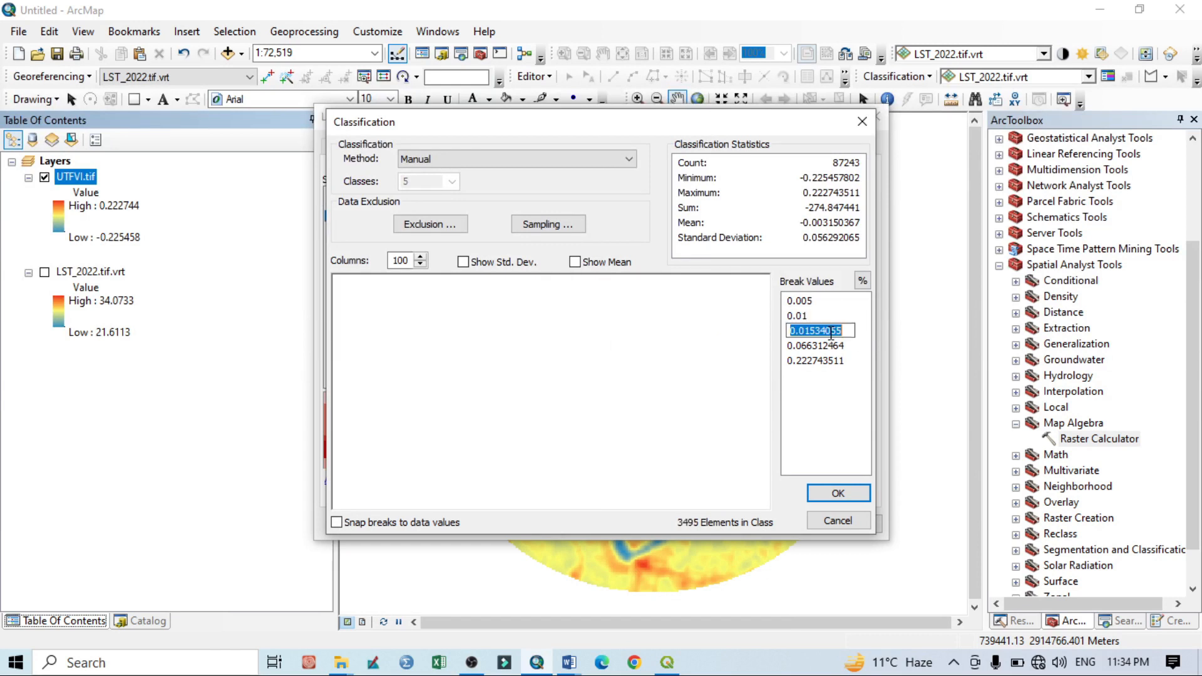
type("0.0")
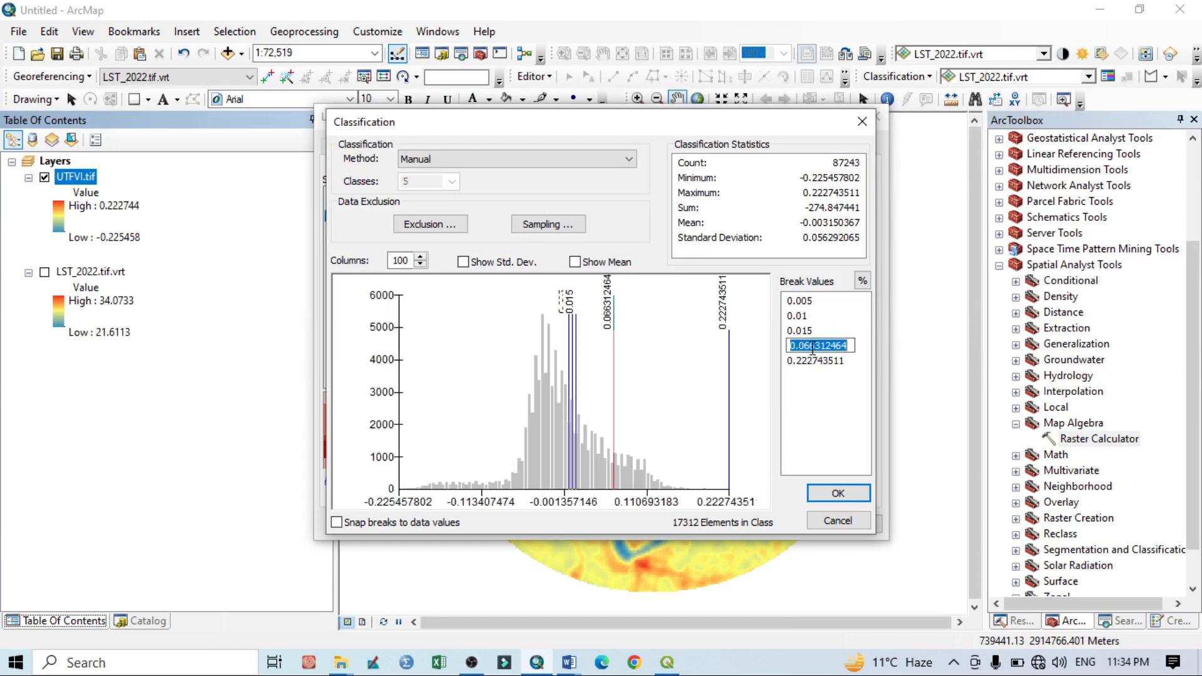
type("0.02")
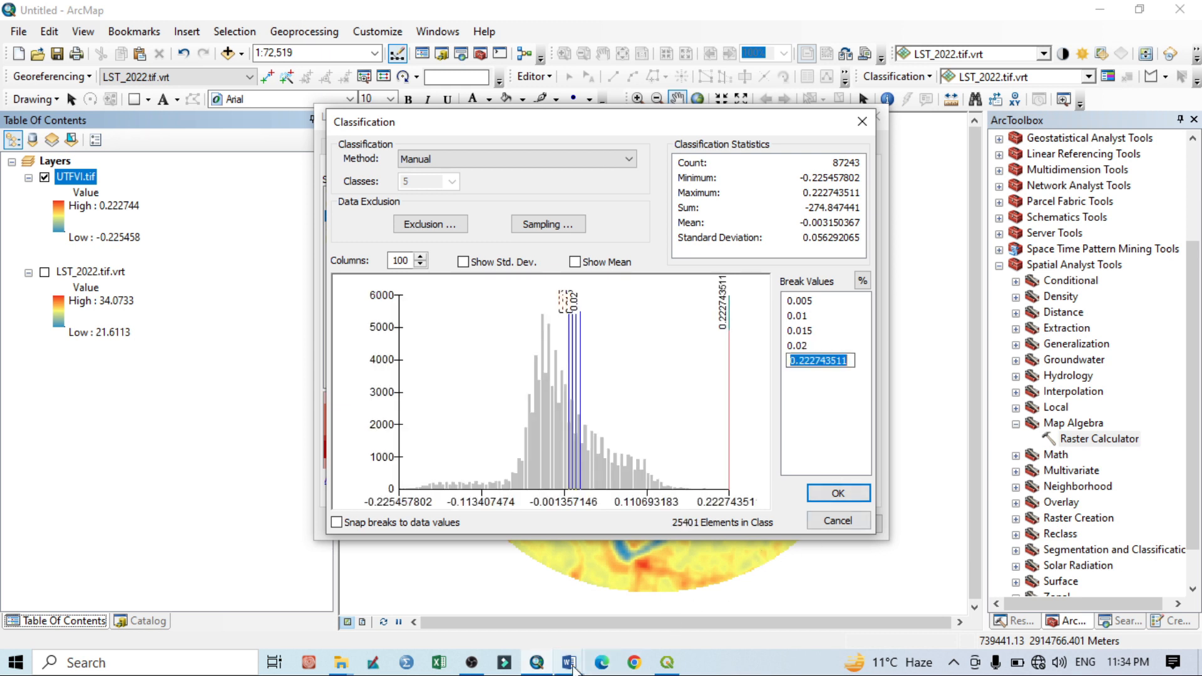
left_click(567, 661)
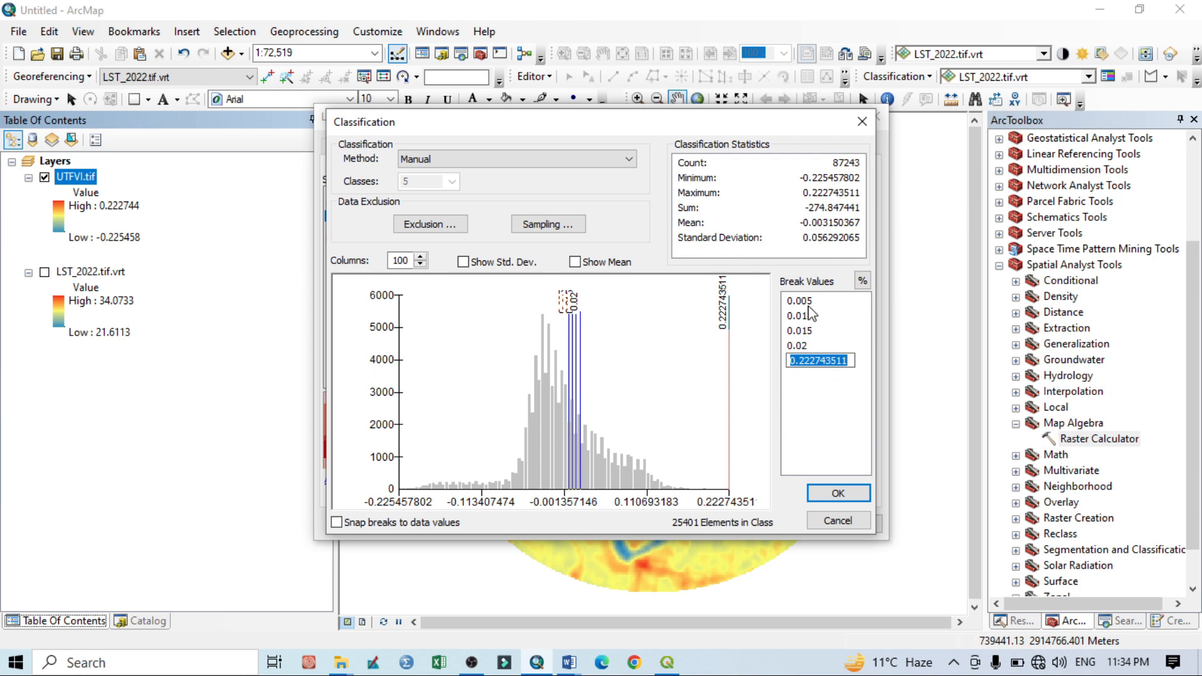
Step: Confirm the breaks, choose the blue-yellow-red colour ramp and apply it to the map
left_click(837, 493)
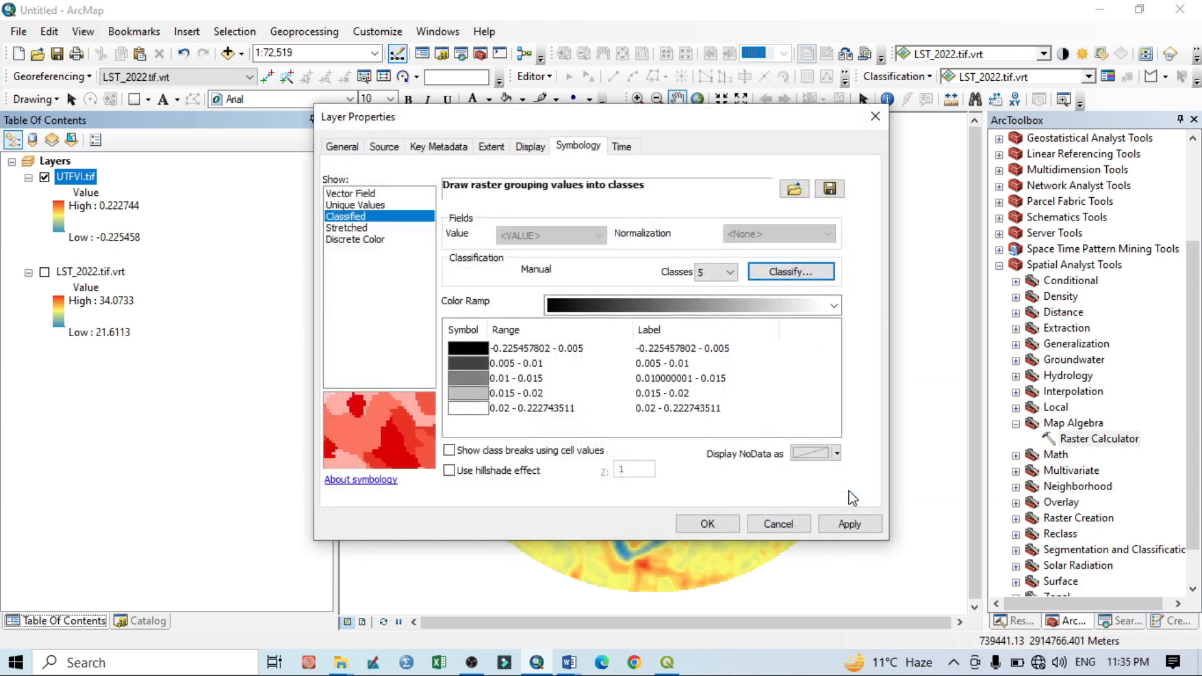
left_click(835, 305)
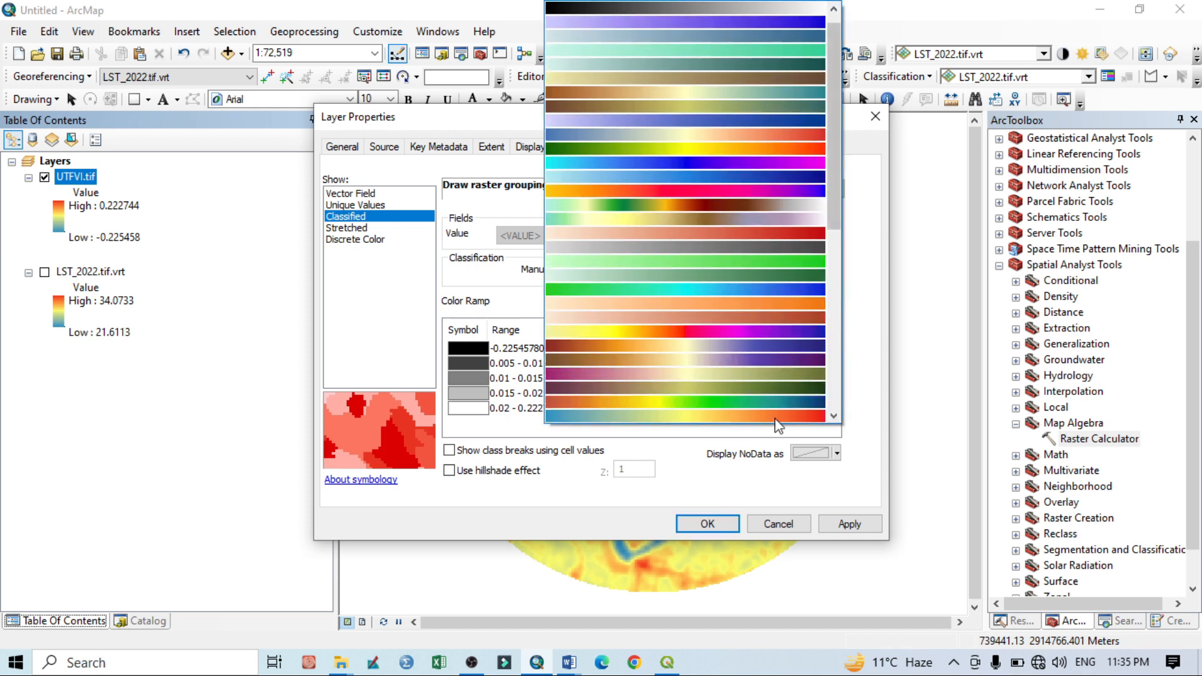
left_click(688, 282)
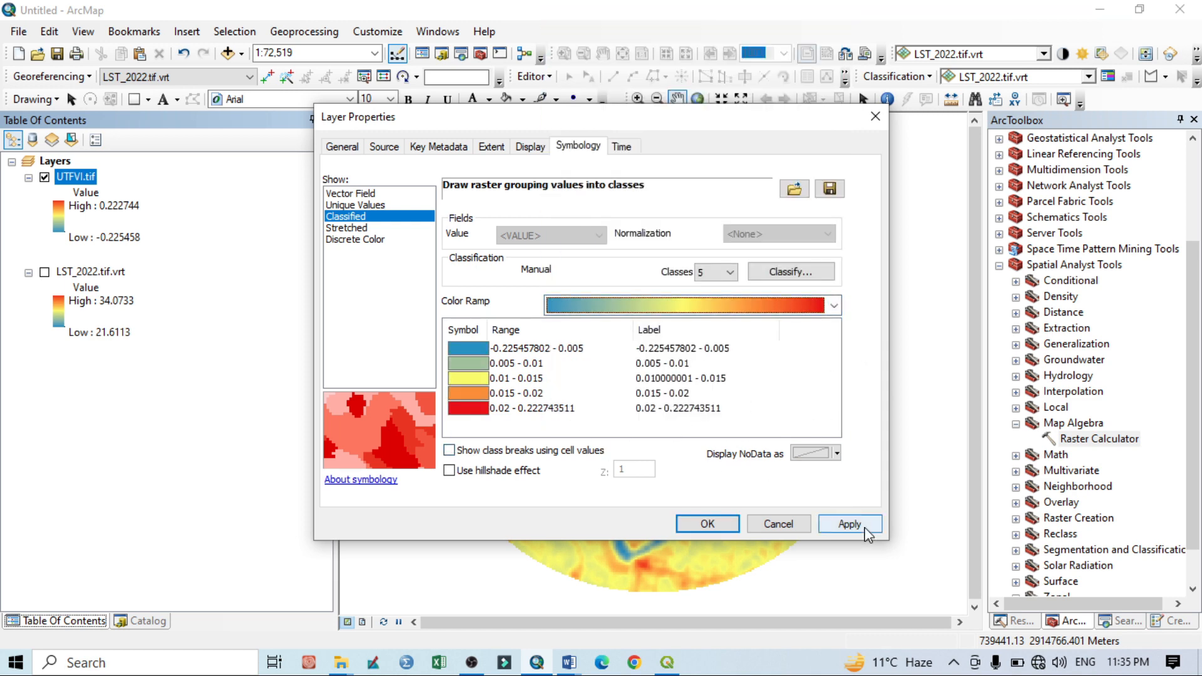
left_click(847, 524)
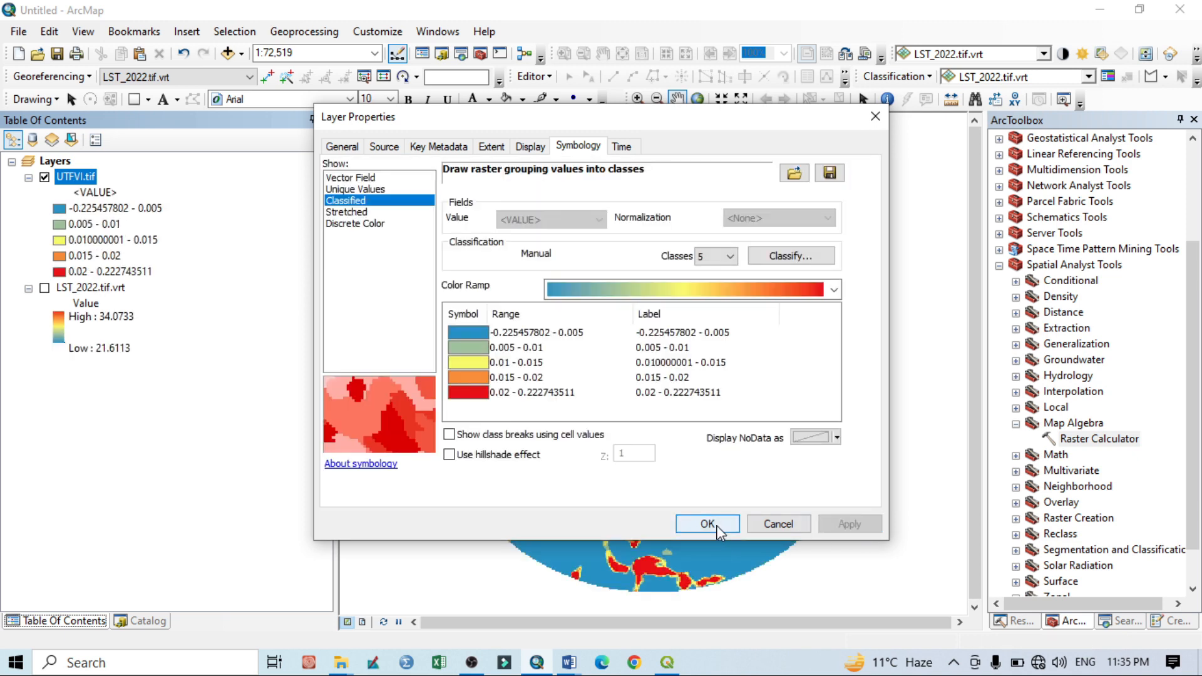
left_click(705, 523)
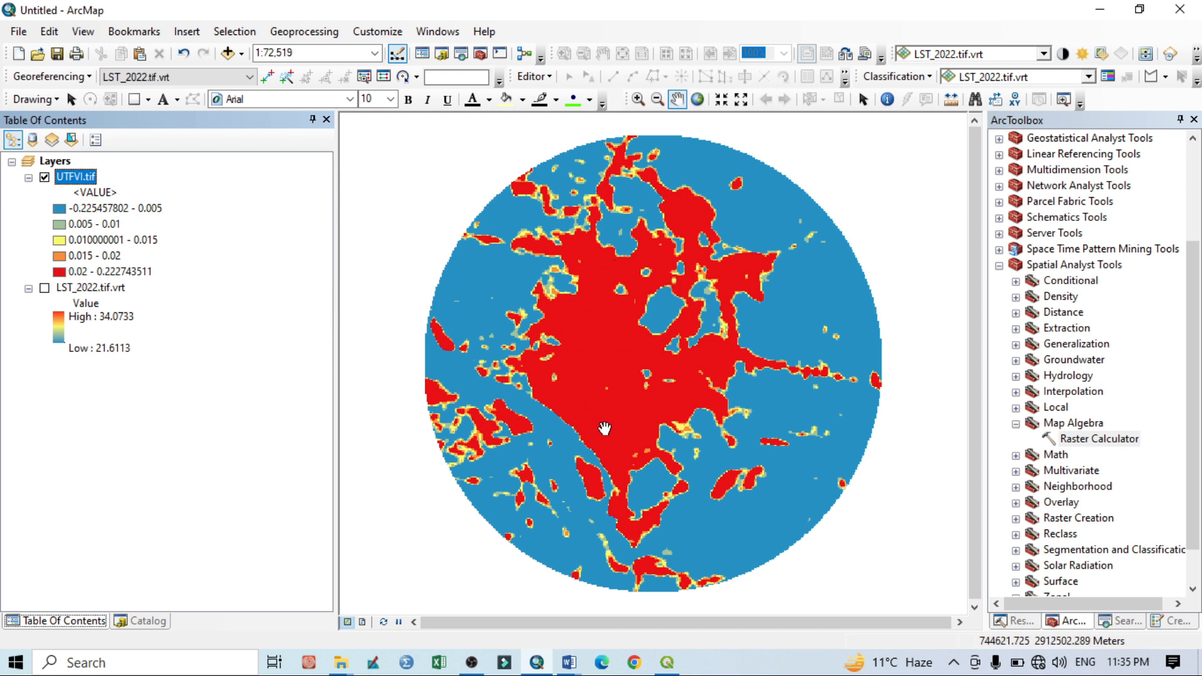
mouse_move(622, 542)
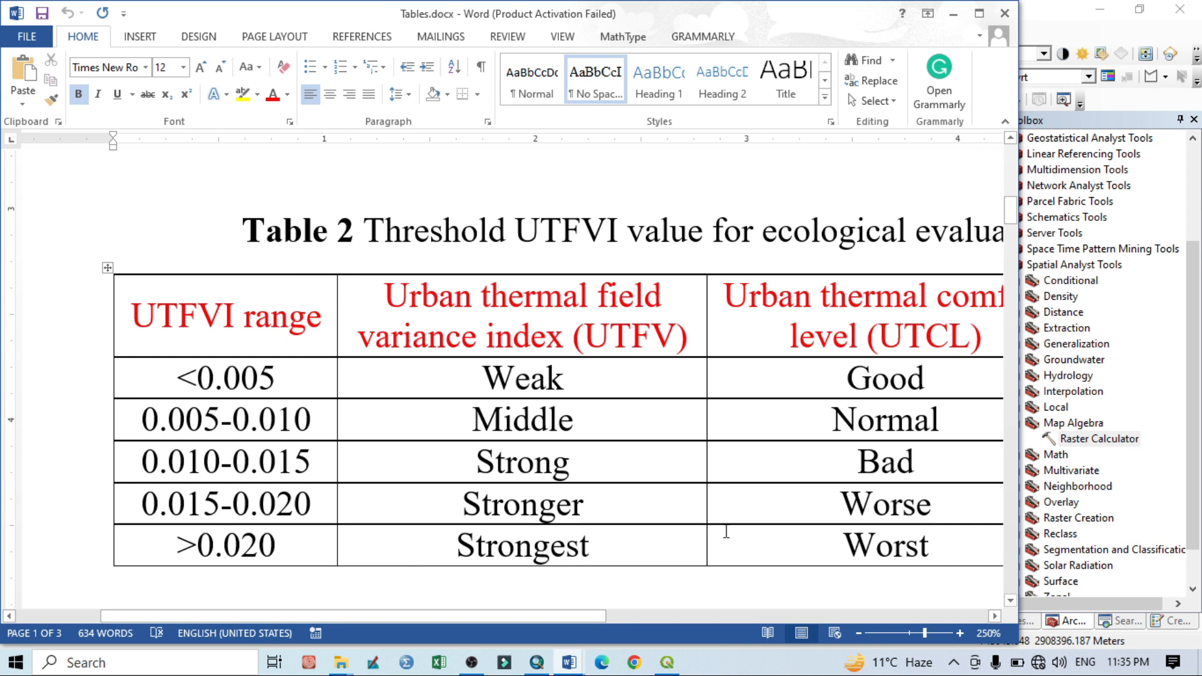
mouse_move(750, 306)
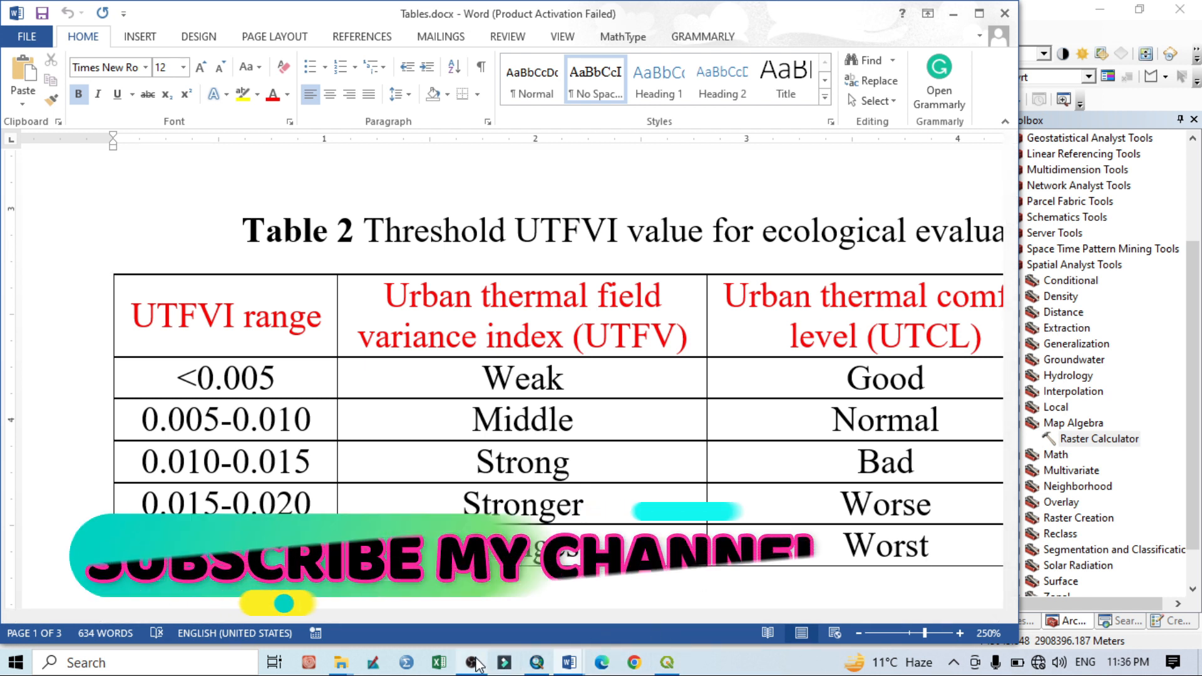
left_click(534, 661)
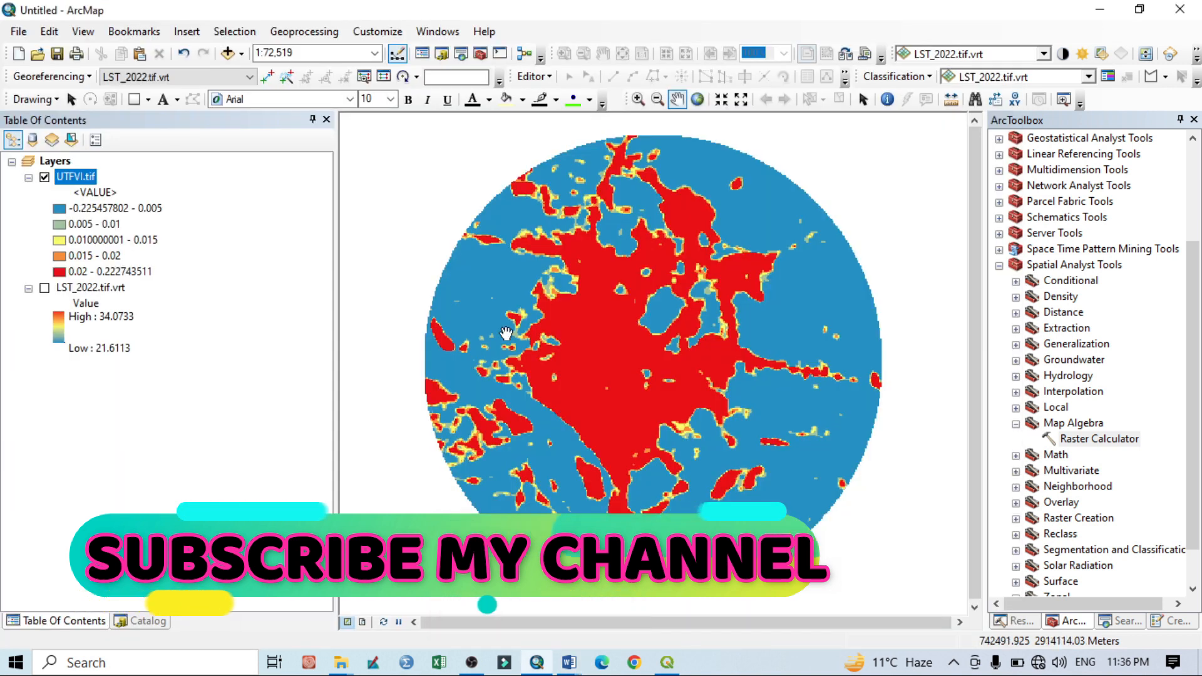
mouse_move(732, 422)
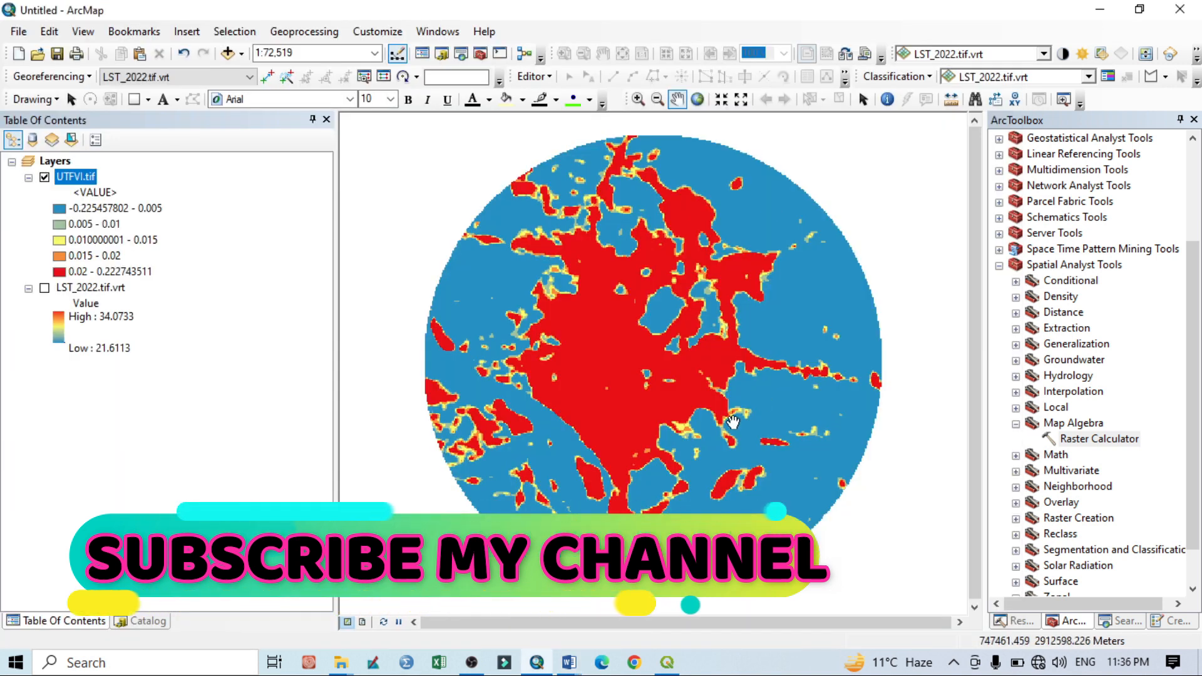